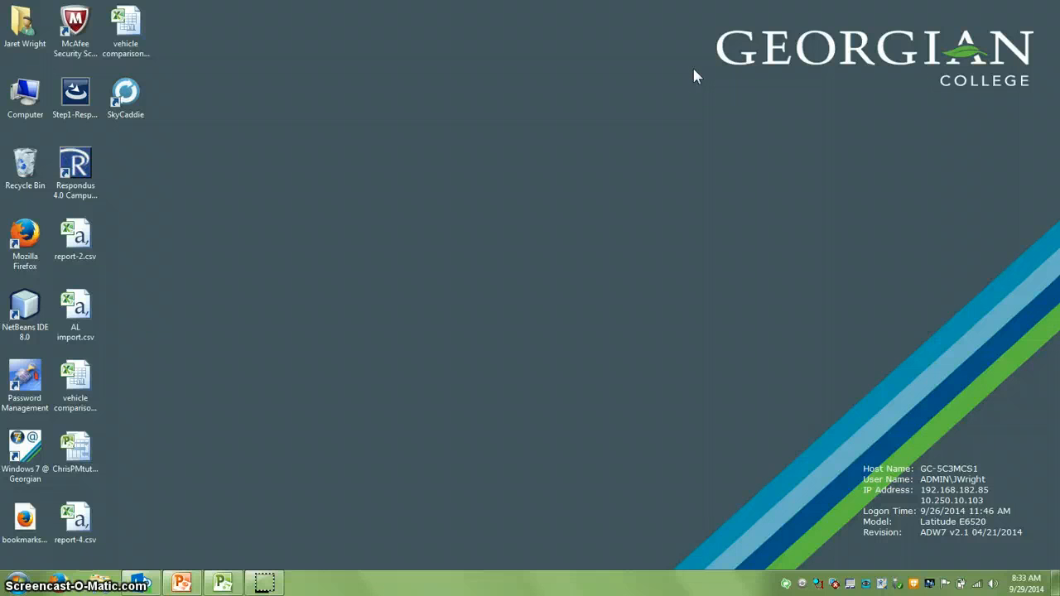
mouse_move(692, 52)
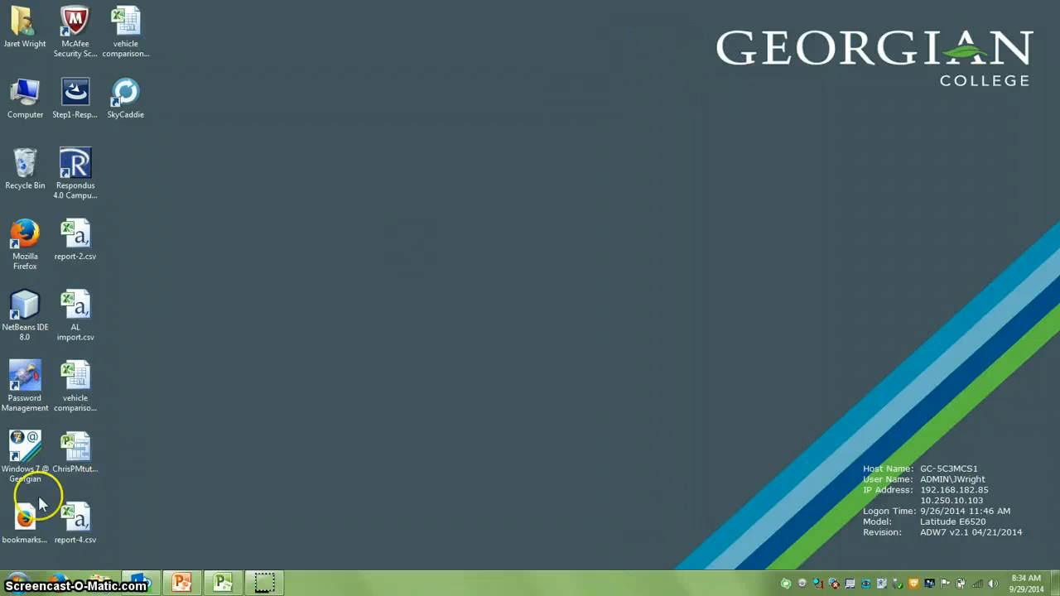
Launch Microsoft Visio 2010 from the Windows Start menu.
left_click(12, 585)
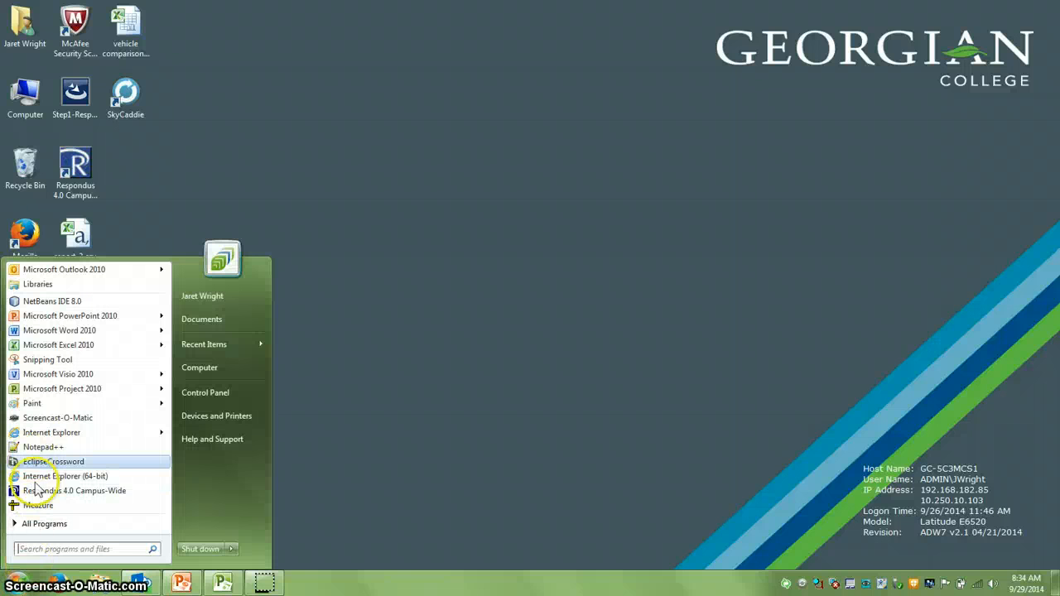
left_click(58, 374)
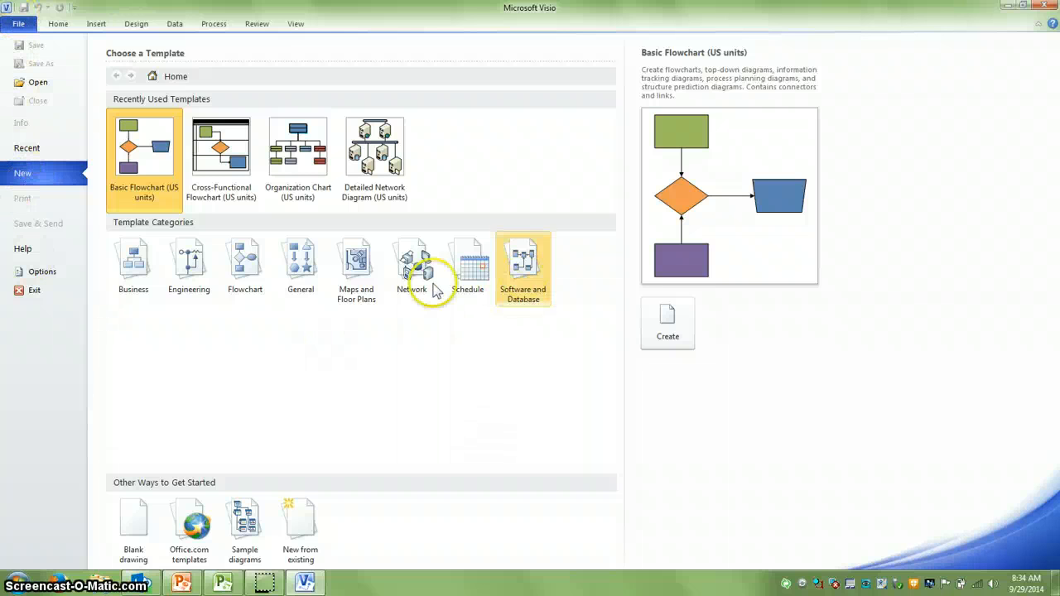
Create a new drawing from the Flowchart category's Basic Flowchart template.
left_click(244, 259)
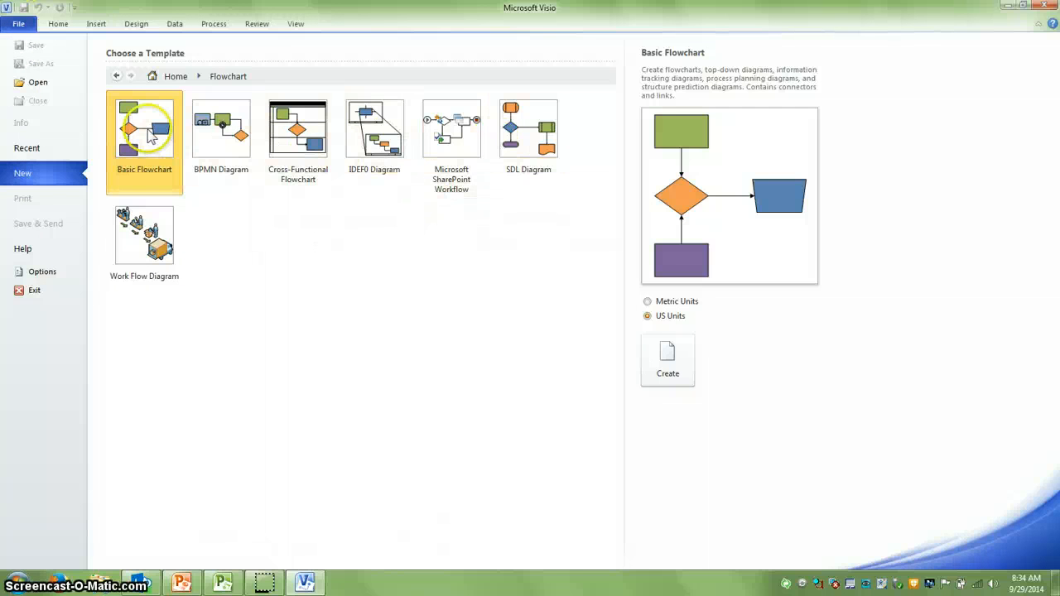
left_click(668, 360)
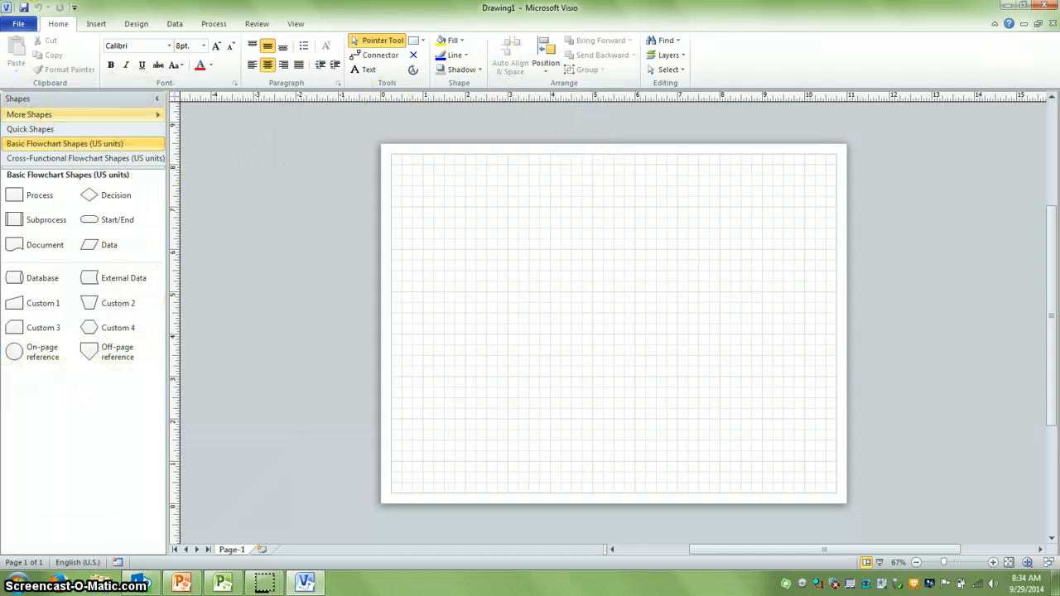
mouse_move(42, 352)
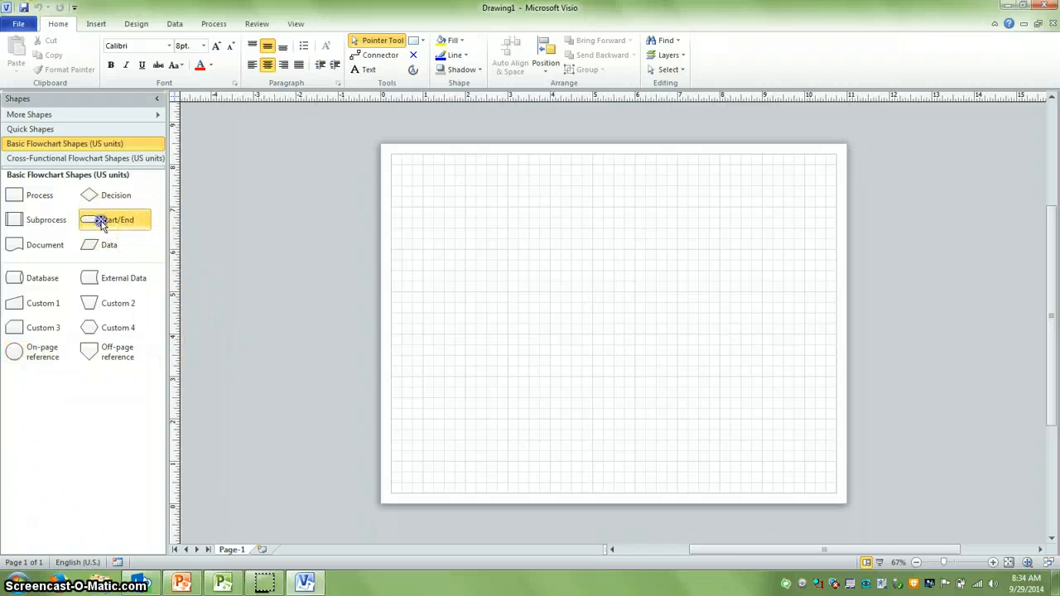
Place a Start/End terminator at the top of the page, label it 'Start', and select it.
left_click_drag(112, 220, 426, 174)
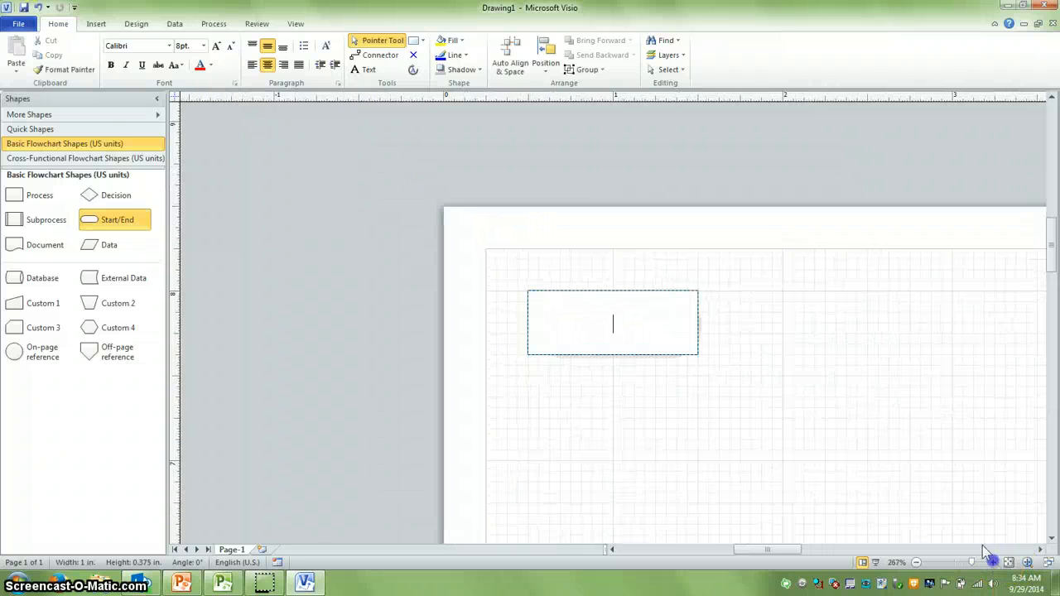
type("Start")
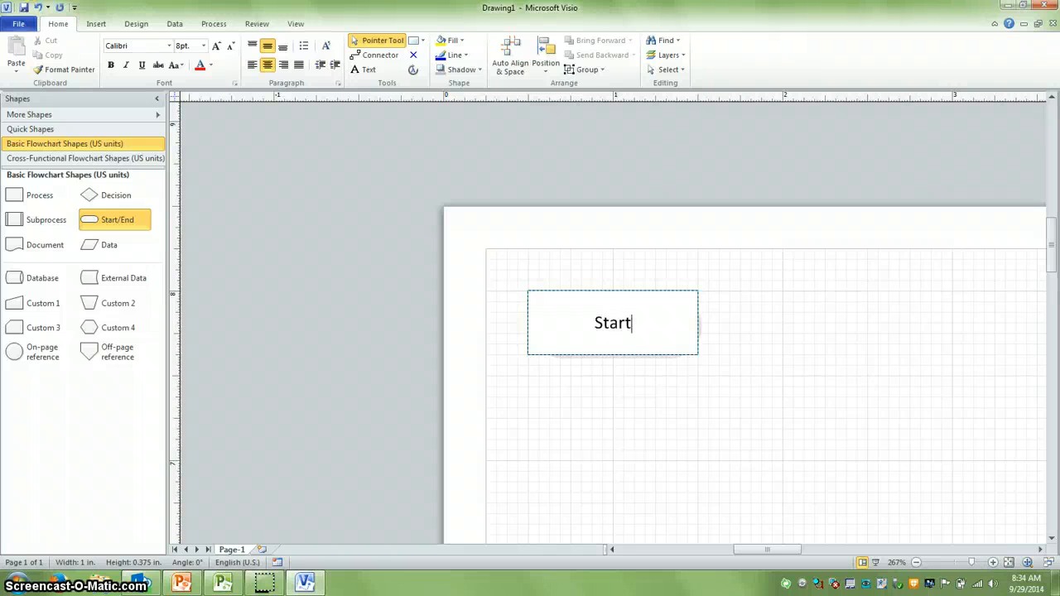
left_click(779, 344)
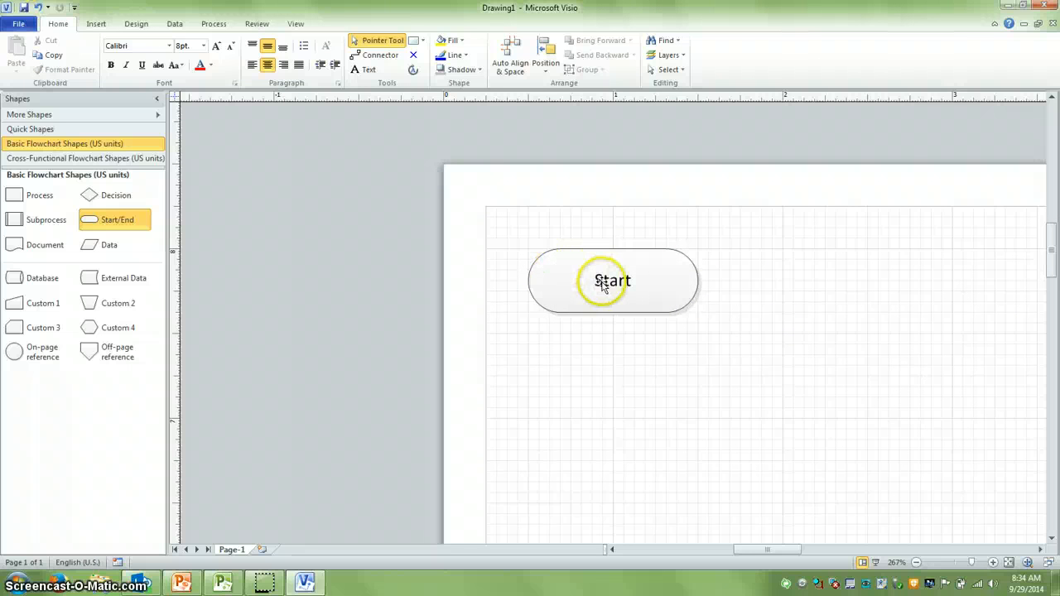
left_click(613, 280)
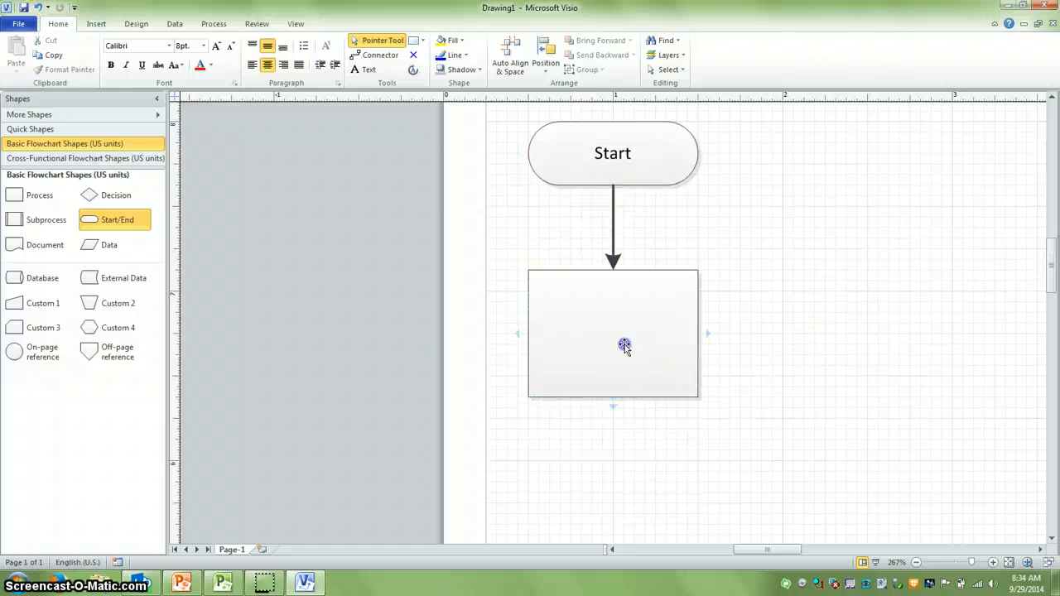
Label the box below Start: Display 'Welcome to wacky weather – enter the temp in C'.
type("Disp")
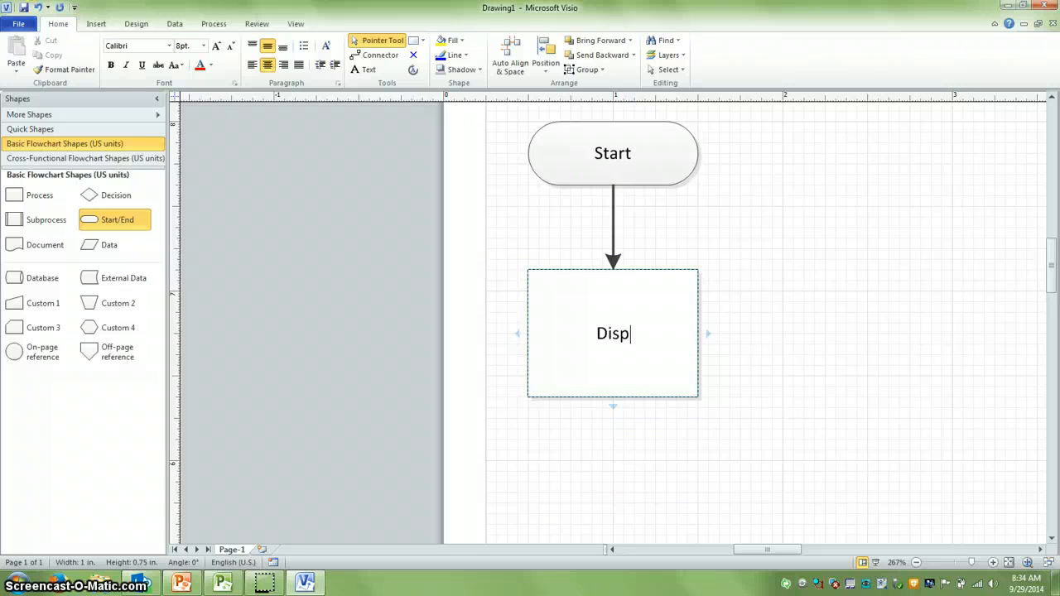
type("ay 'Wel")
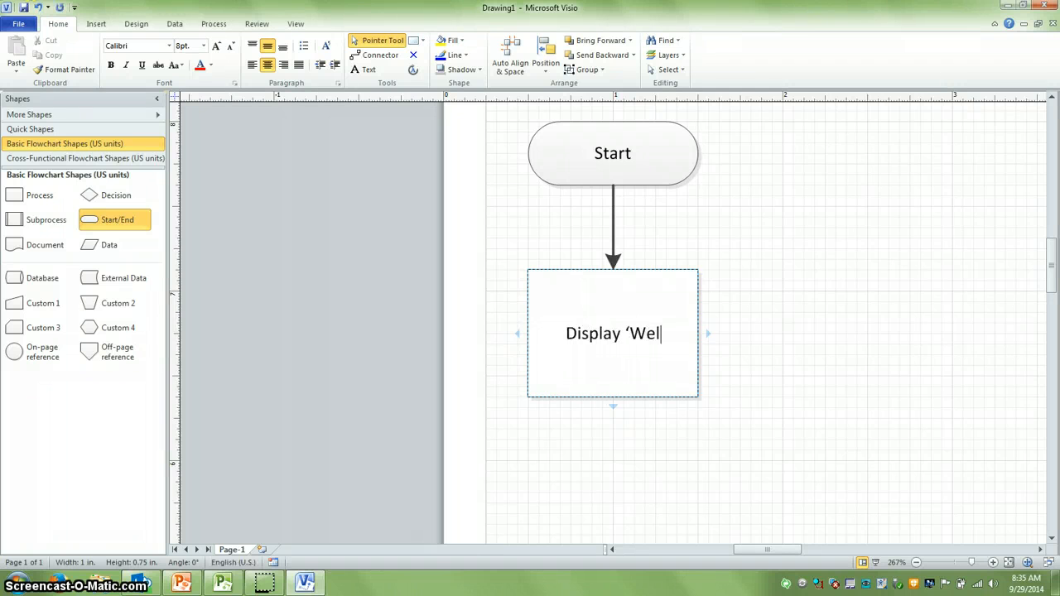
type("come to")
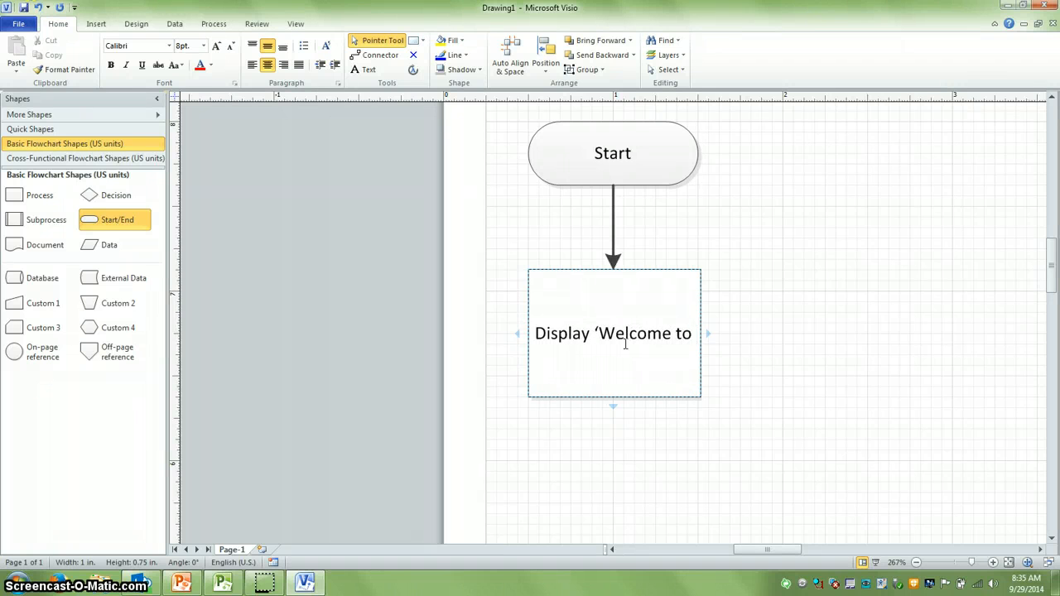
type("wacky")
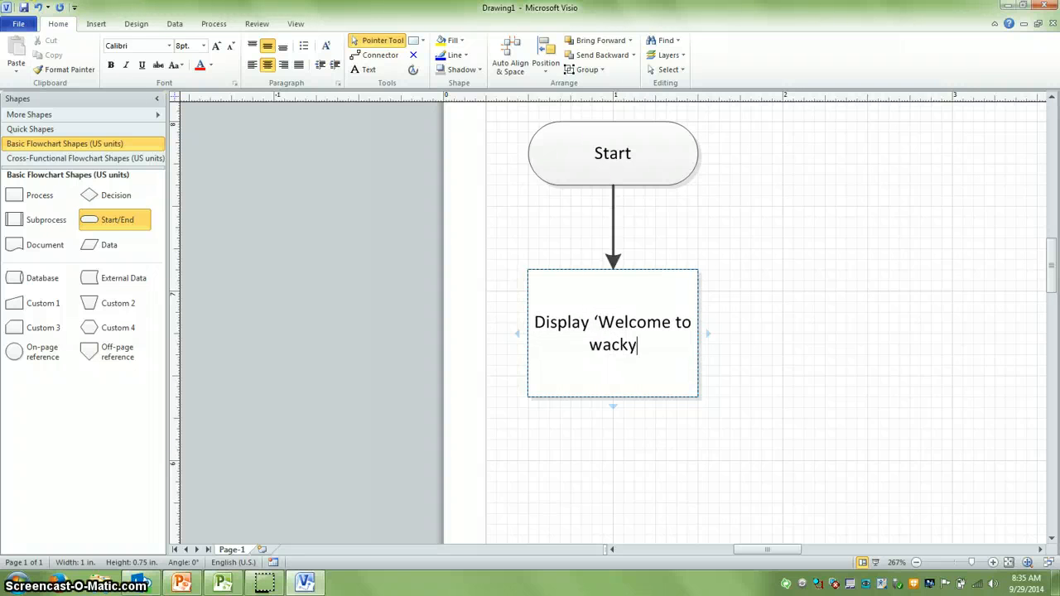
type("weather")
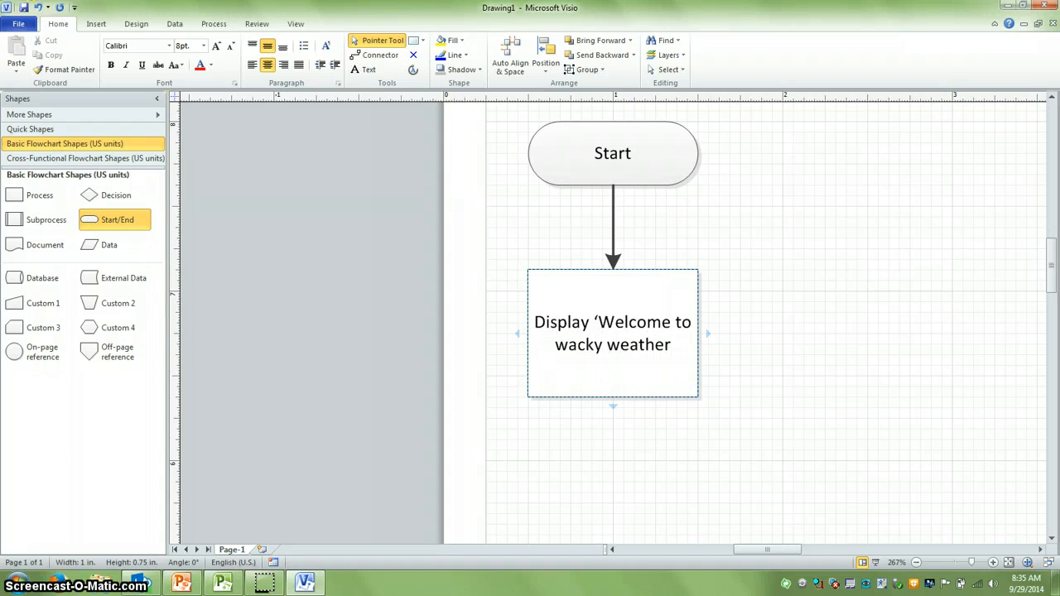
type("'")
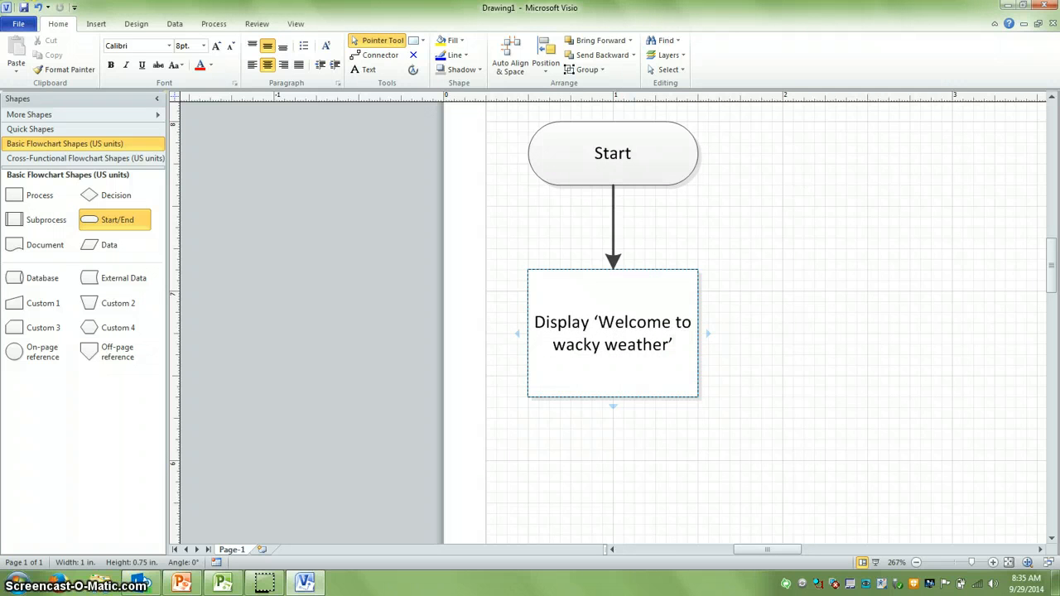
type("', ente")
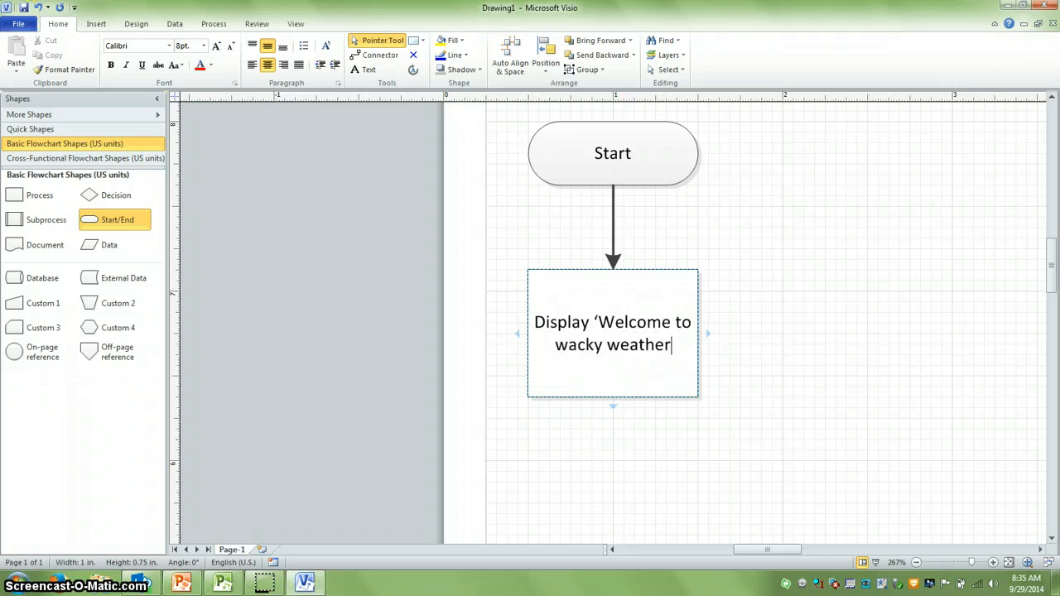
type("- en")
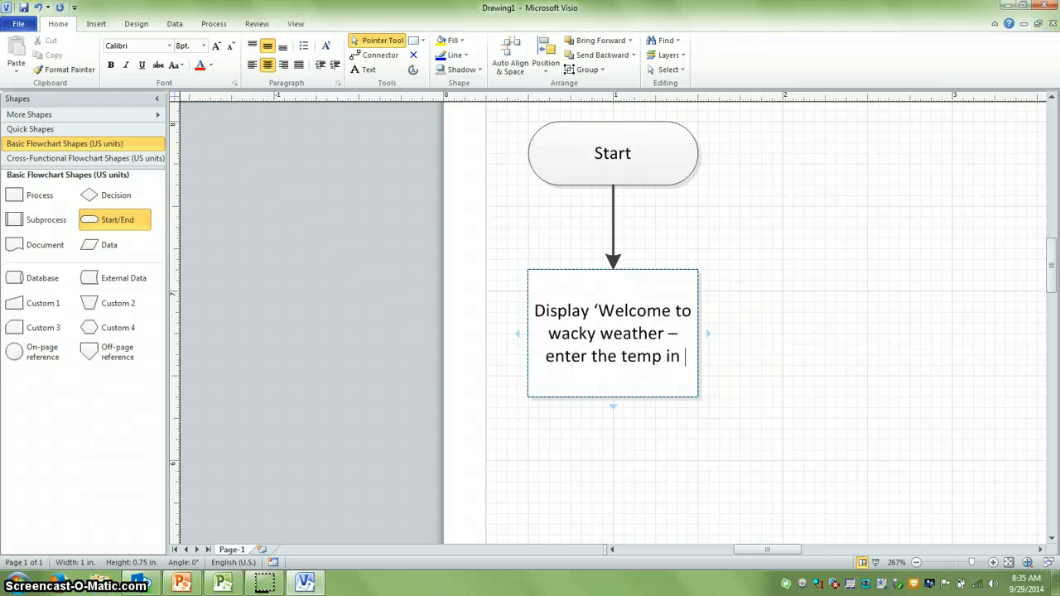
type("C'")
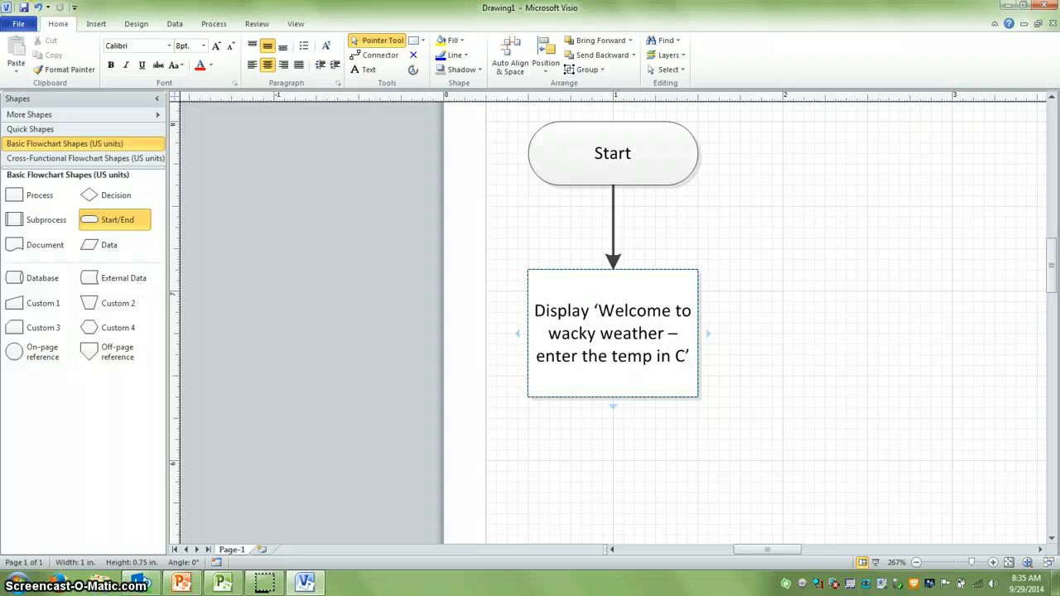
left_click(776, 354)
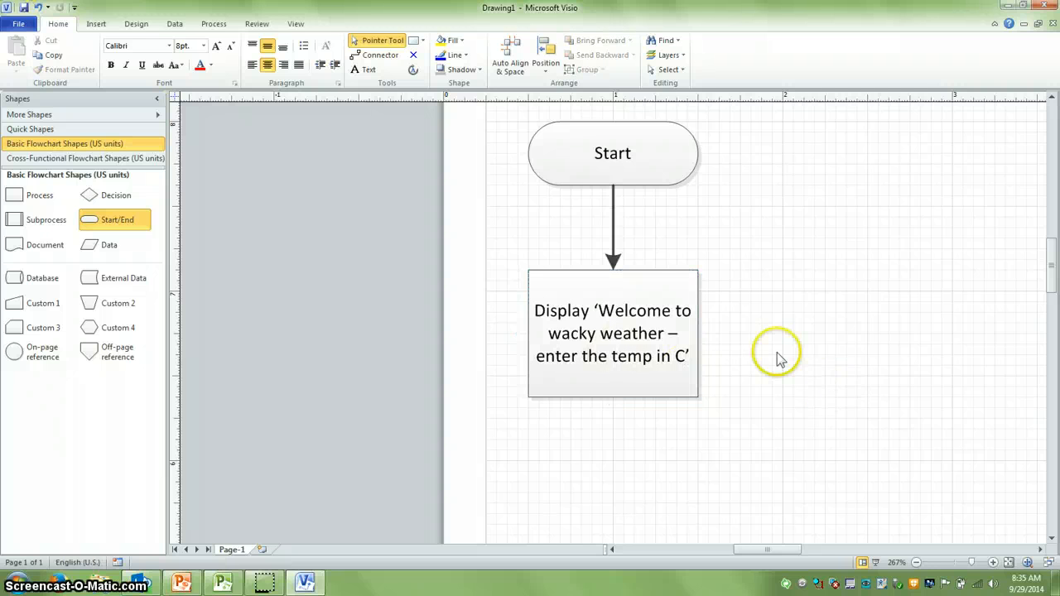
mouse_move(321, 298)
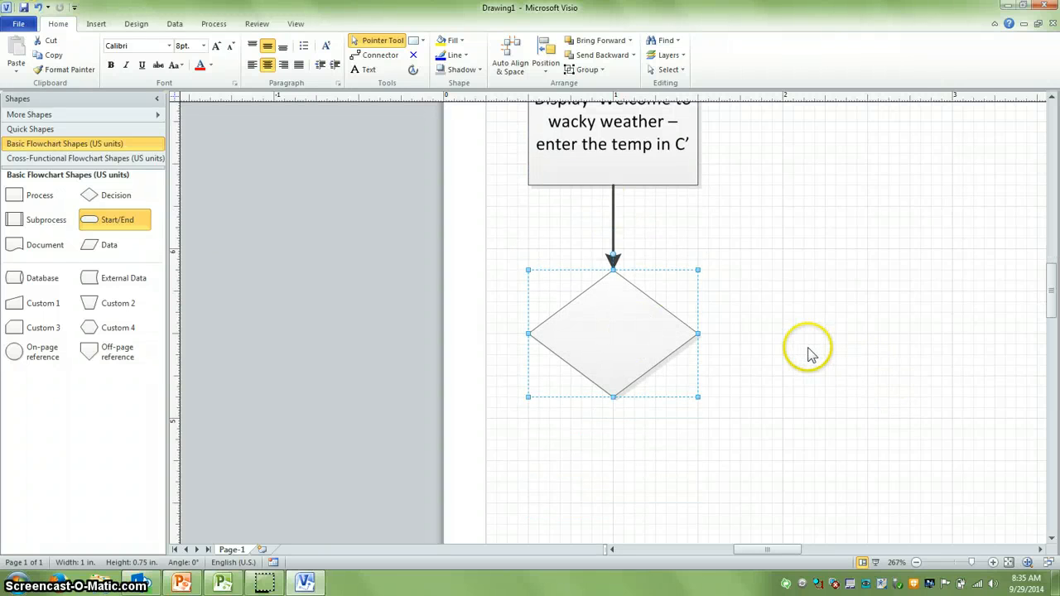
mouse_move(793, 349)
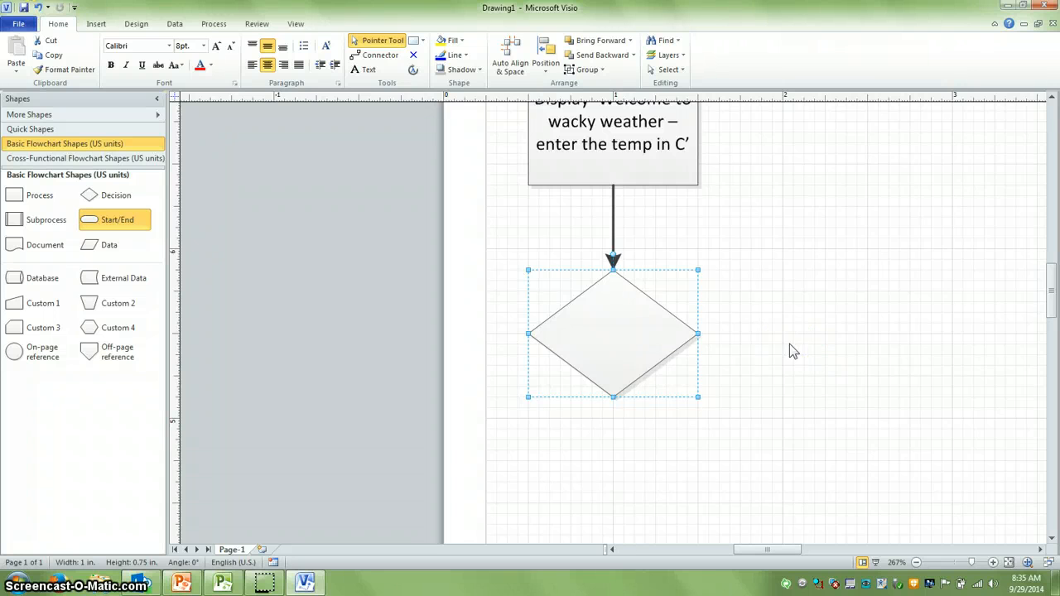
Label the decision diamond below the welcome box 'Is it above 30C'.
double_click(613, 333)
type("Is it")
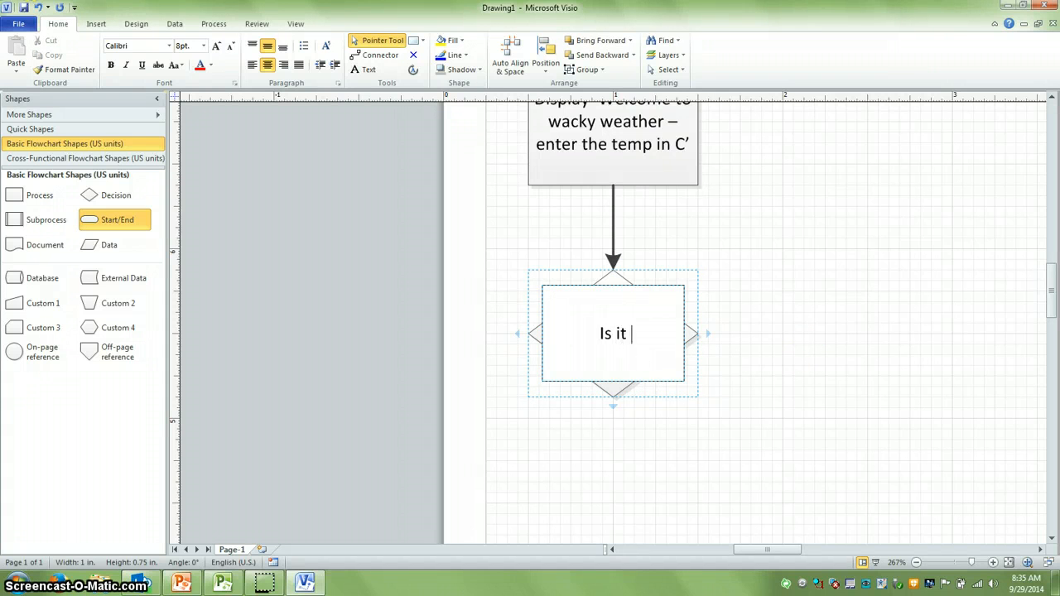
type("above 30C")
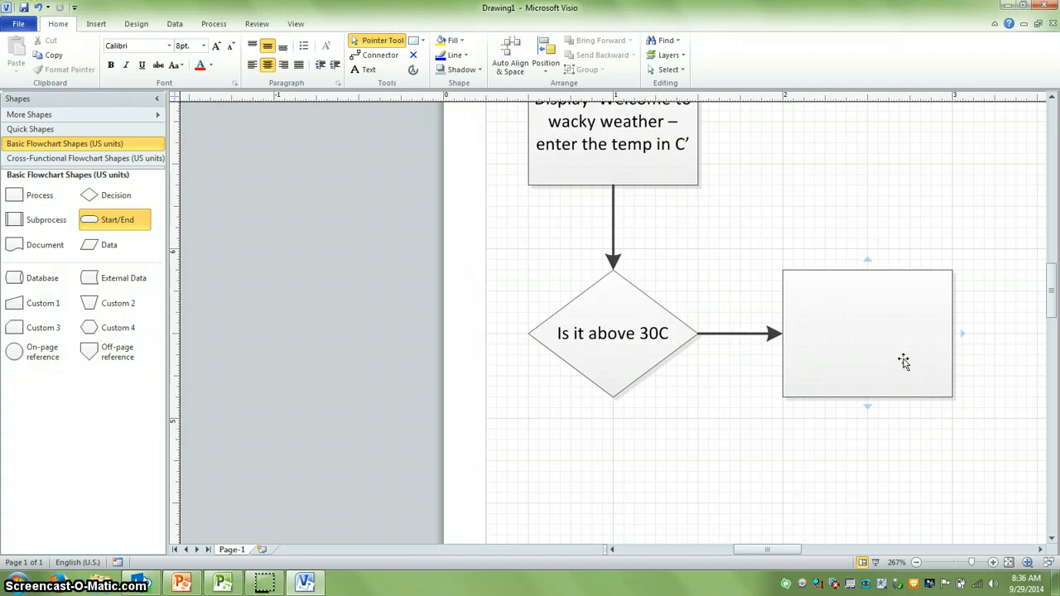
mouse_move(896, 358)
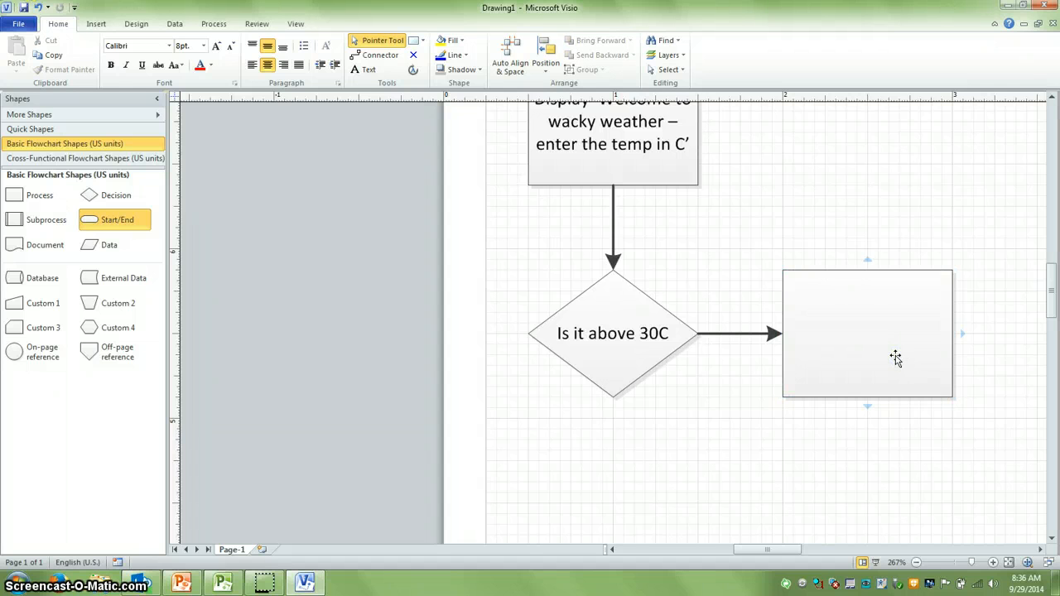
Type Display "it's beautiful, put on shorts and a T-shirt" into the box beside the 30C decision.
type("Display -")
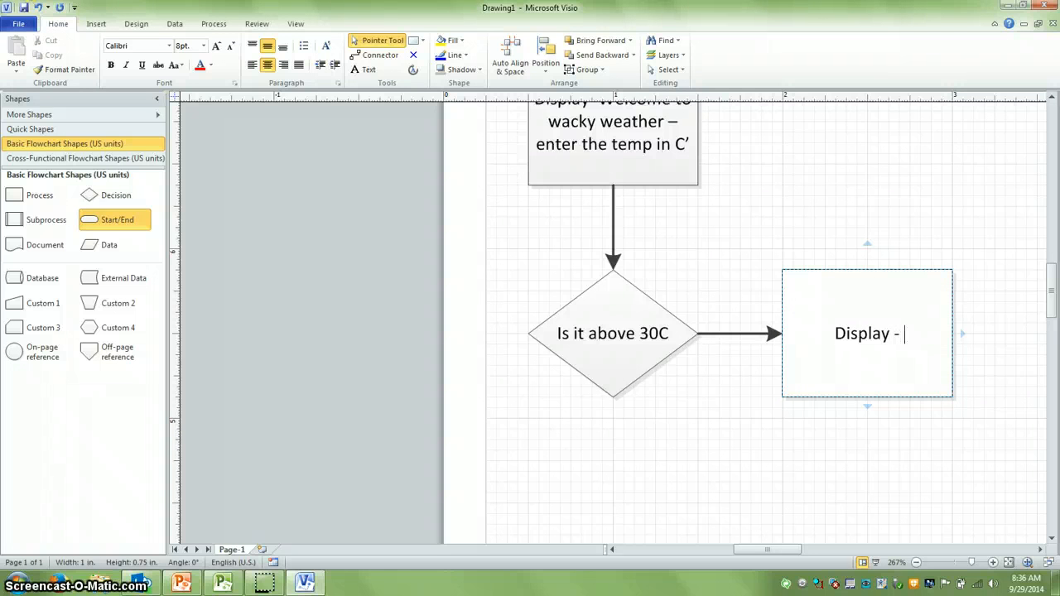
type("\"")
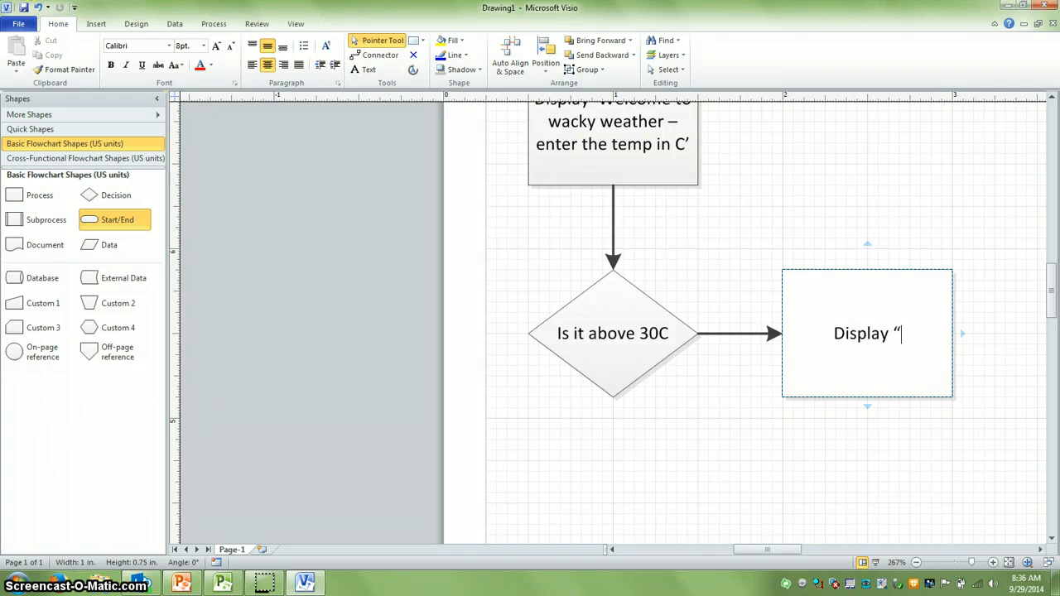
type("it's beautif")
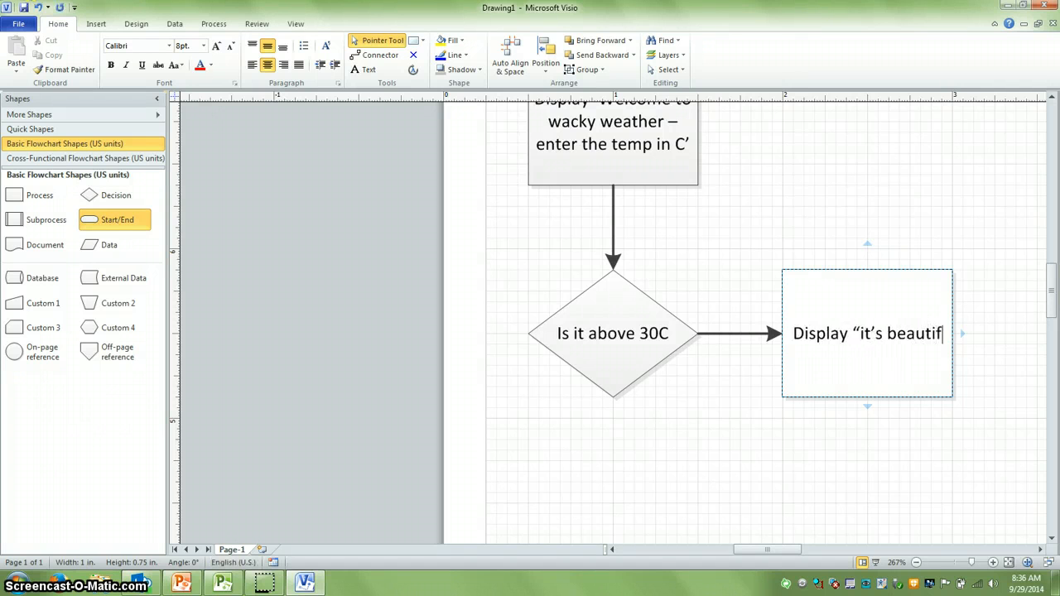
type("ful, put o")
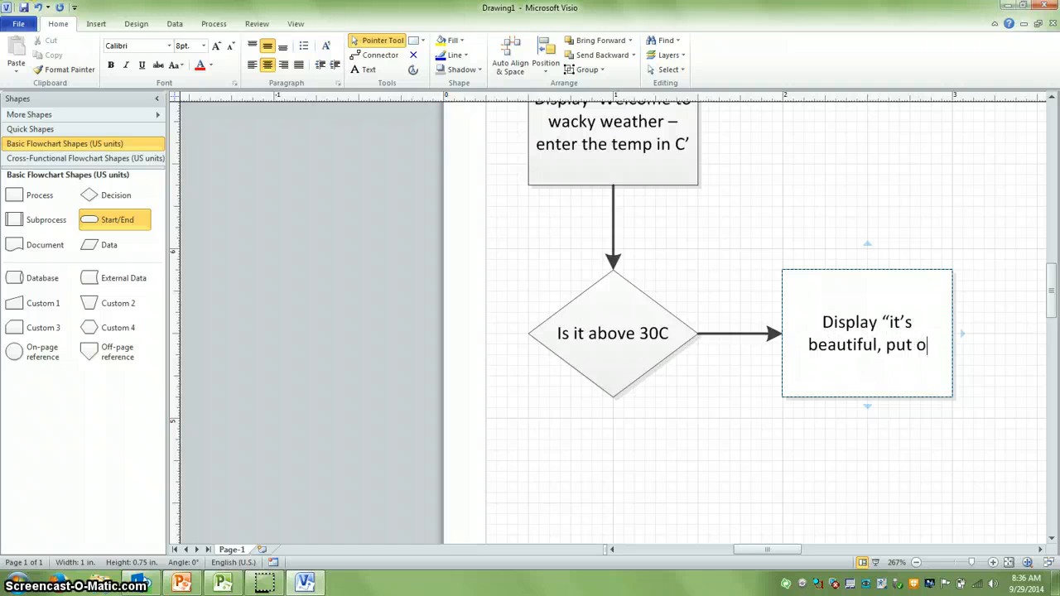
type("n shorts and a")
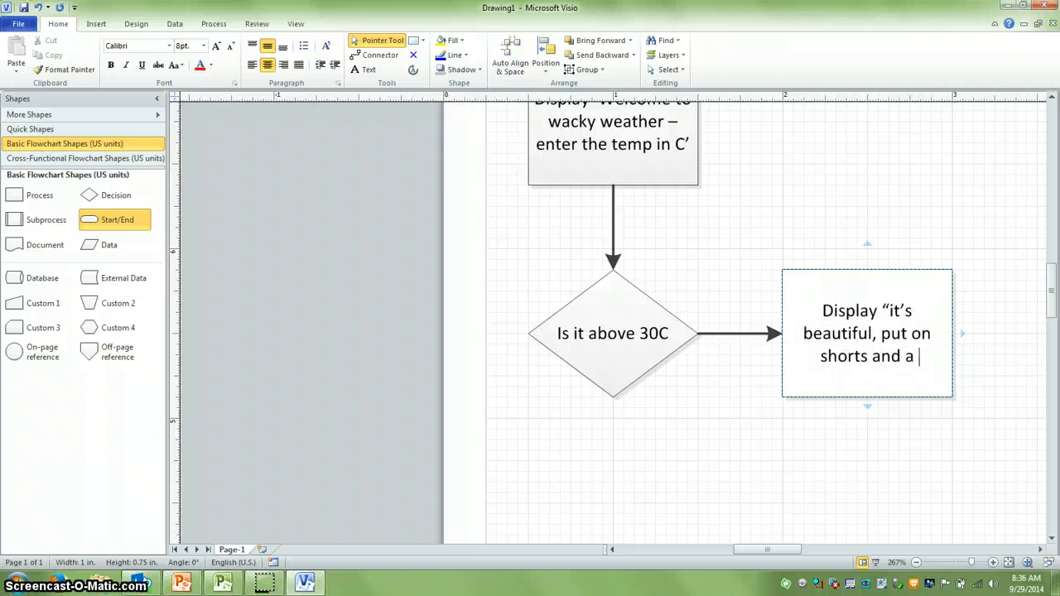
type("T-shirt")
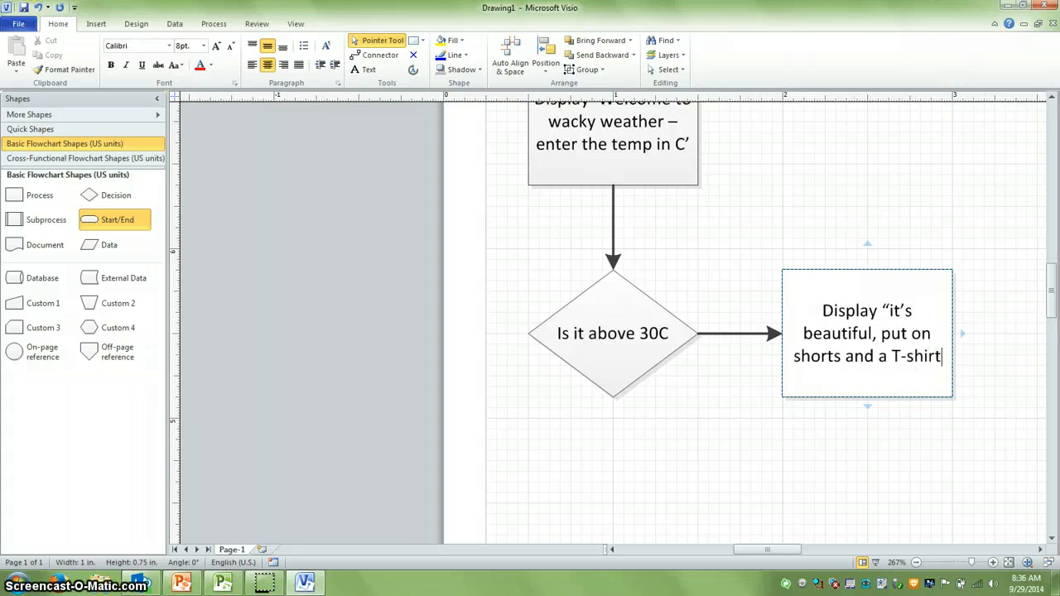
left_click(716, 460)
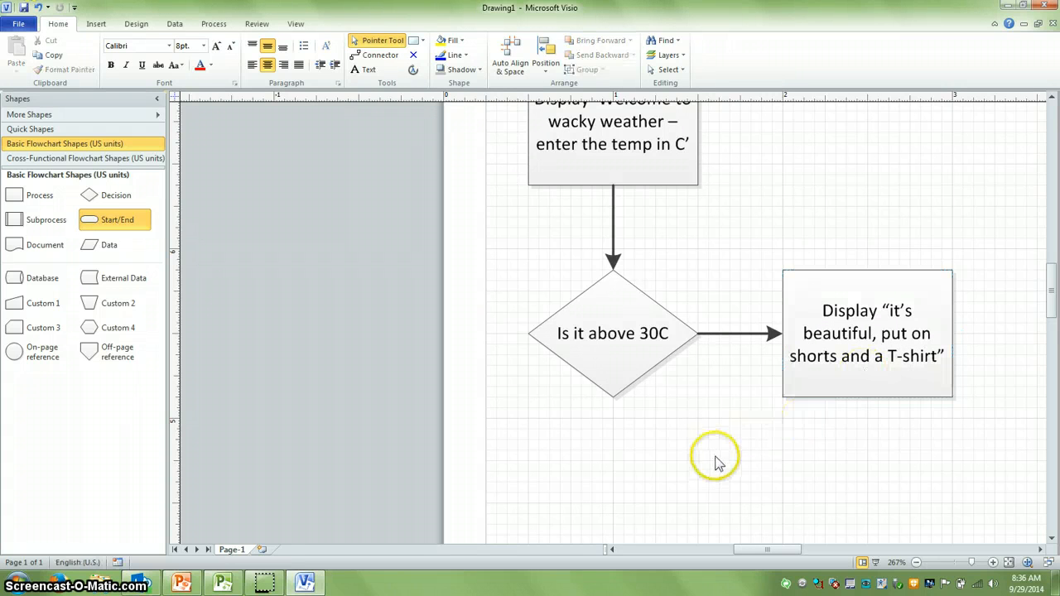
left_click(898, 323)
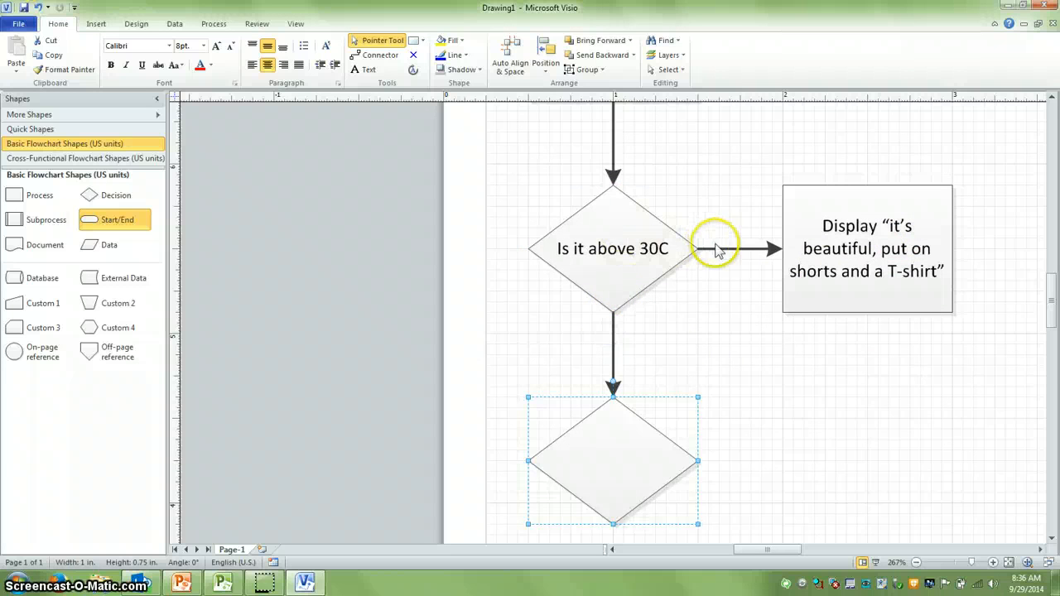
Label the 30C decision's connectors 'Yes' toward the T-shirt box and 'No' downward.
type("Yes")
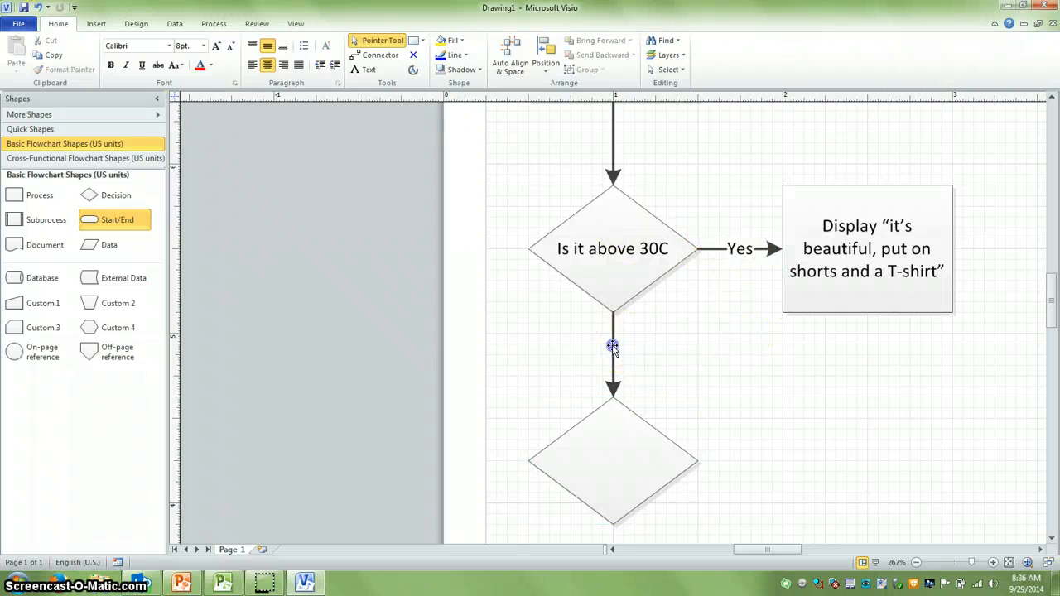
type("No")
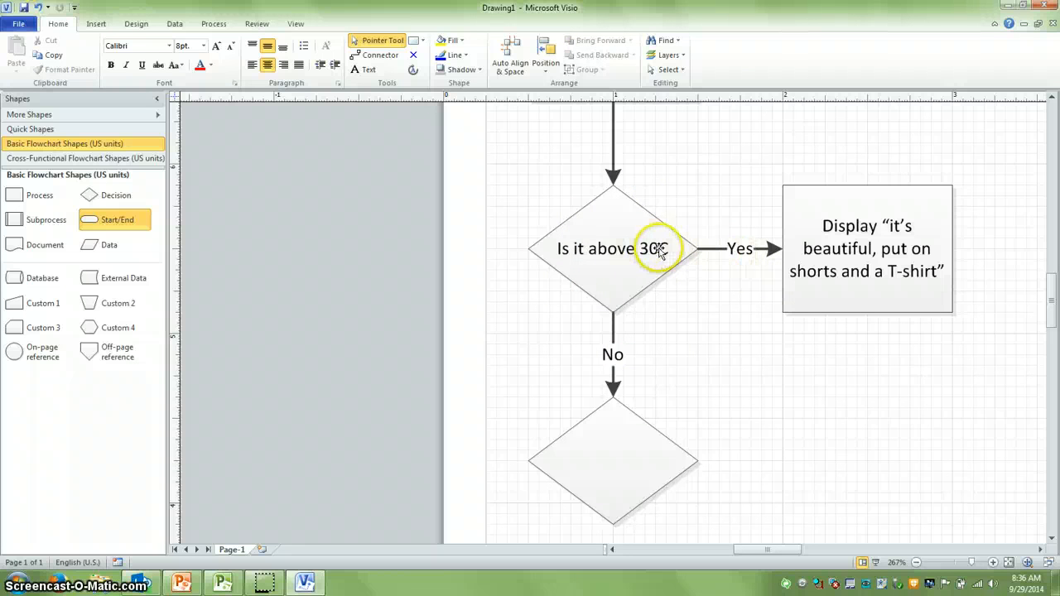
mouse_move(639, 282)
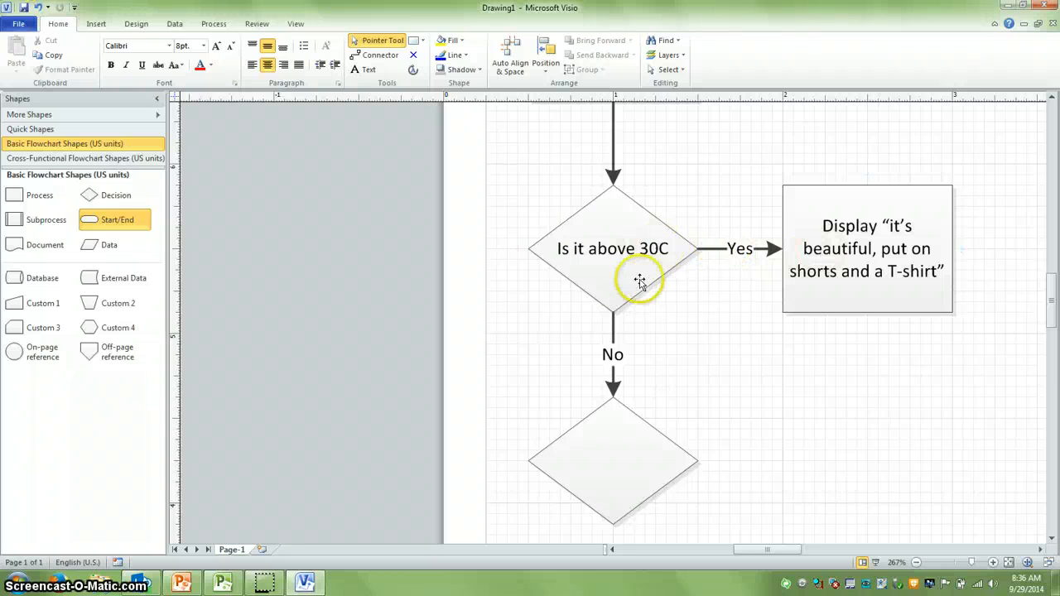
mouse_move(621, 365)
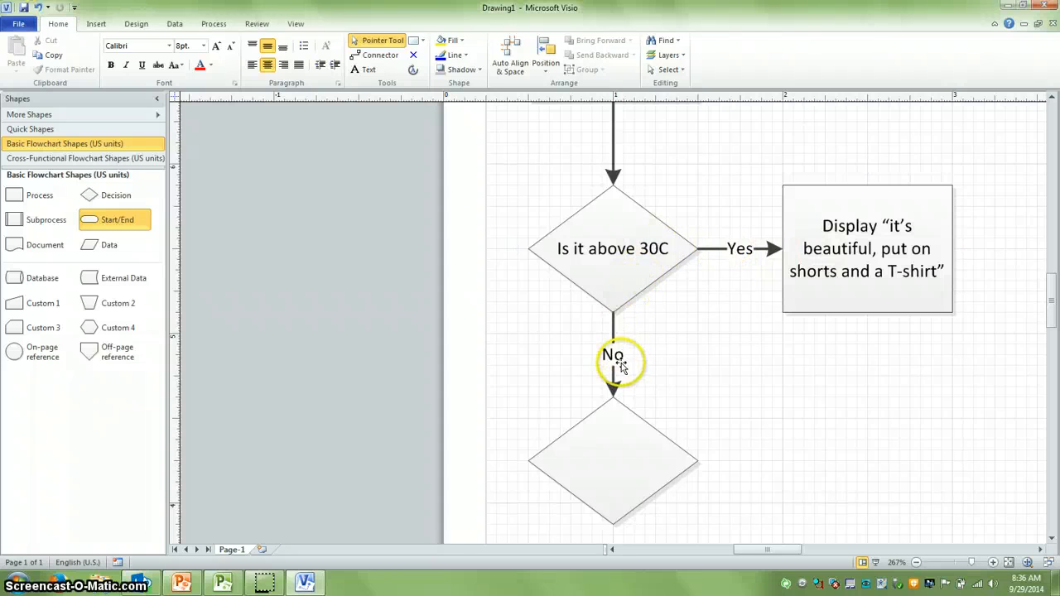
scroll("down", 3)
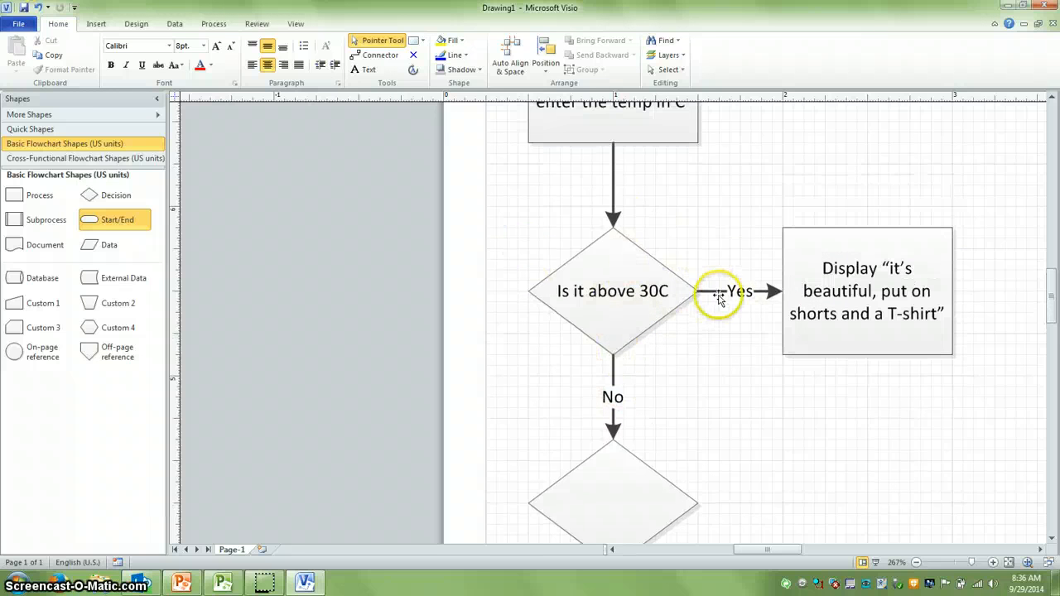
mouse_move(613, 356)
type("Is it")
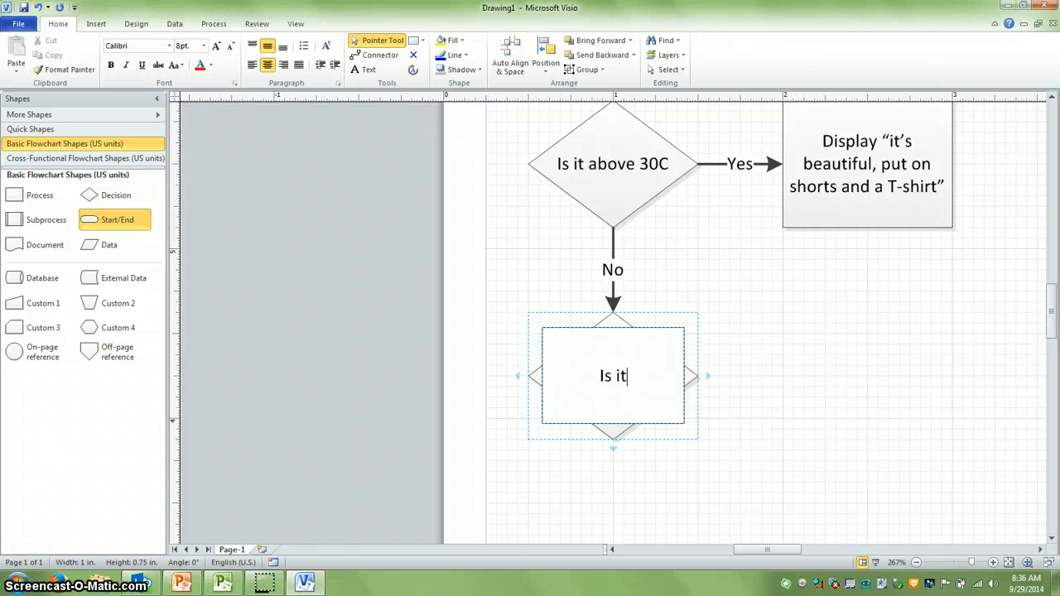
Label the new decision diamond 'Is it above 20C'.
type("above")
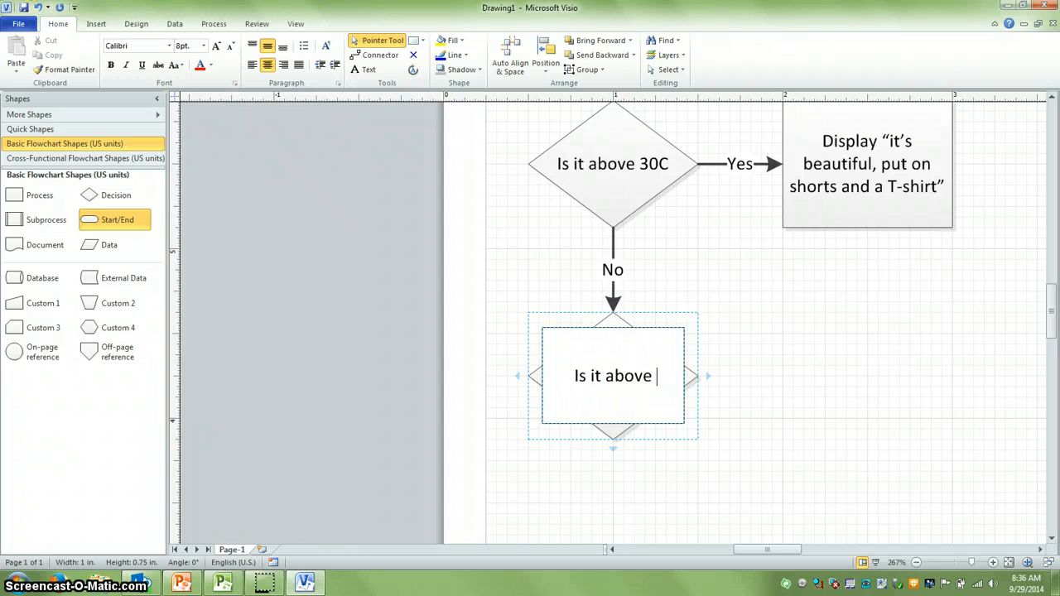
type("20C")
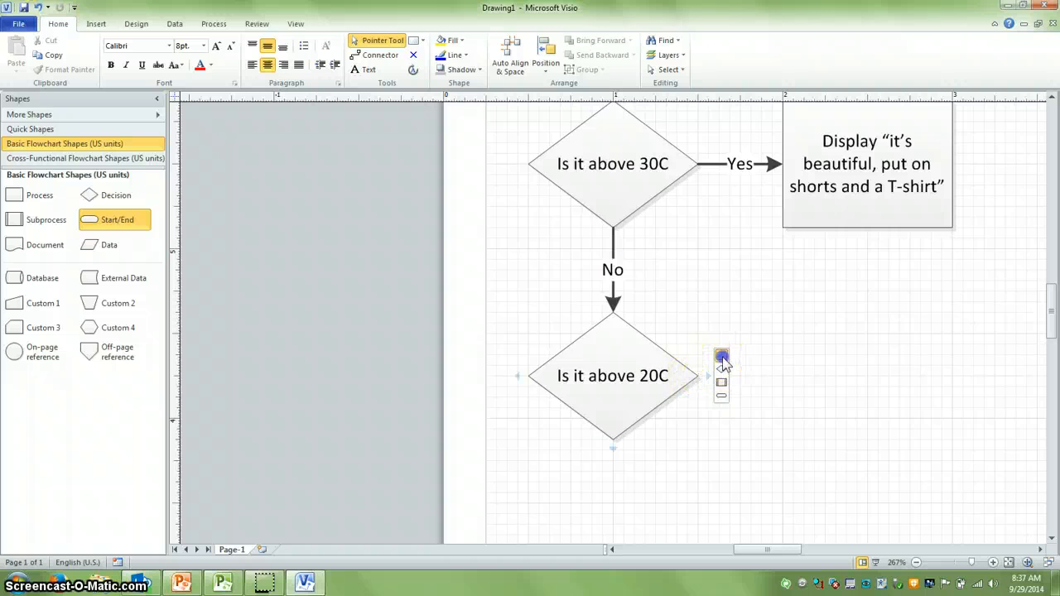
Label the 20C Yes box: Display "It's still pretty nice, but bring a sweater for later".
type("D")
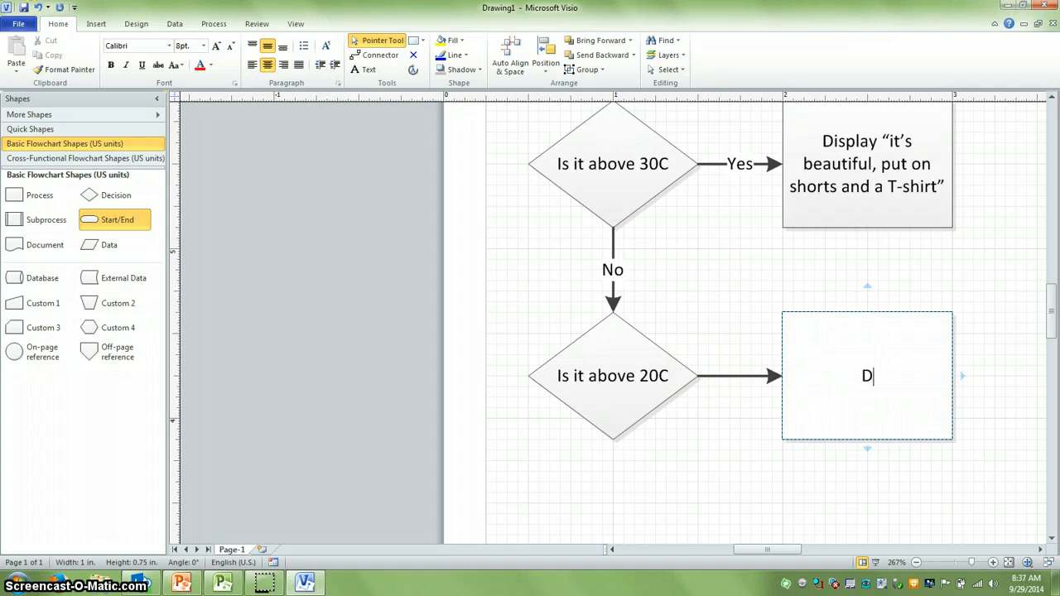
type("isplay \"")
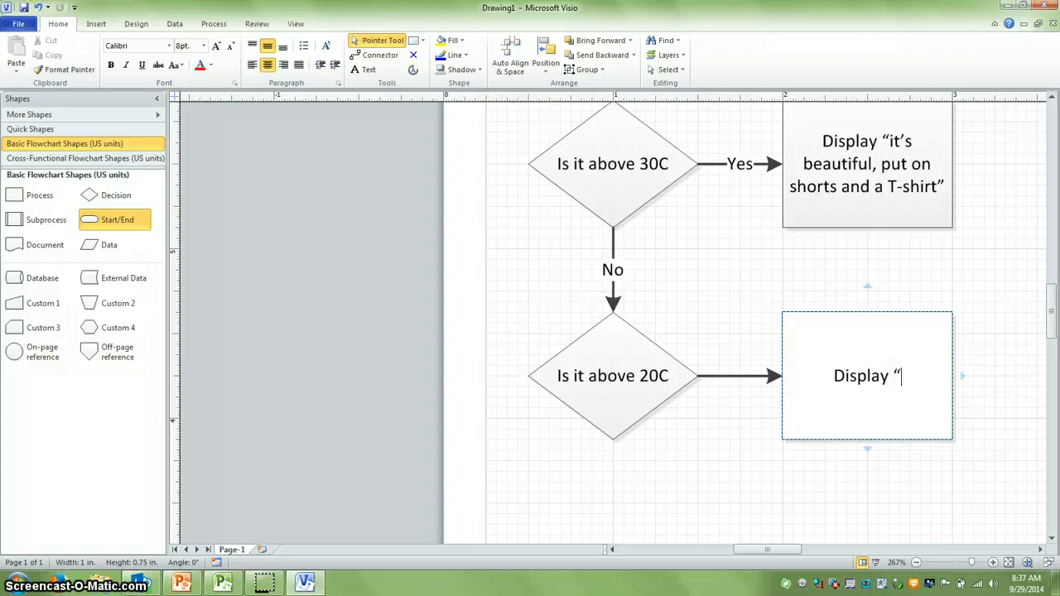
type("It's still pretty n")
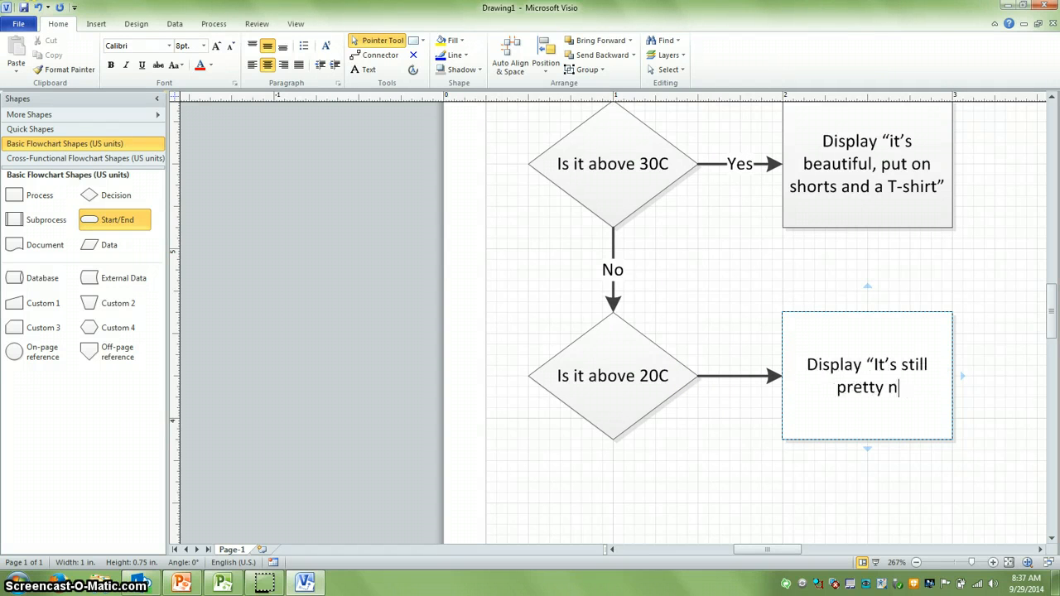
type("ice, b")
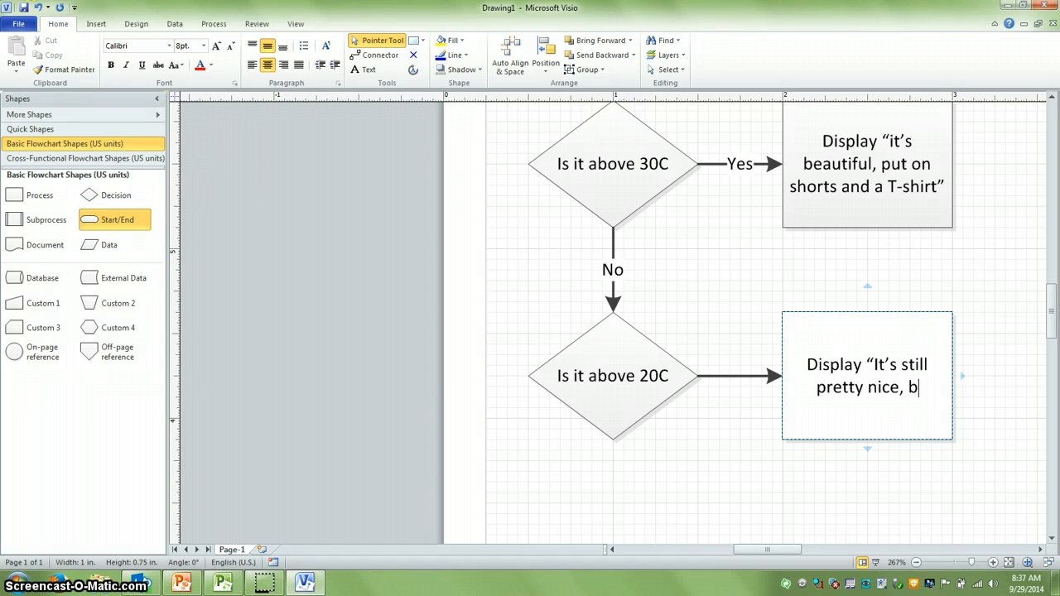
type("ut bring a sweater for")
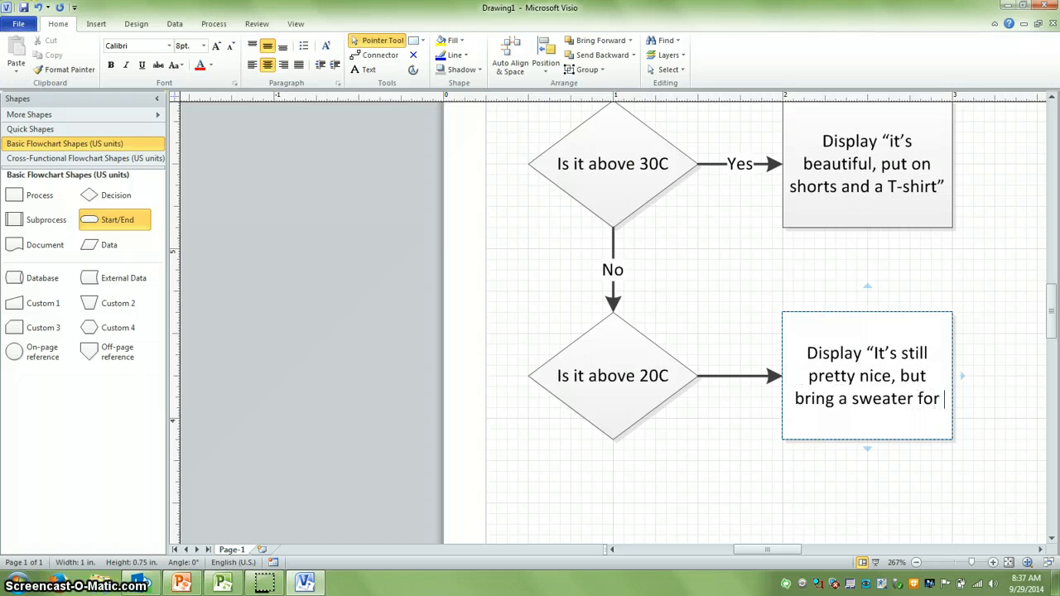
type("later”")
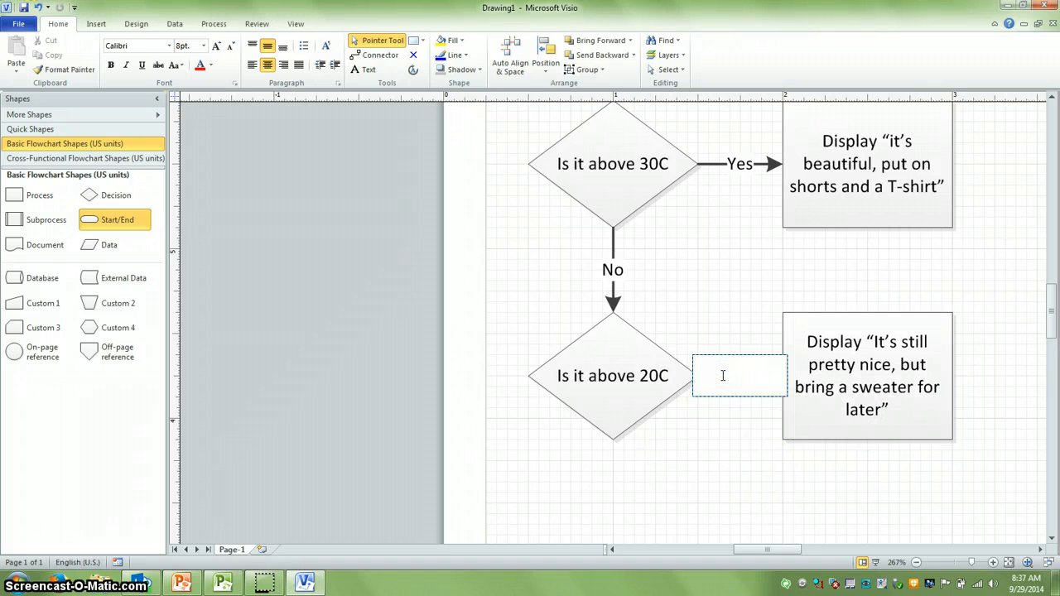
scroll("down", 3)
type("Is it above")
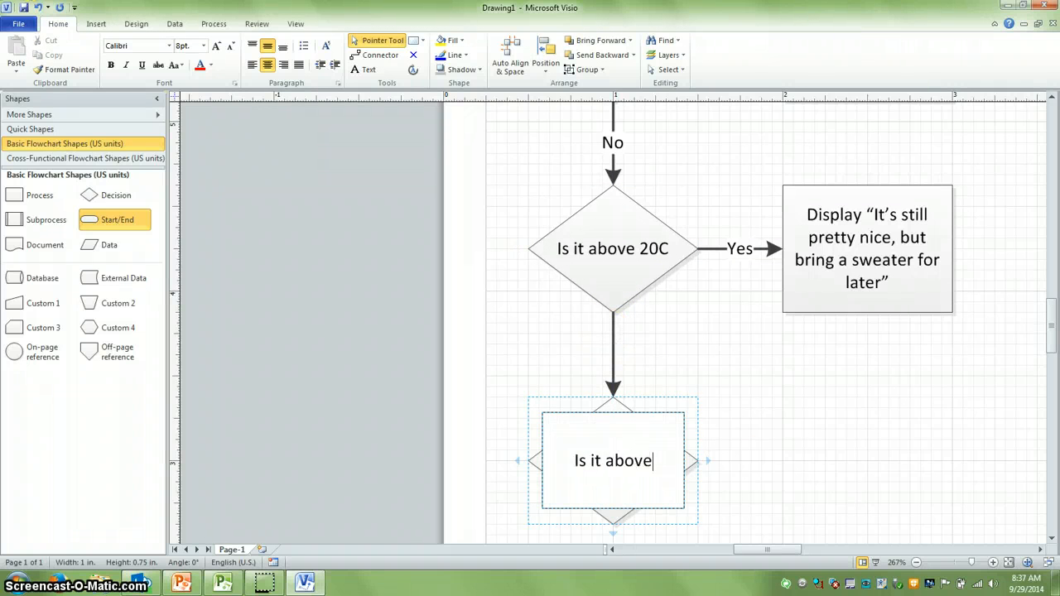
Label the third decision 'Is it above 10C' and its box Display 'put on a sweater and pants'.
type("10C?")
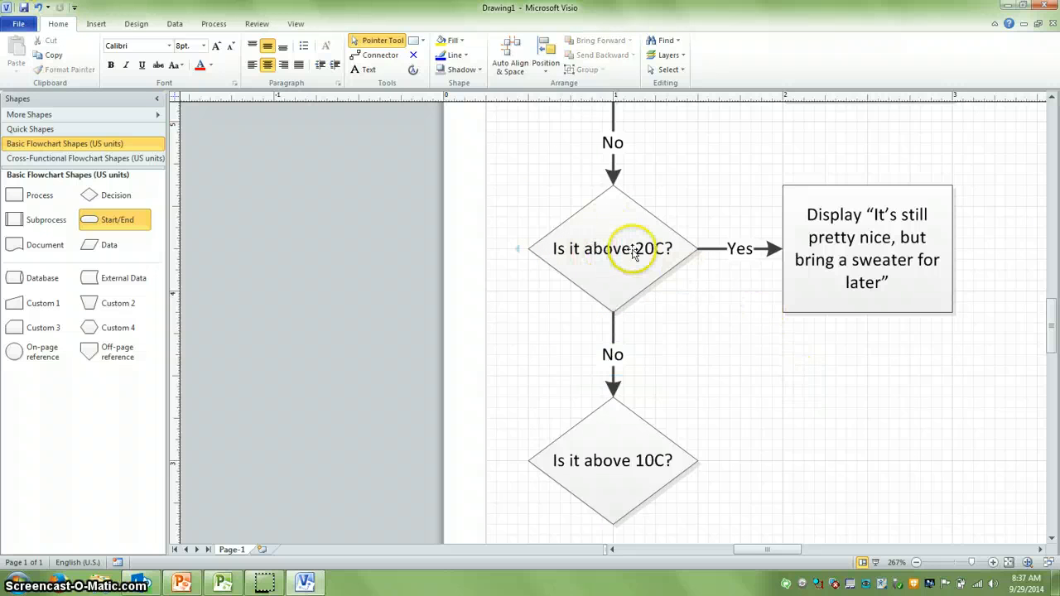
mouse_move(645, 416)
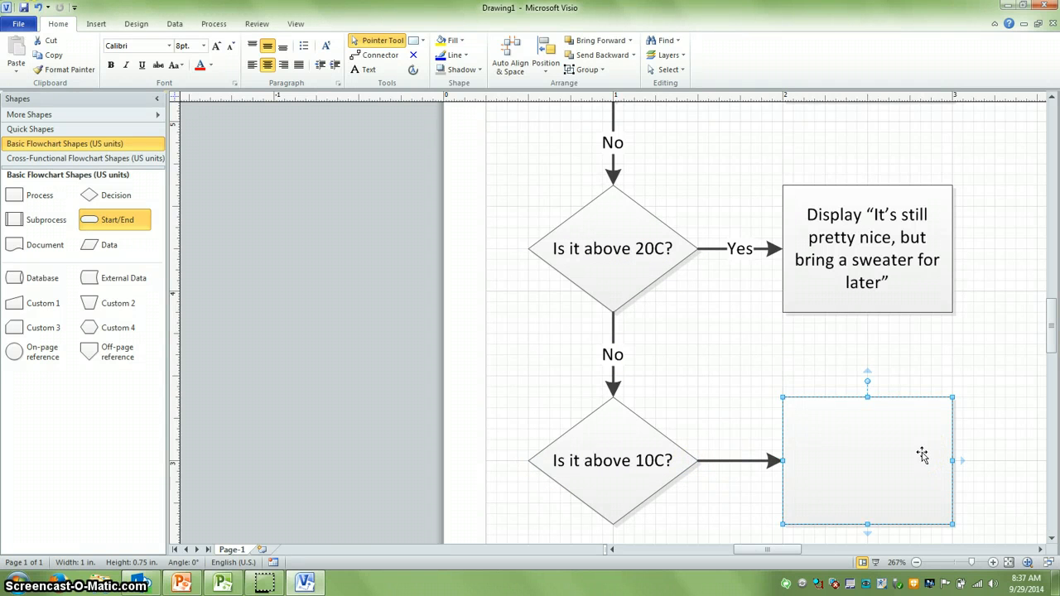
type("Display – put on a sweater")
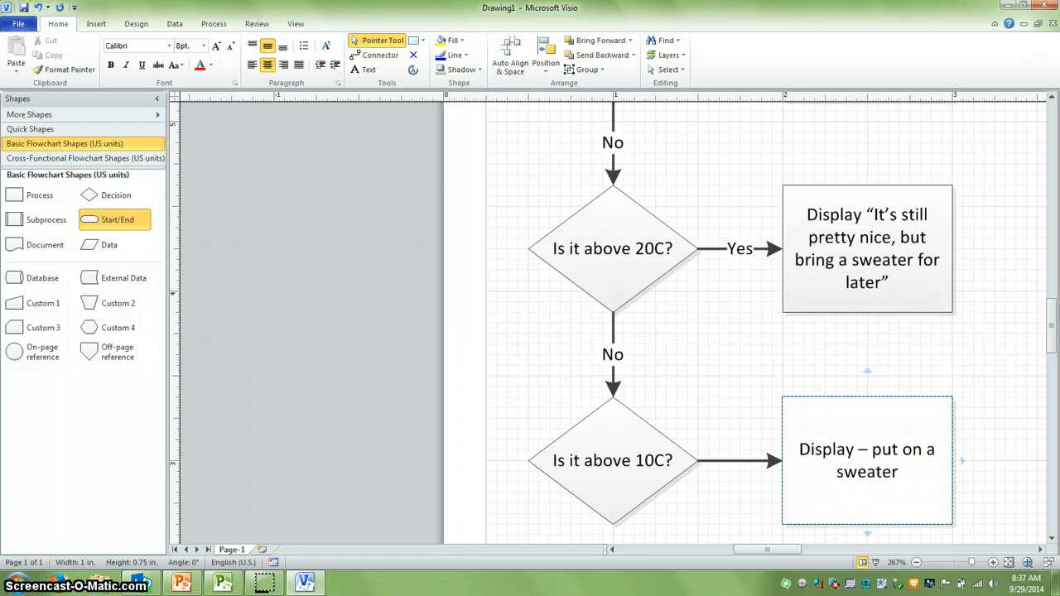
double_click(866, 460)
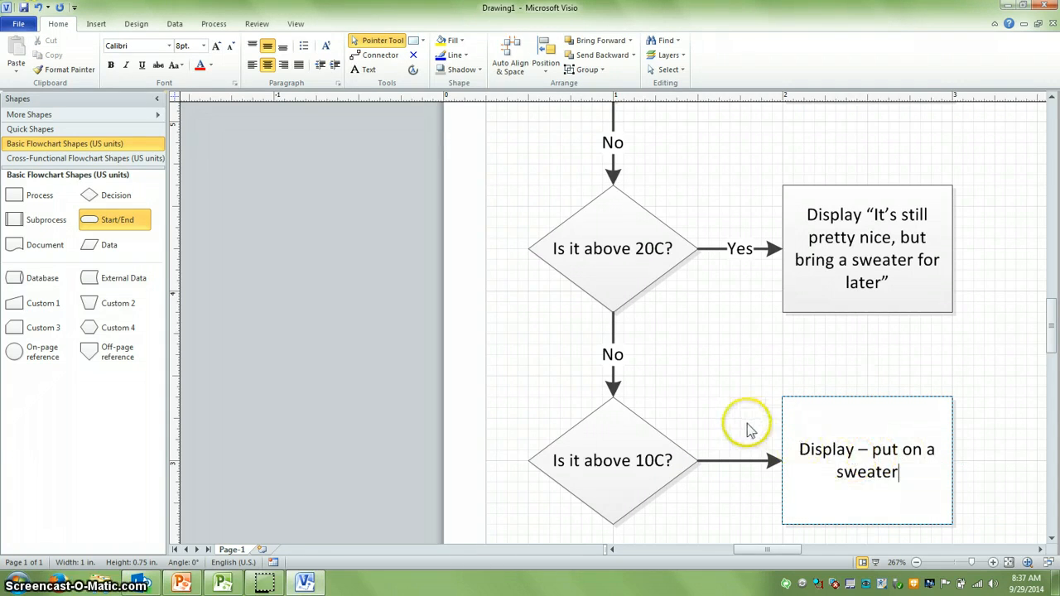
type("\"")
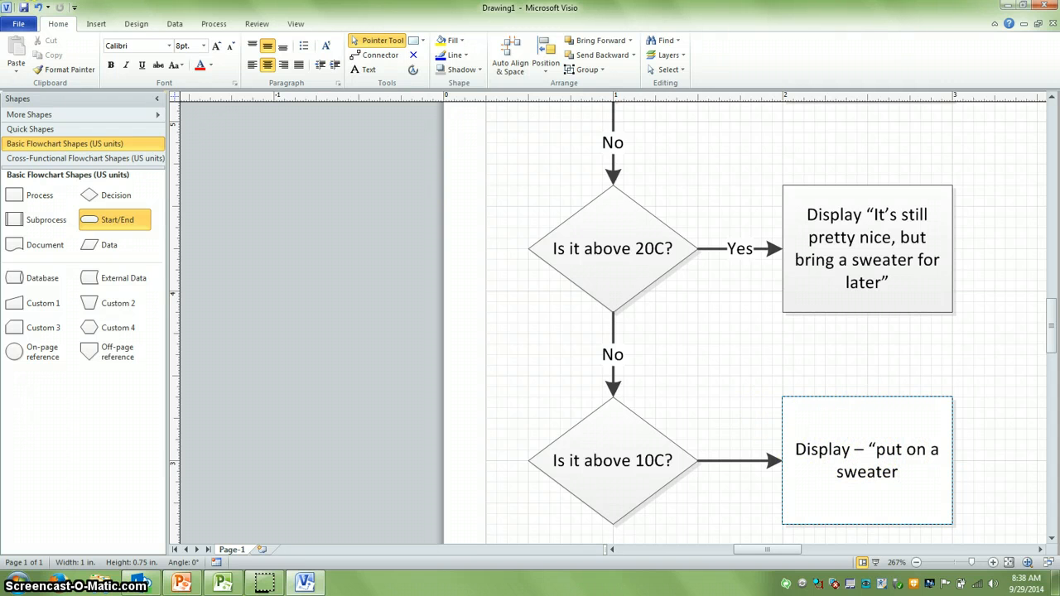
type("and pants”")
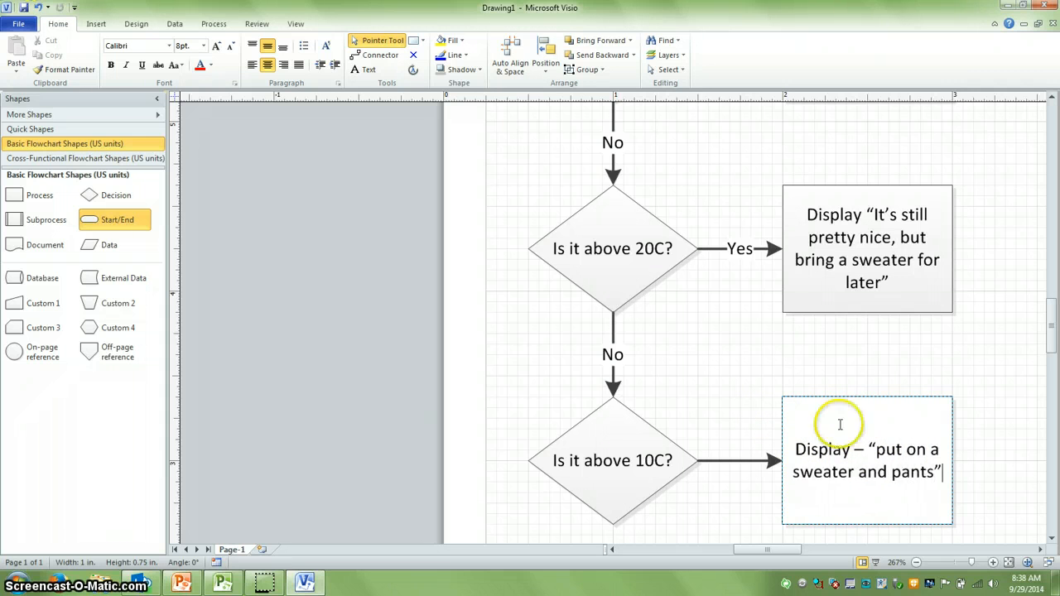
scroll("down", 3)
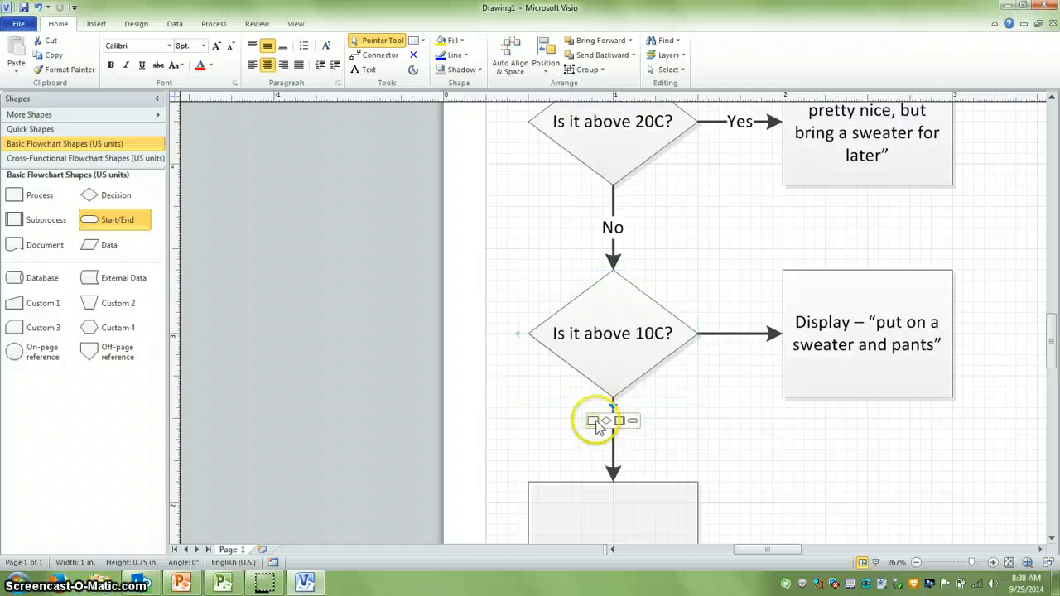
Label the 10C connectors Yes and No and fill the bottom box with the 'brrr… wear a jacket' message.
scroll("down", 3)
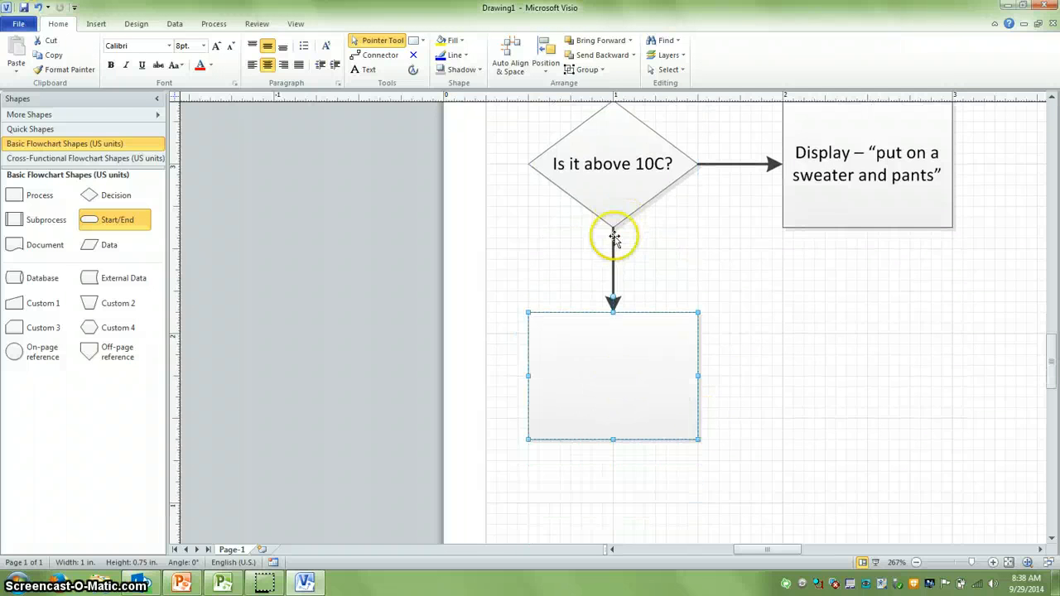
type("Ye")
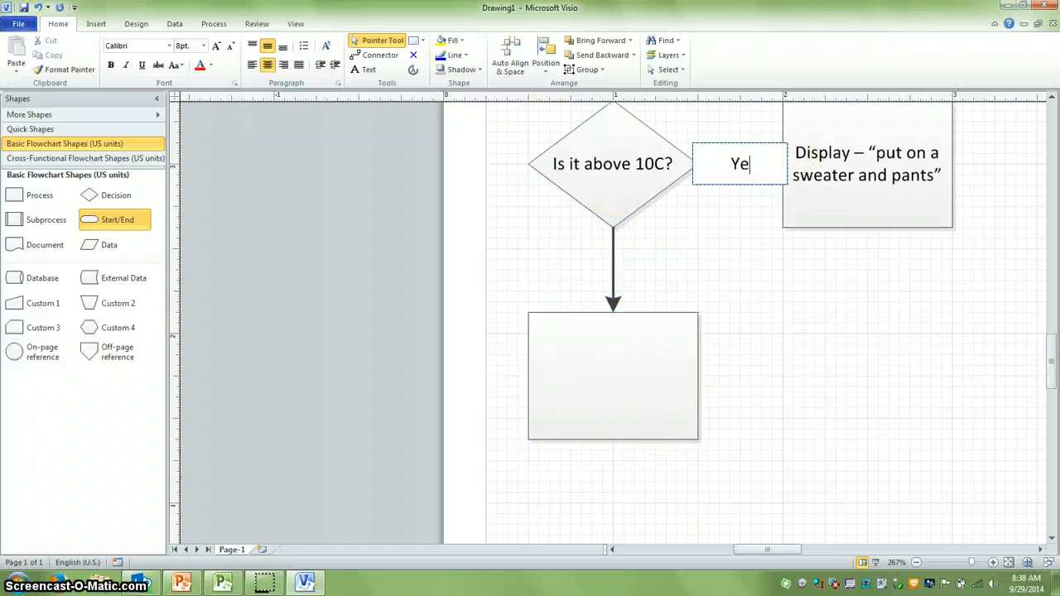
left_click(613, 269)
type("No")
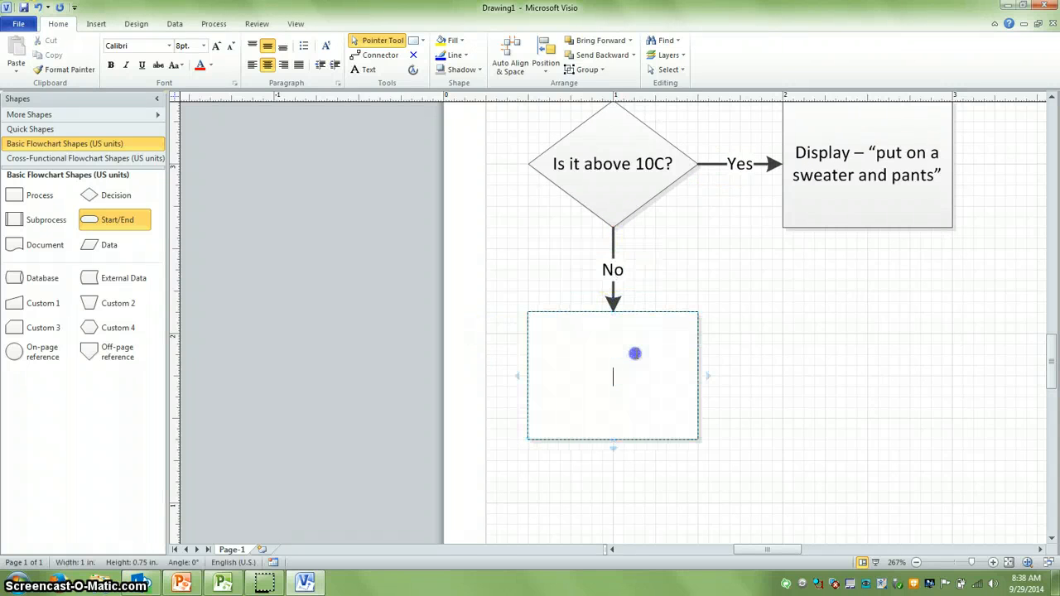
type("Disp-")
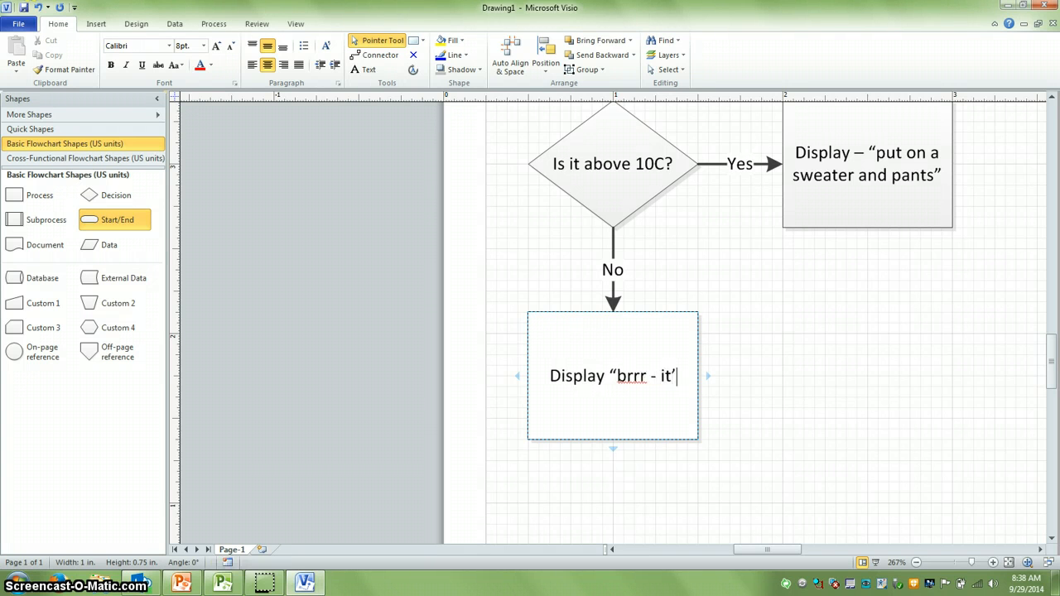
type("'s cold")
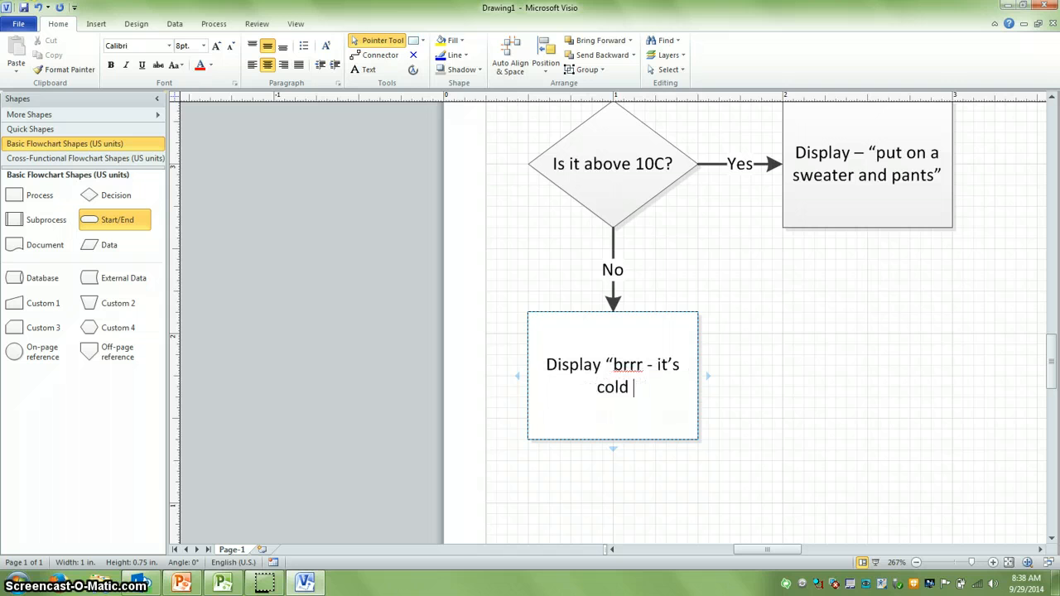
type("outside")
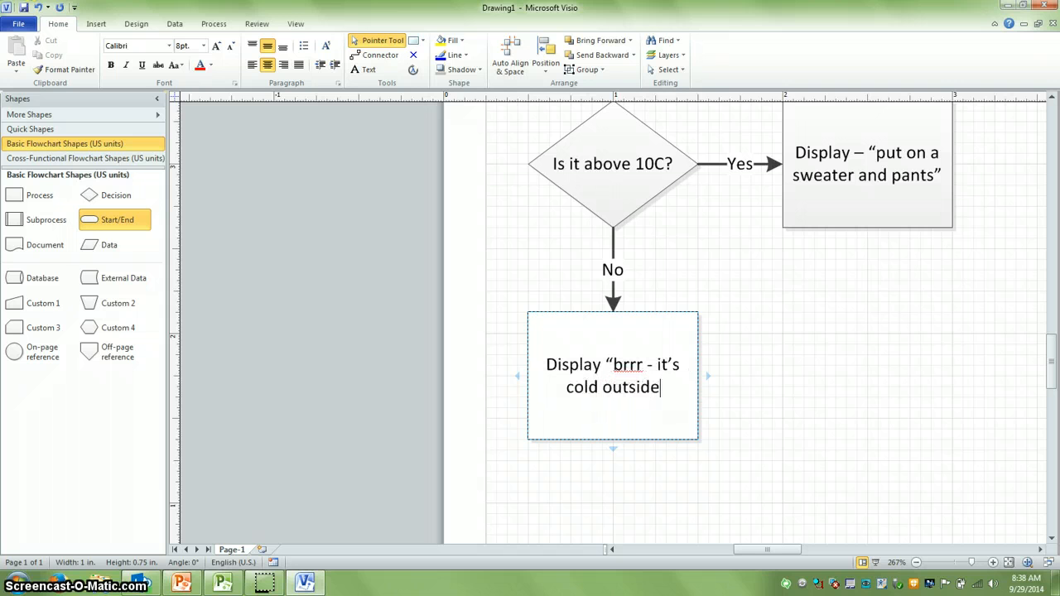
type(",")
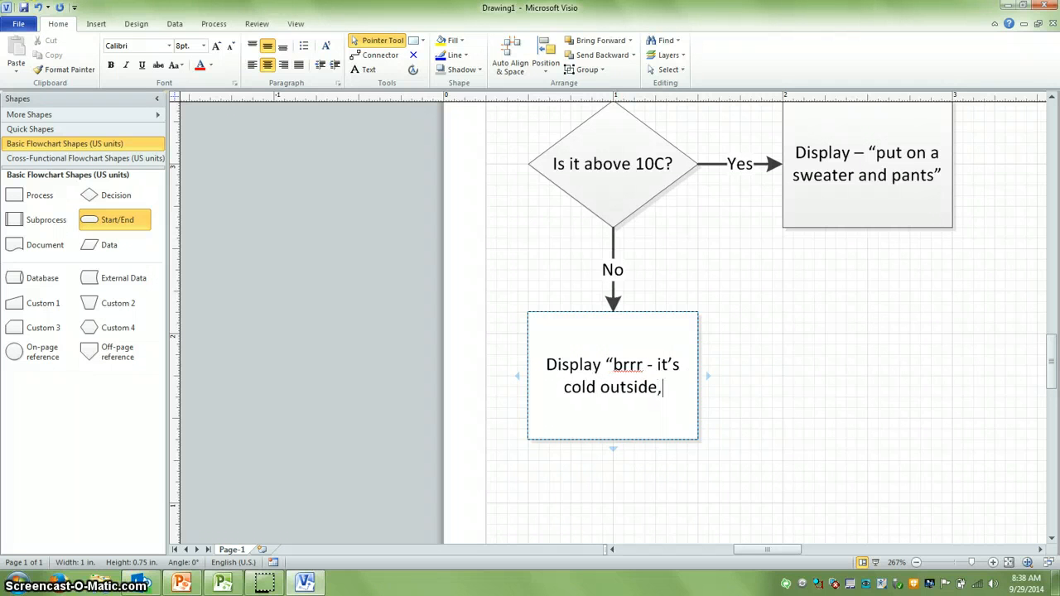
type("better wer")
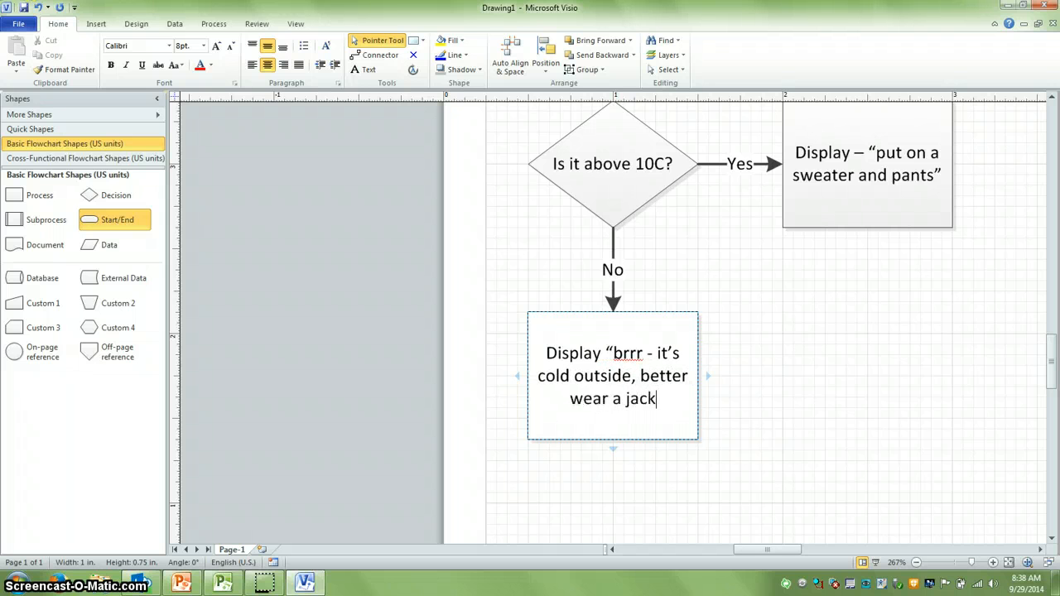
type("et\".")
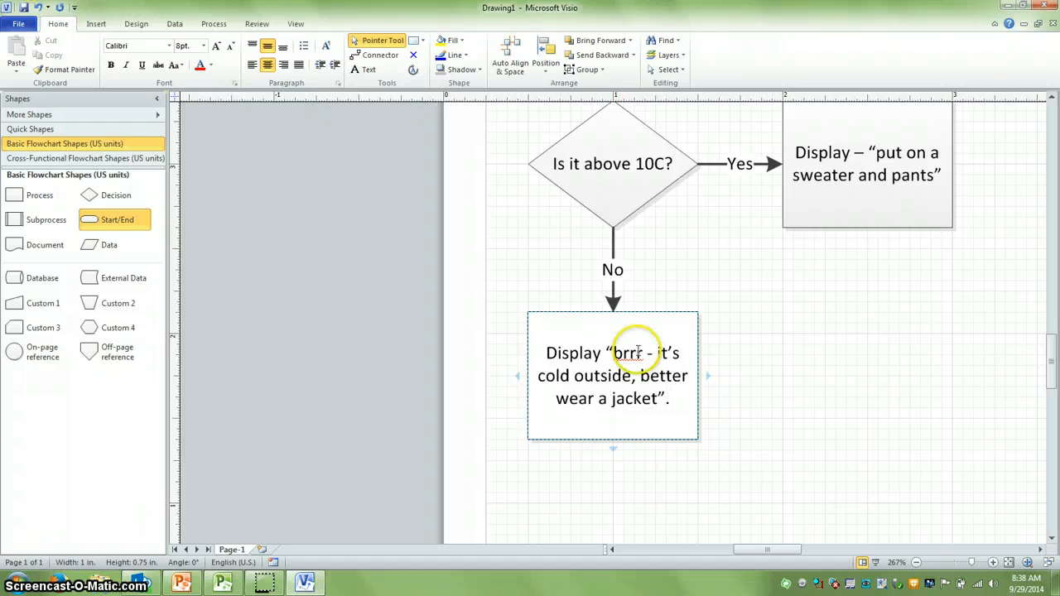
scroll("down", 3)
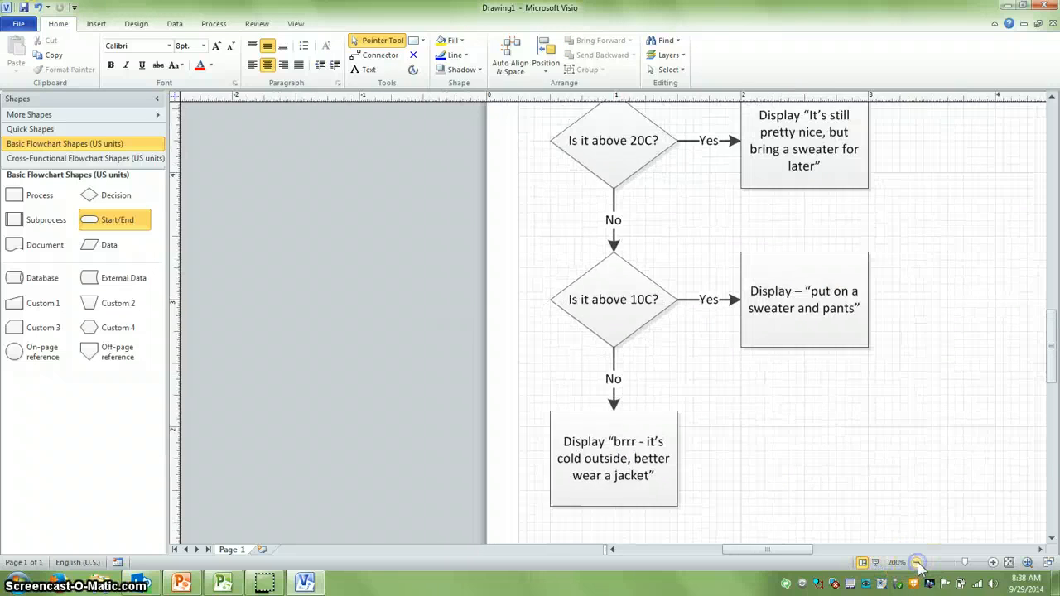
Zoom out and connect the four display message boxes to the End shape.
left_click(916, 562)
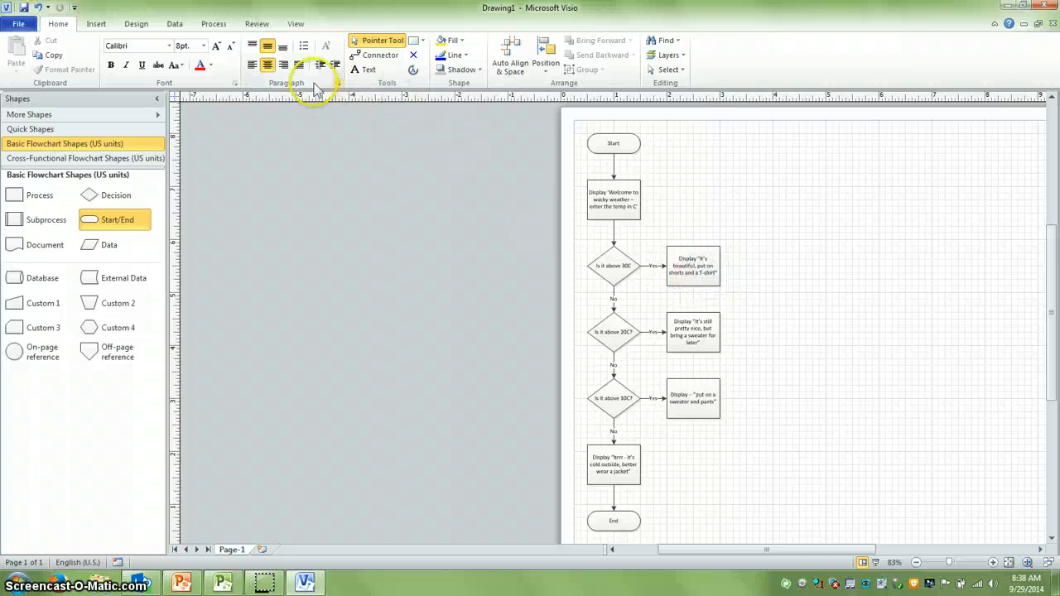
left_click(378, 54)
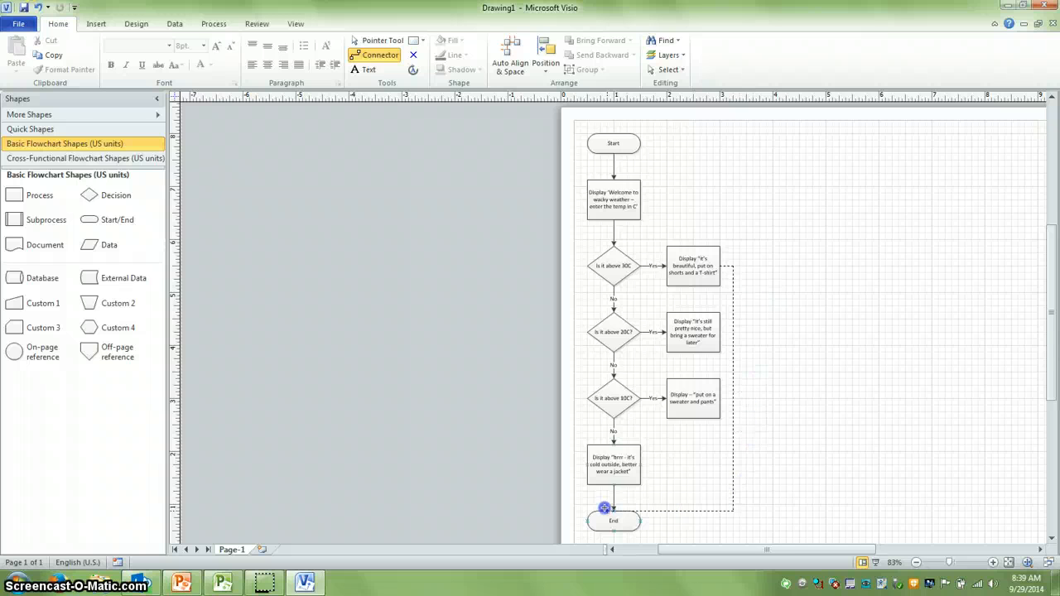
left_click(693, 331)
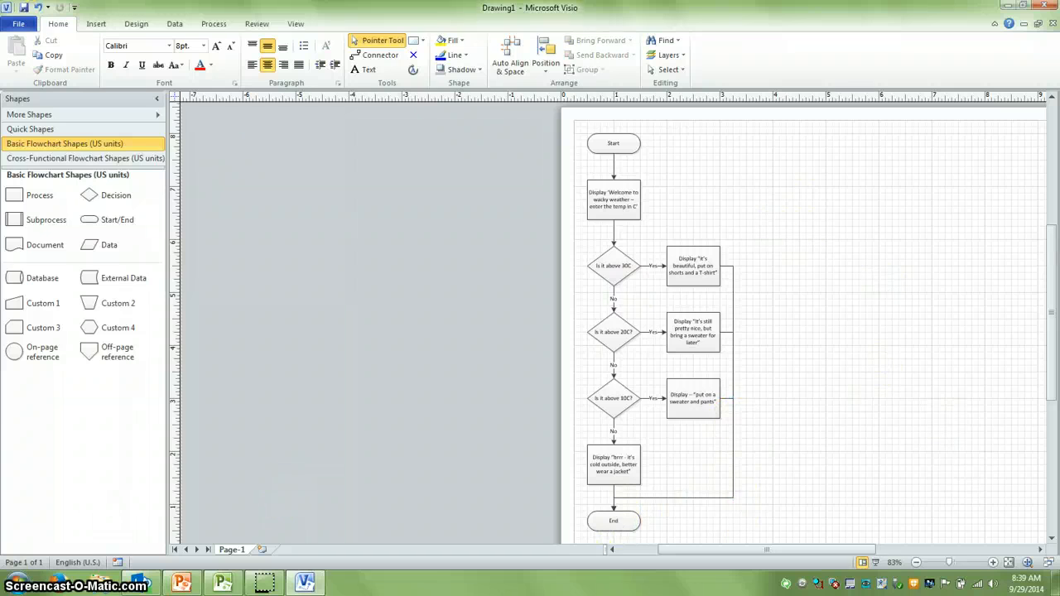
Launch NetBeans IDE 8.0 from the Start menu with Sept25GreatClass showing, then show the File menu.
left_click(8, 584)
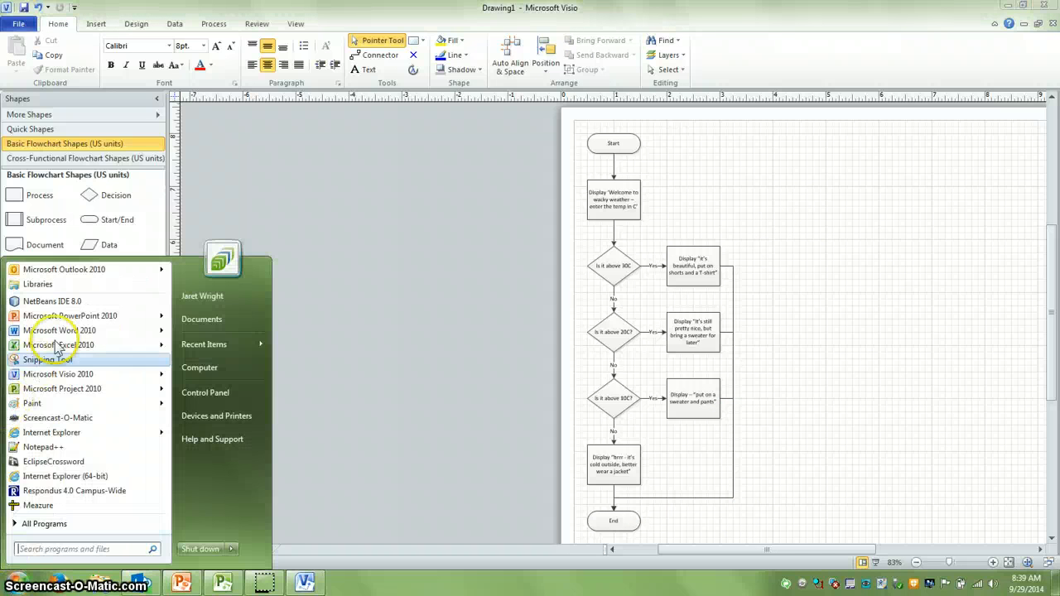
left_click(253, 323)
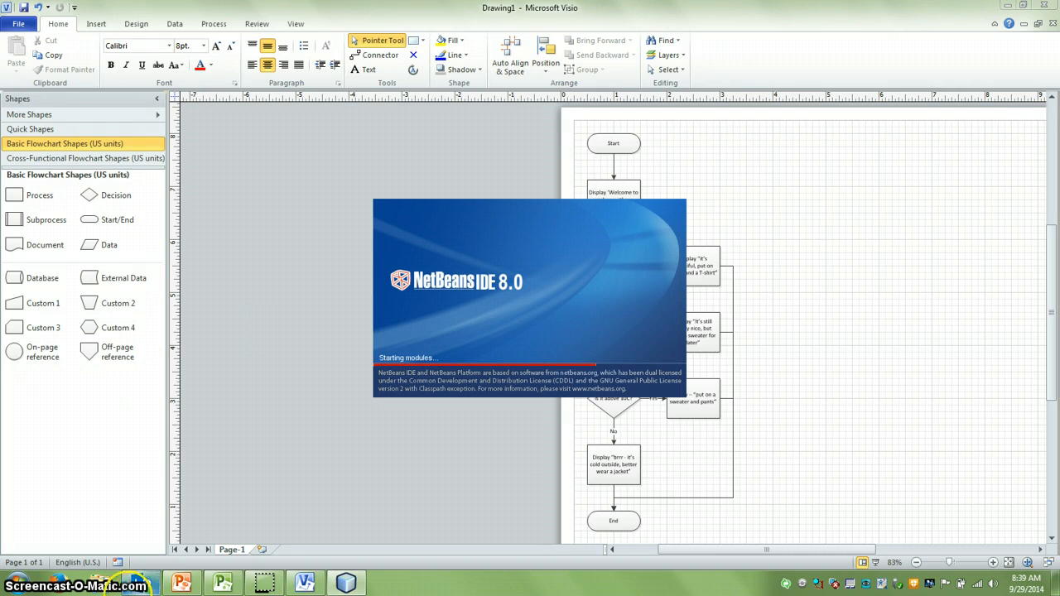
mouse_move(181, 584)
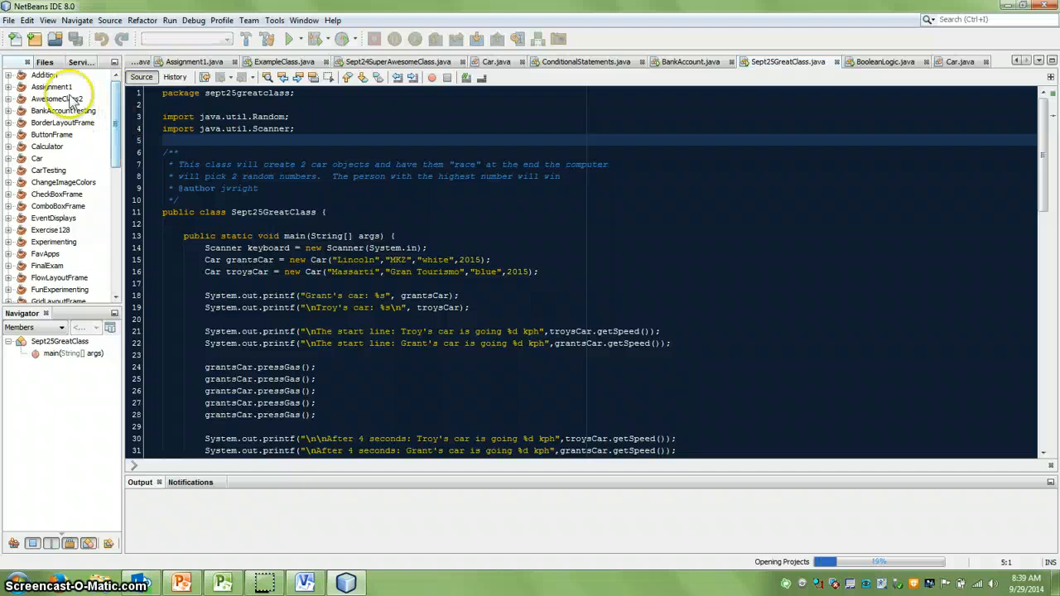
left_click(9, 20)
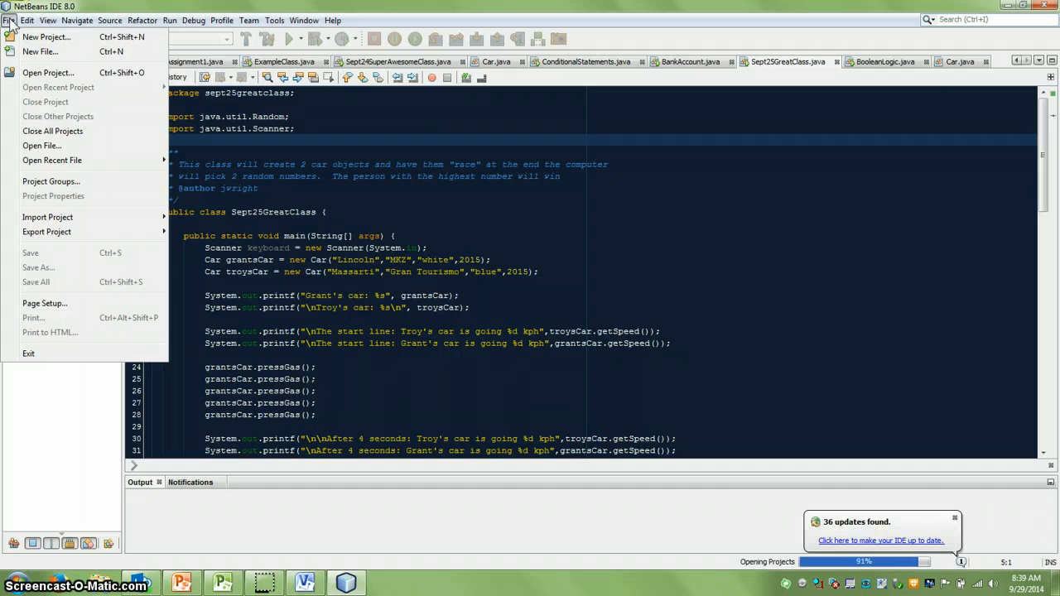
Create a new Java Application project named WackyWeather.
left_click(46, 37)
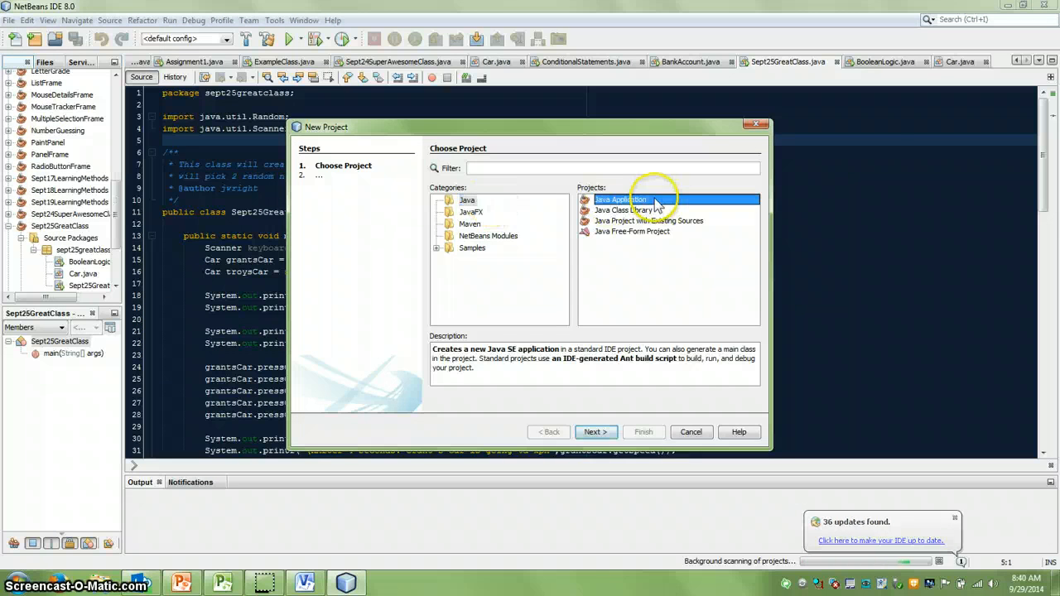
left_click(595, 432)
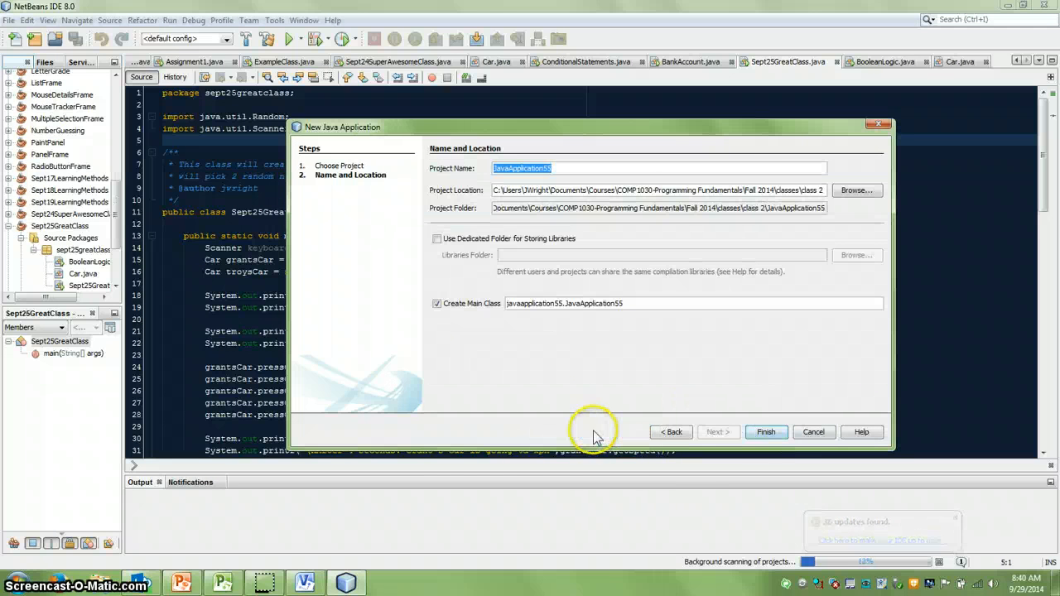
type("WEa")
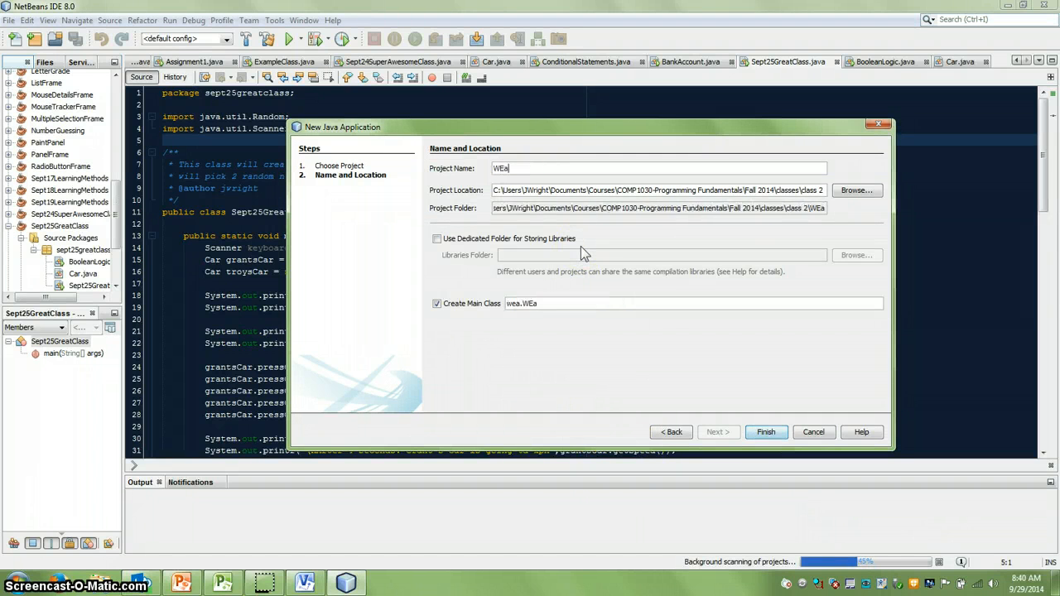
type("WackyWeather")
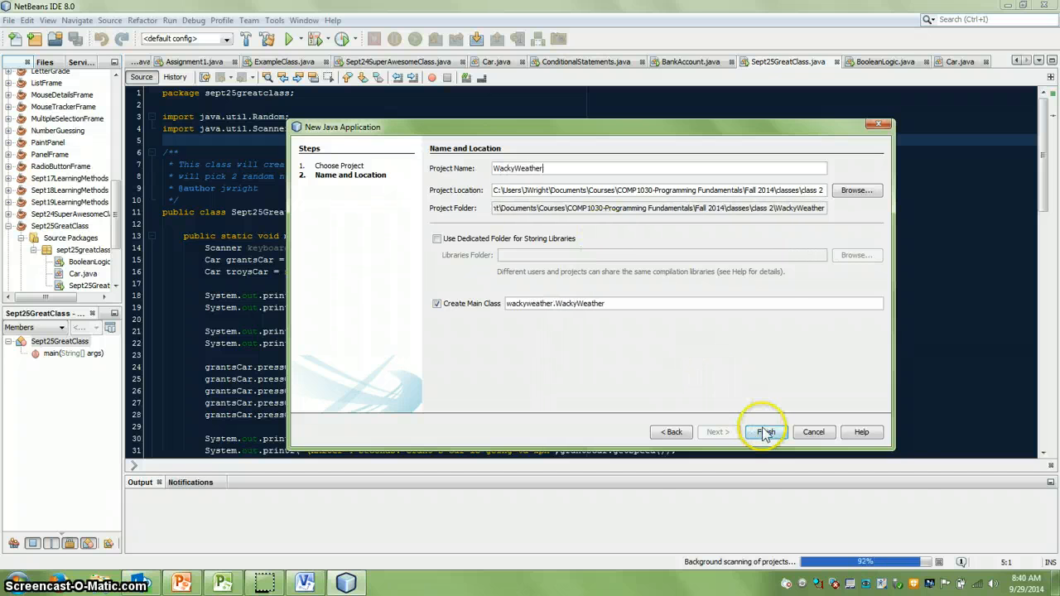
left_click(761, 431)
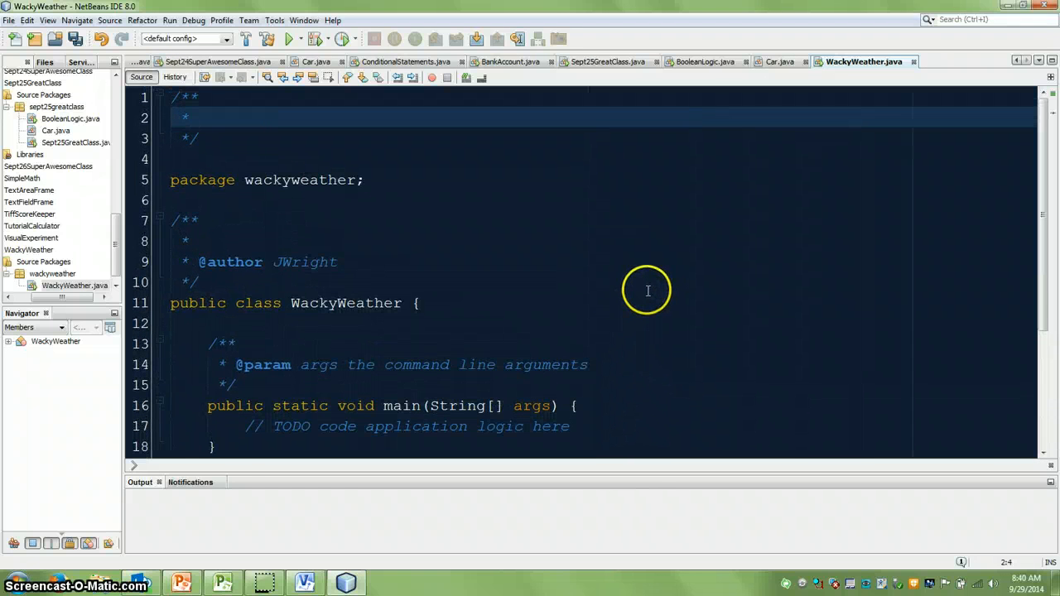
Write 'Pseudocode' and 'main()' at the top of WackyWeather.java's header comment.
type("Psedu")
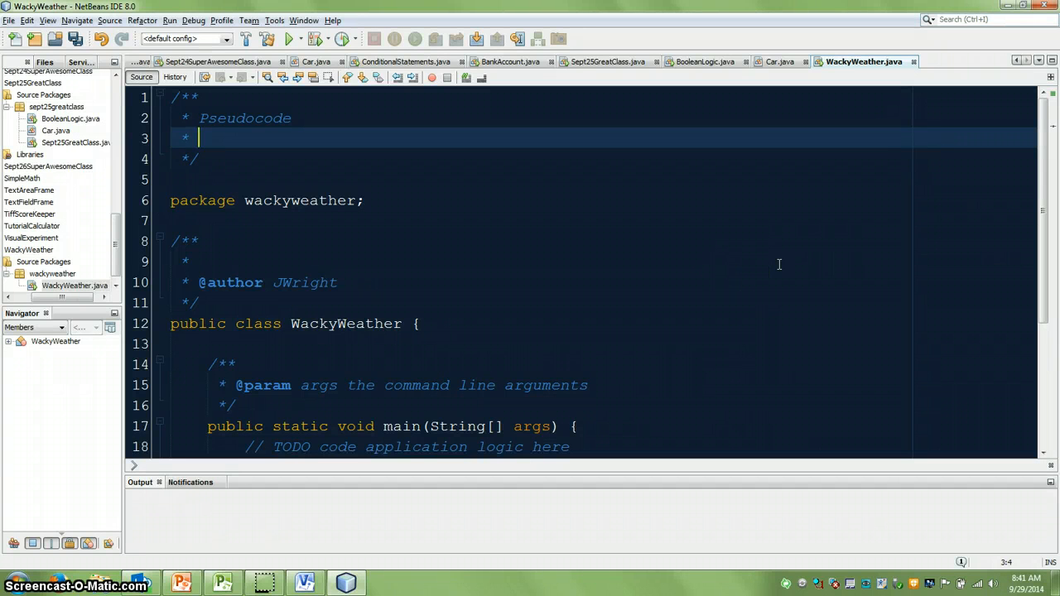
type("main()")
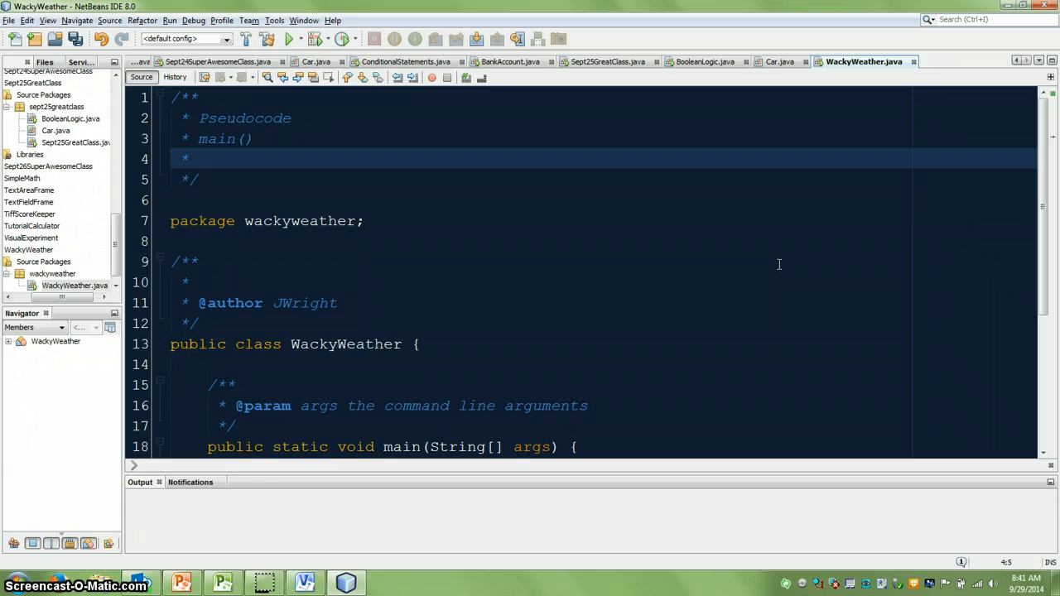
Add the pseudocode line Display "Welcome to wacky weather, enter the current temp in C".
type("Display \"")
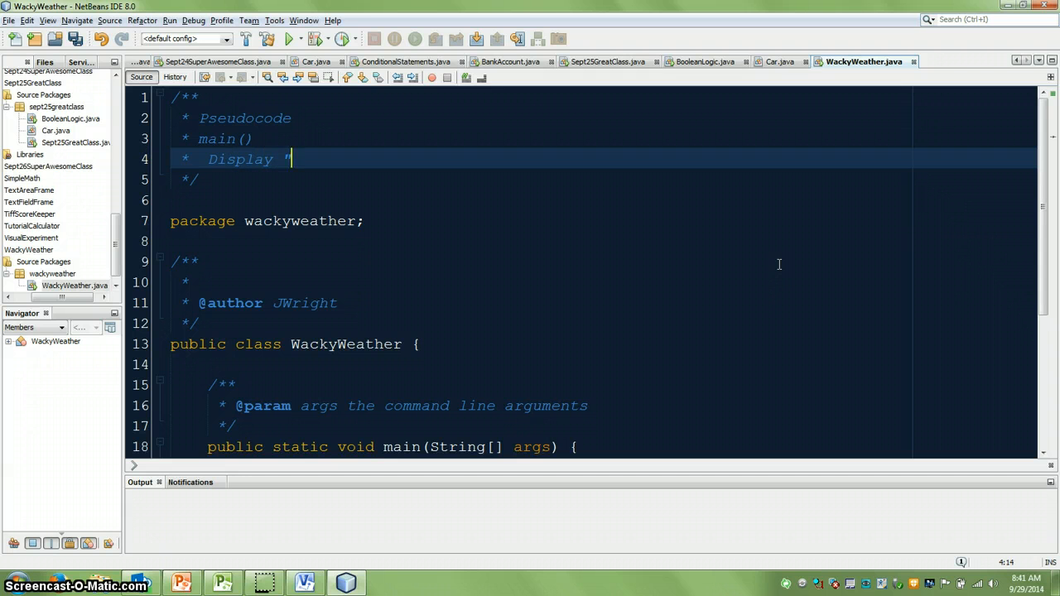
type("Welcome to")
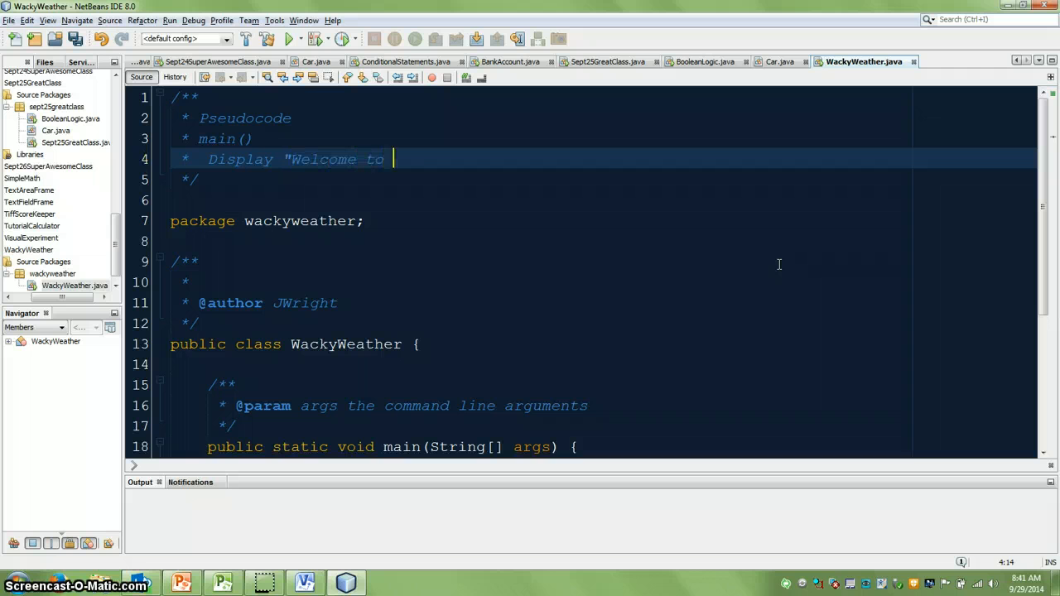
type("wacky weather - please en")
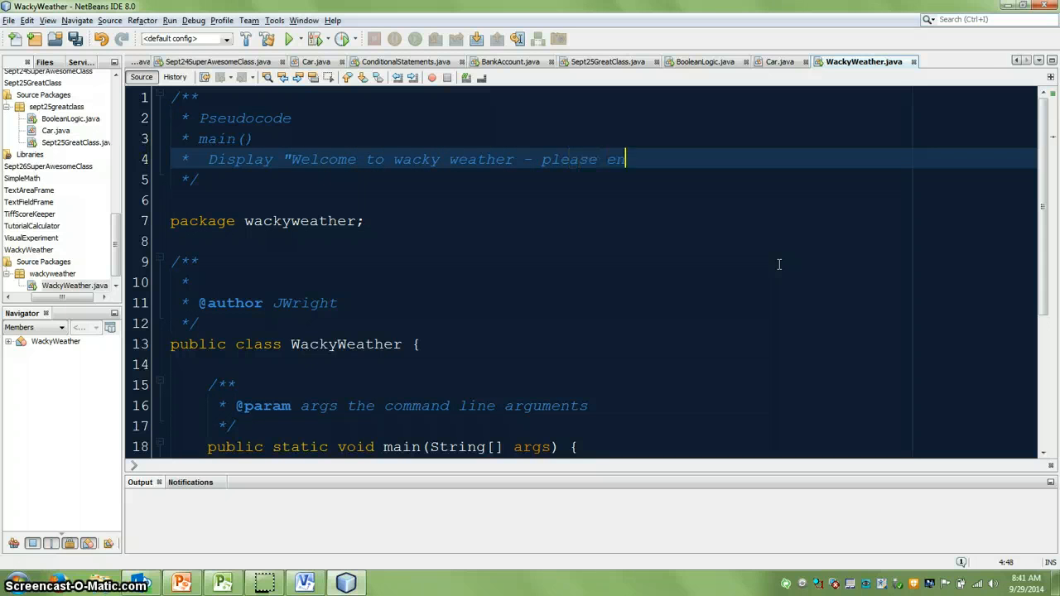
type("ter")
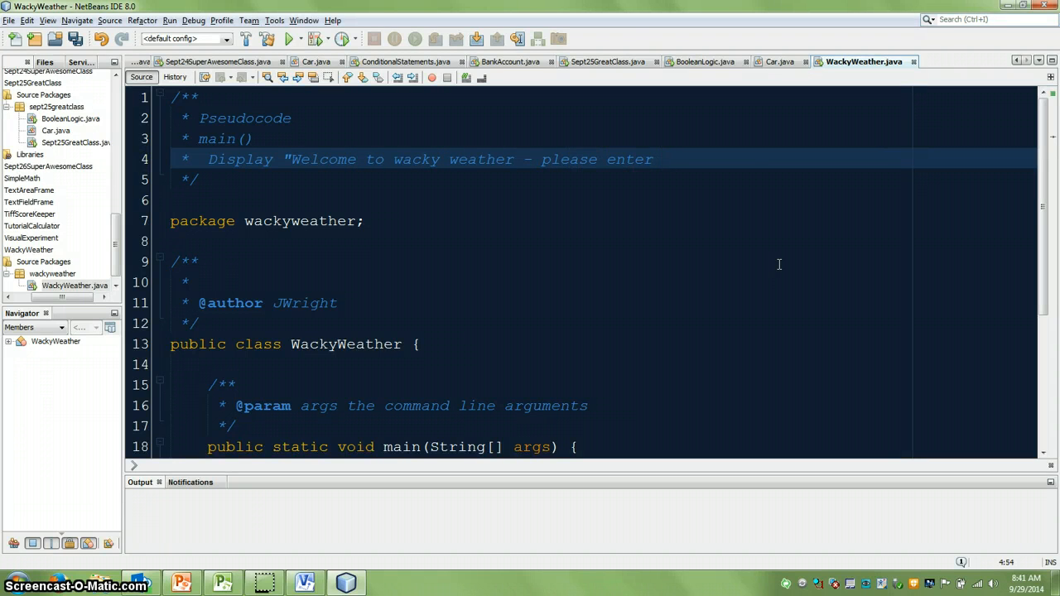
type("the current temp")
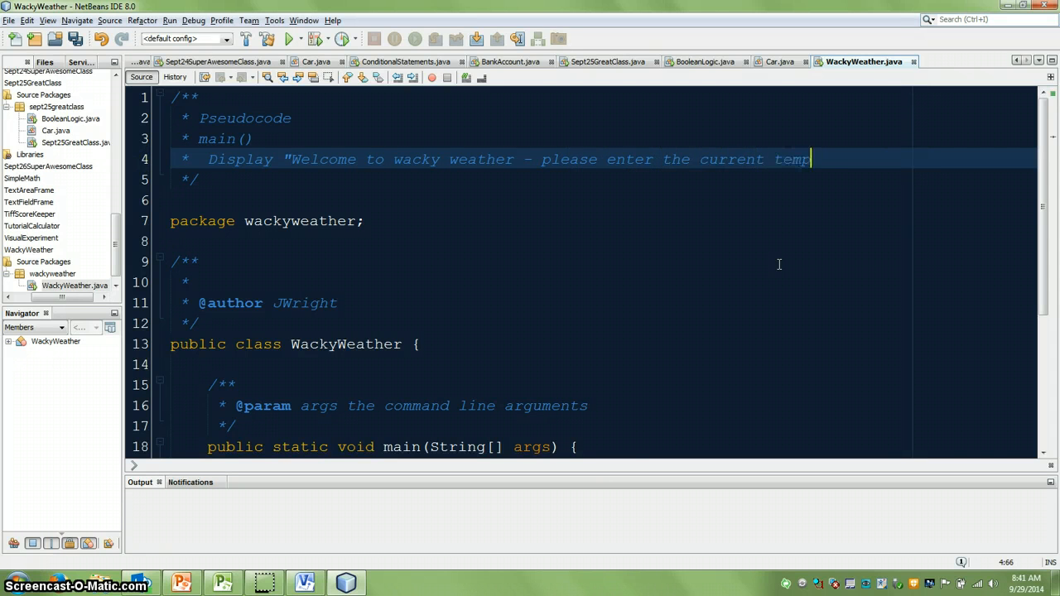
type("in C\"")
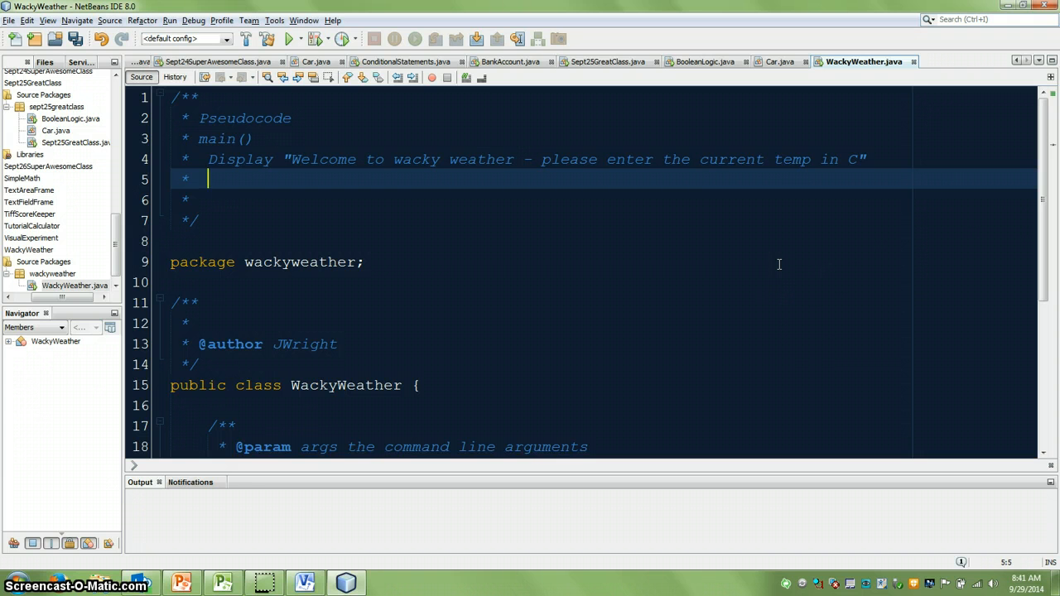
Add pseudocode defining an integer for temperature and reading temperature from user keyboard input.
type("int")
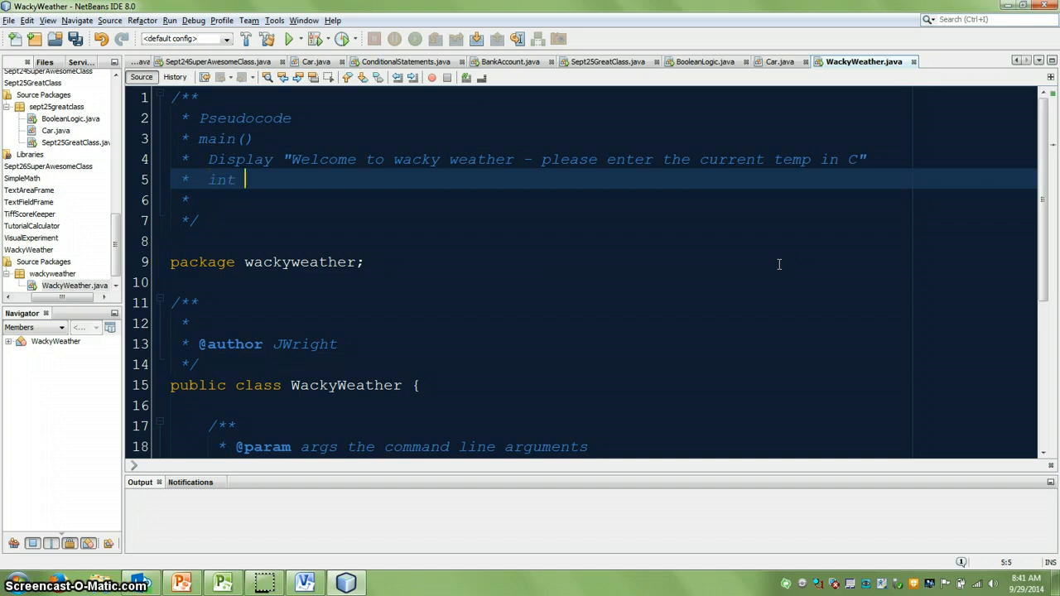
type("eger")
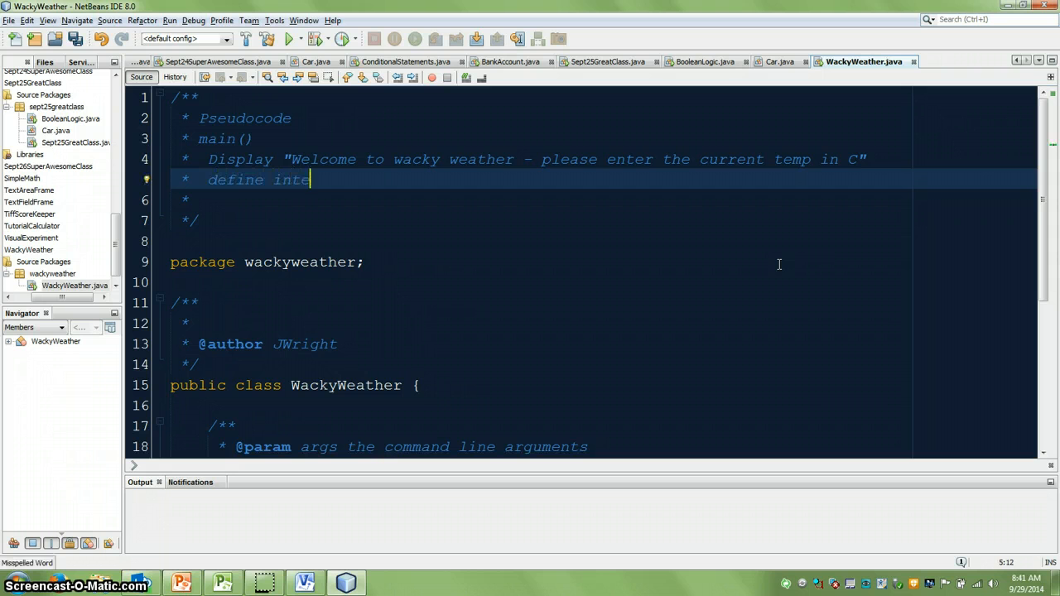
type("ger for")
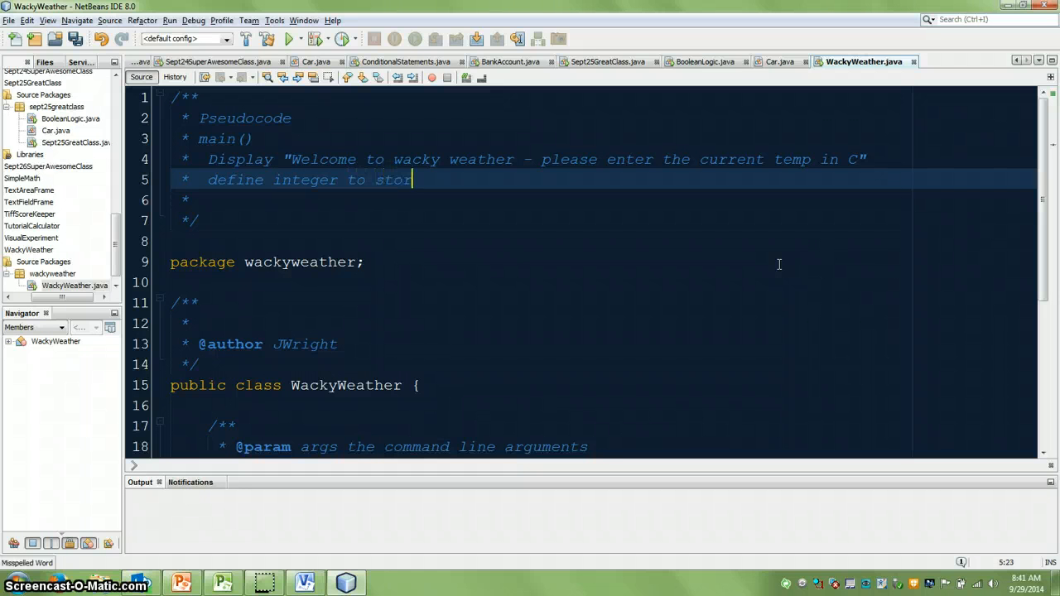
type("re temperature")
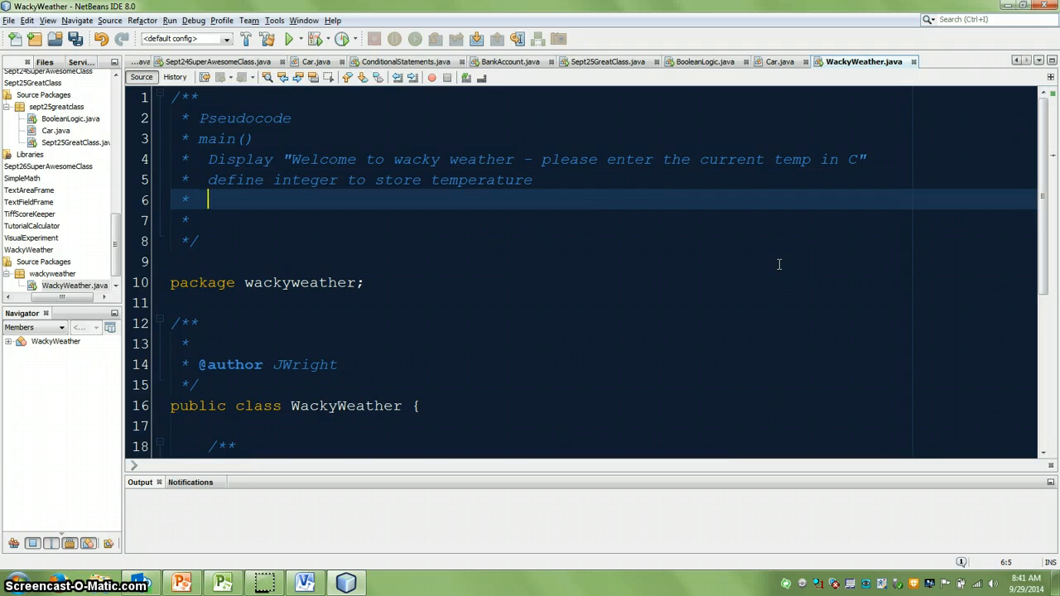
type("temperat")
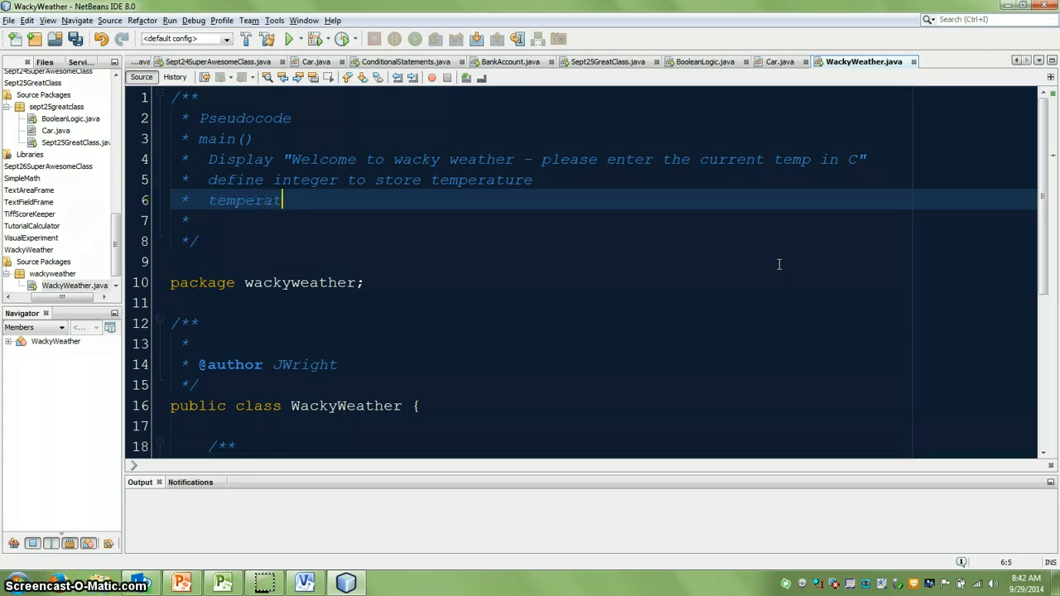
type("e = user")
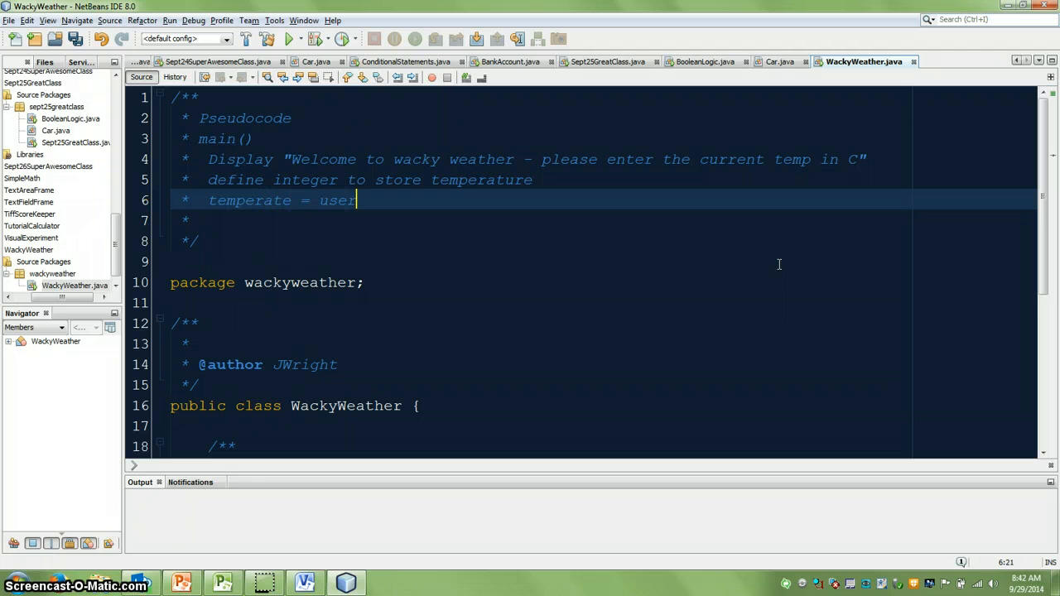
key("BackSpace")
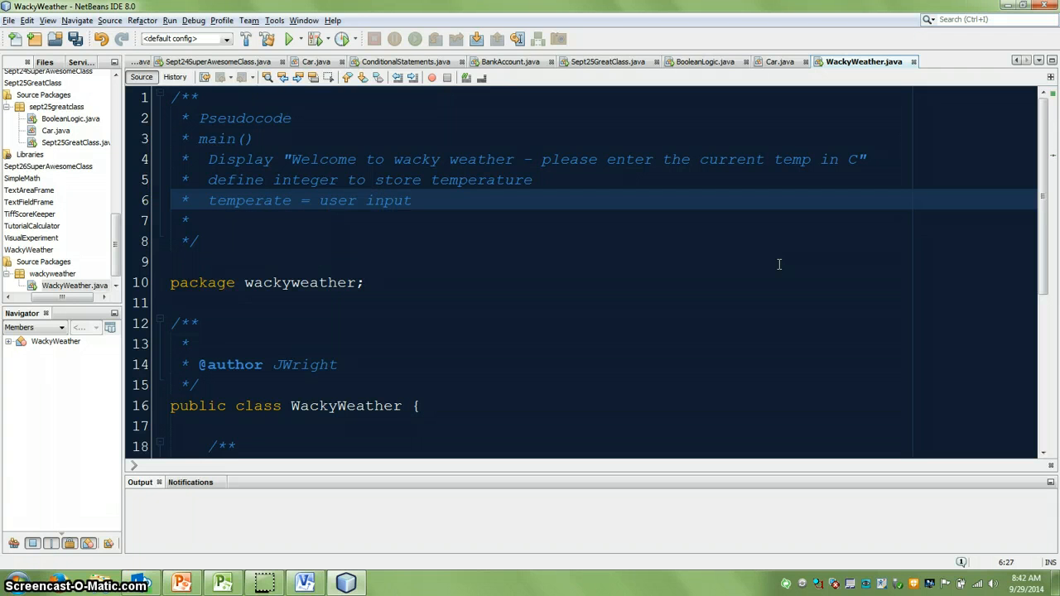
type("fro-")
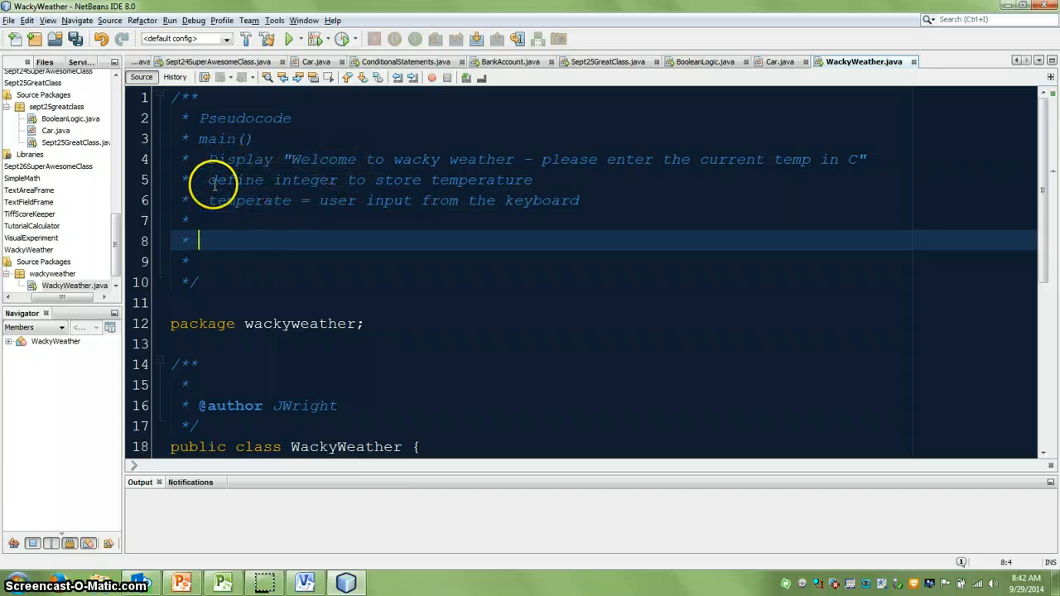
mouse_move(453, 174)
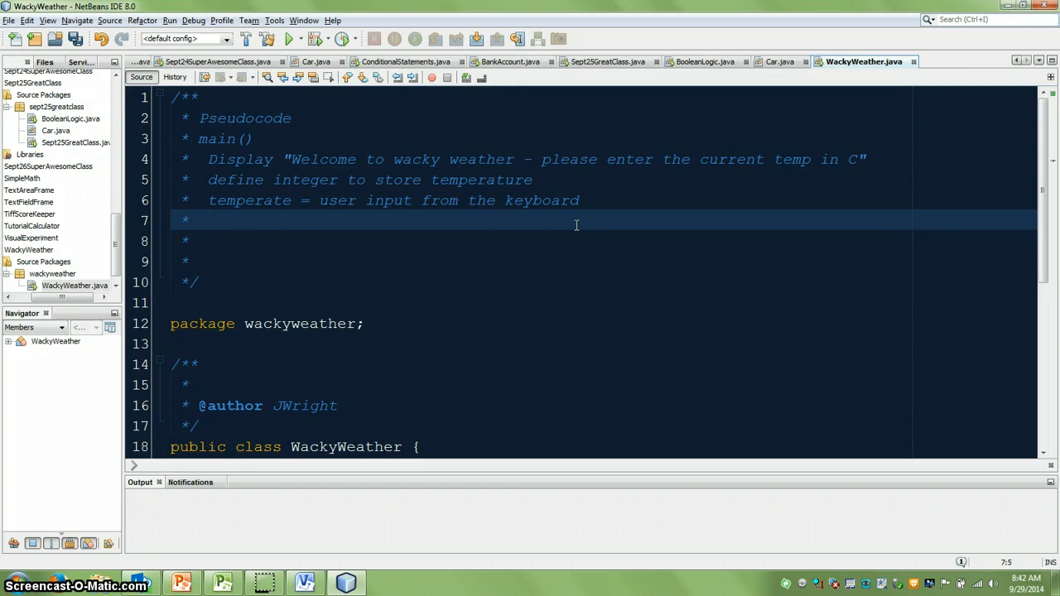
Add the 'if temperature >= 30' branch displaying "It's beautiful - put on a t-shirt".
type("if")
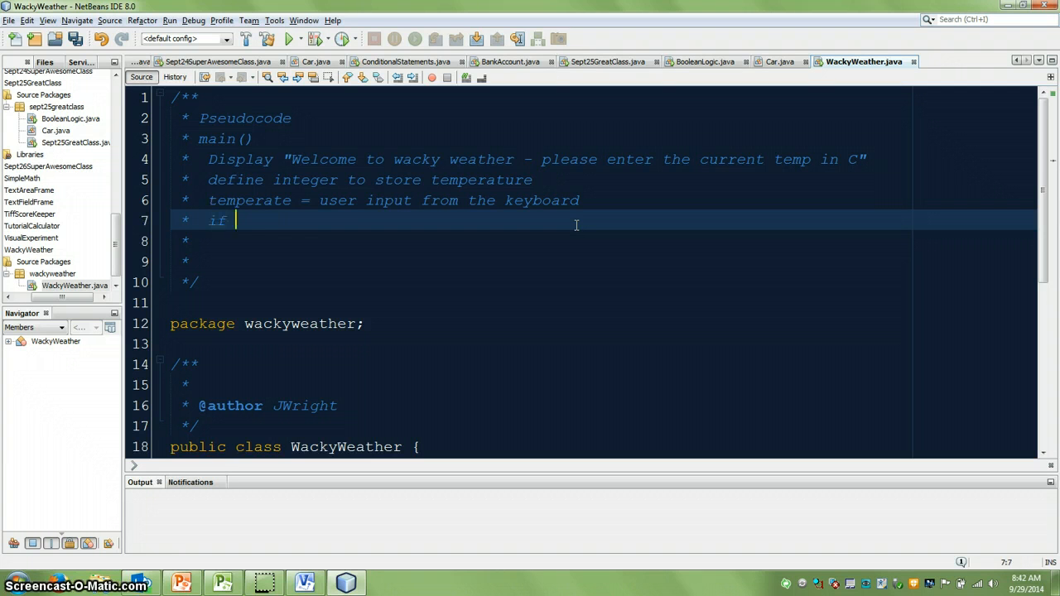
type("temperat")
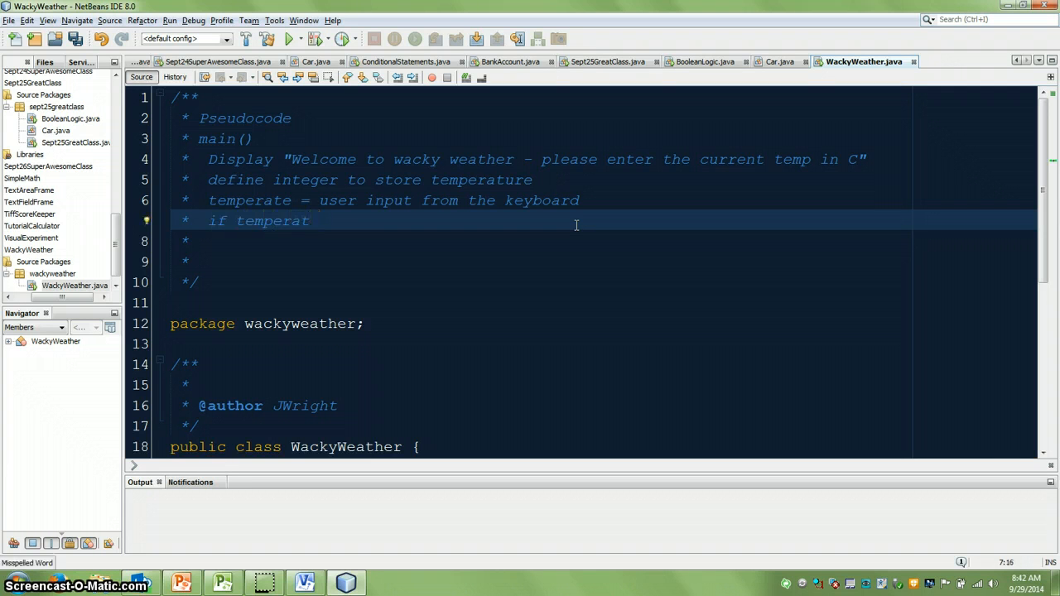
type("ure")
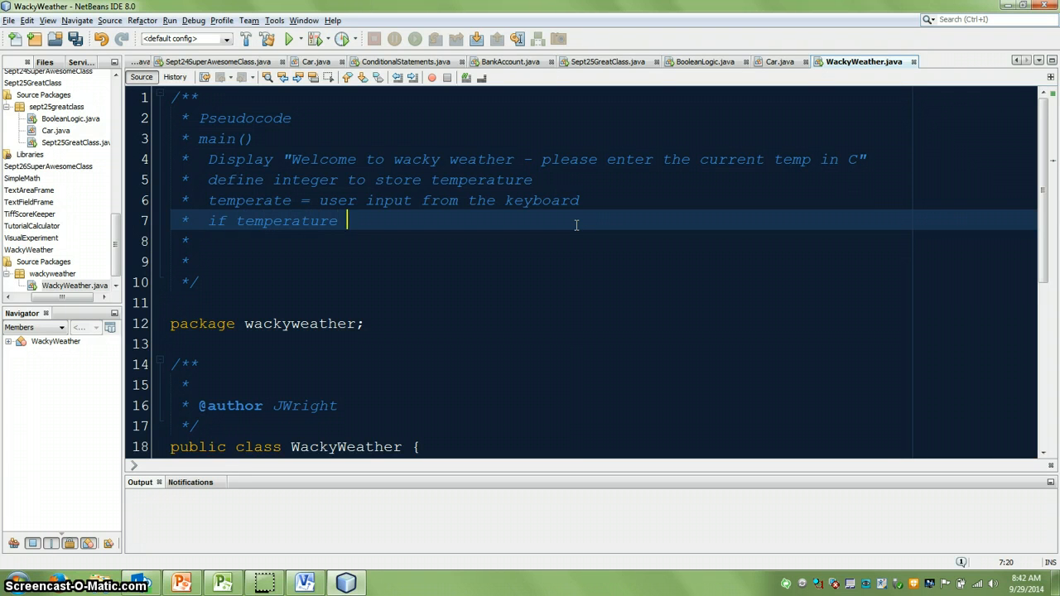
type(">= 30")
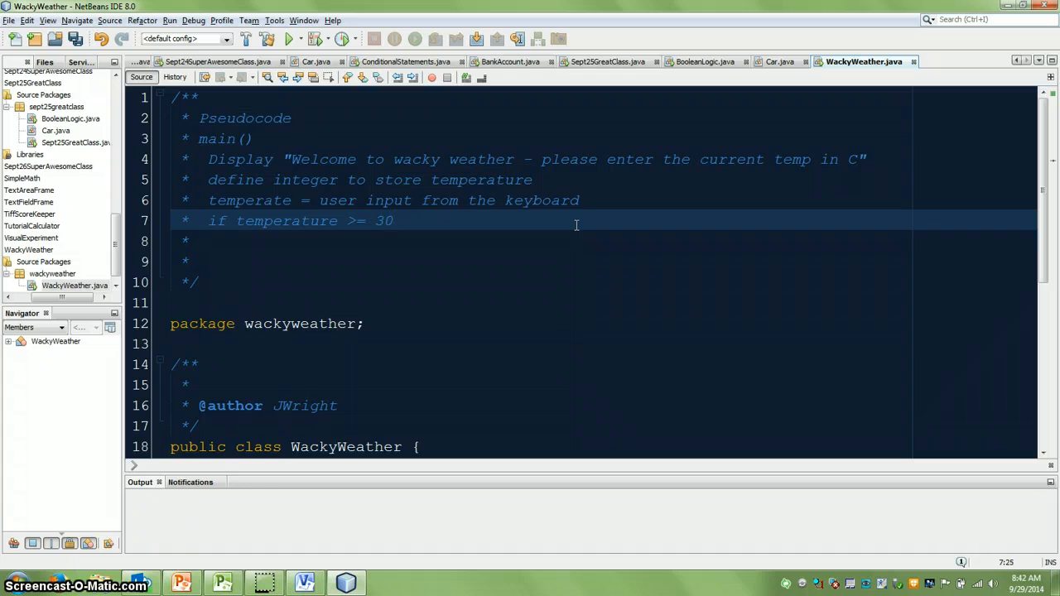
key("enter")
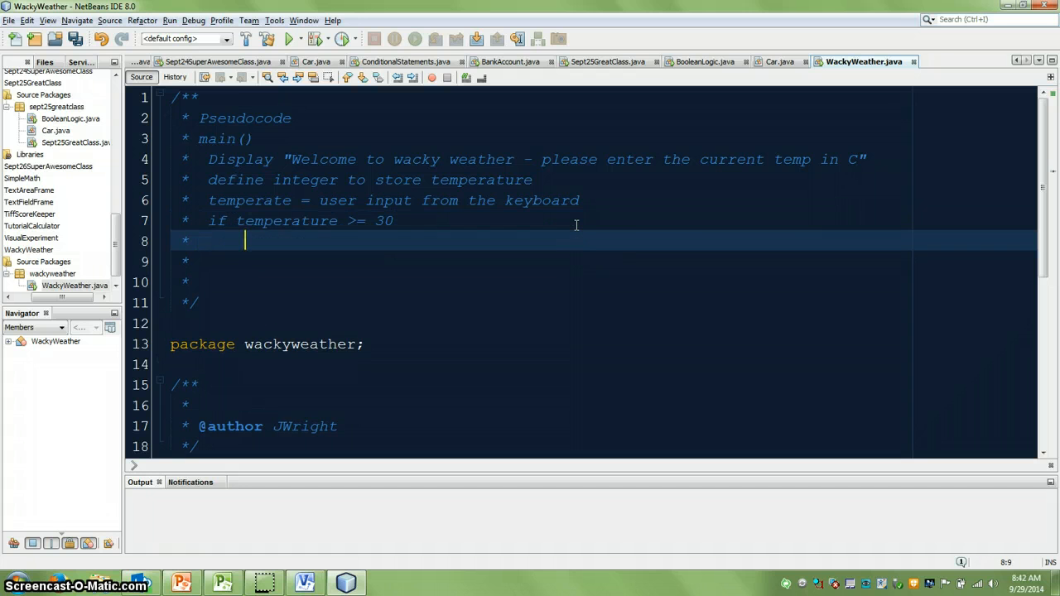
type("display \"")
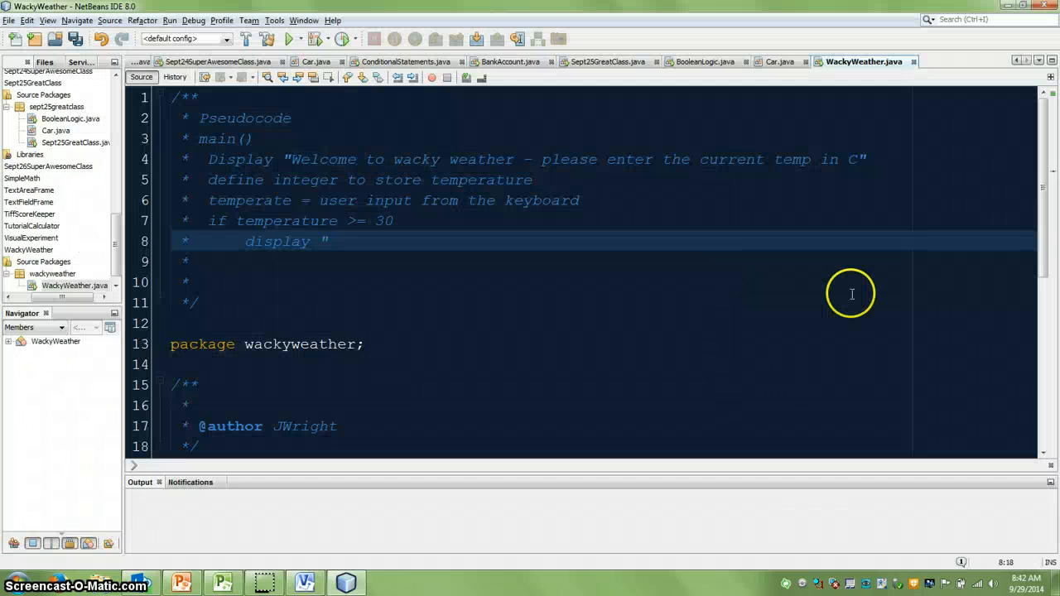
type("It's")
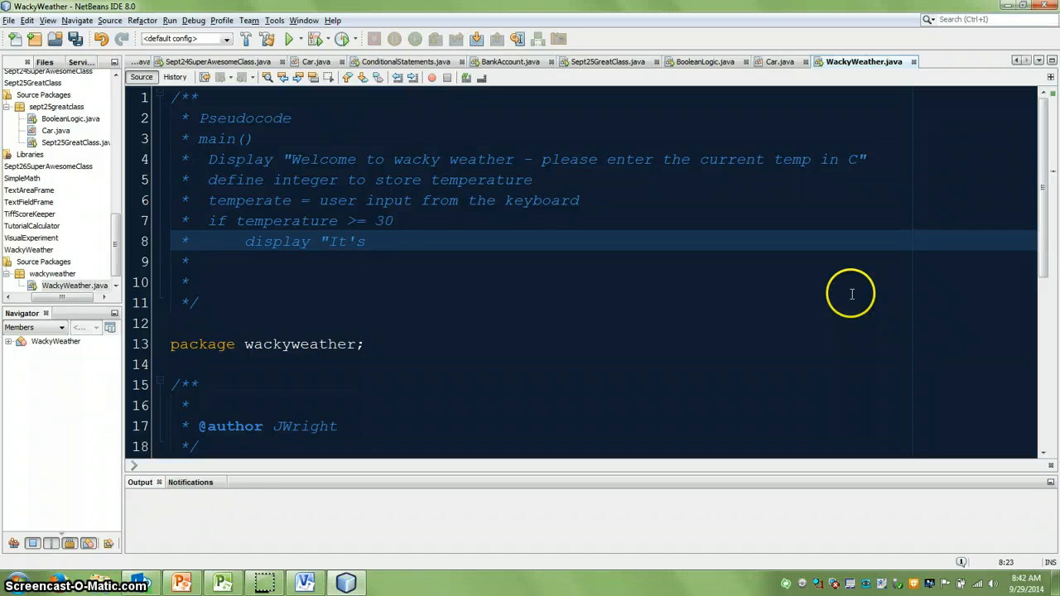
type("be")
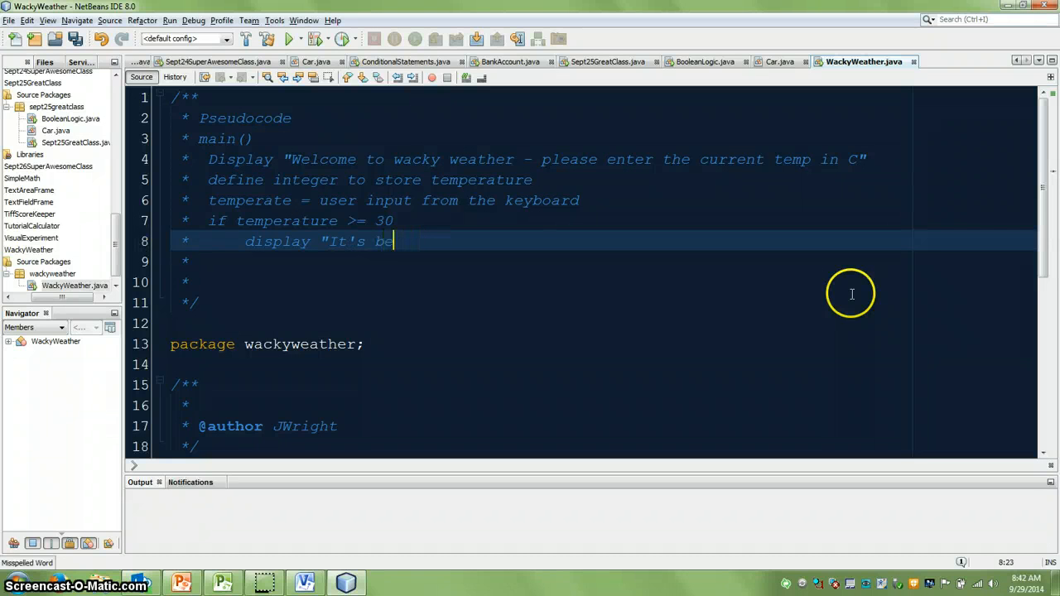
type("autiful")
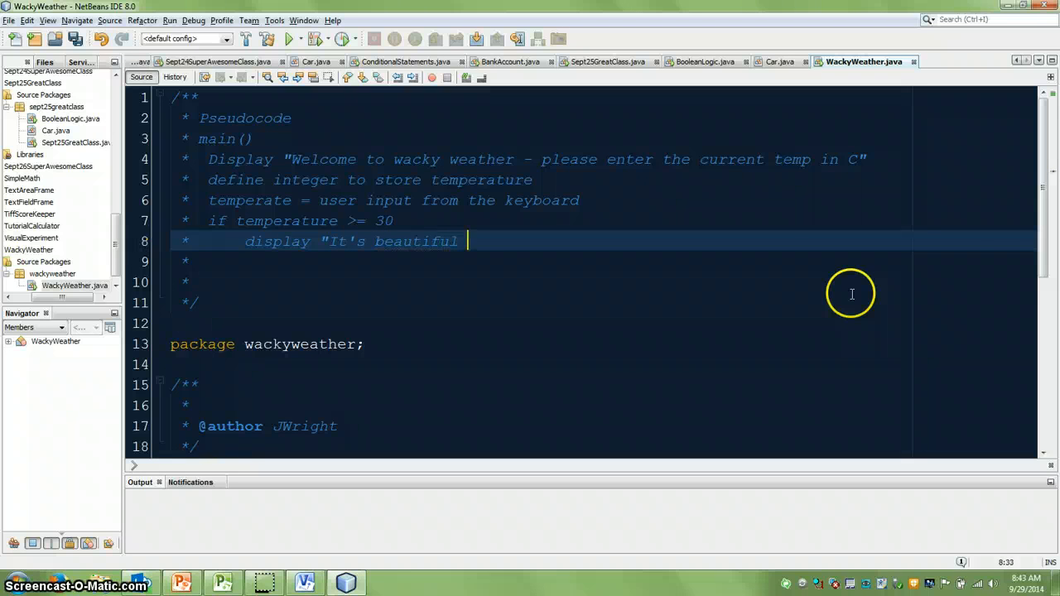
type("- put on a")
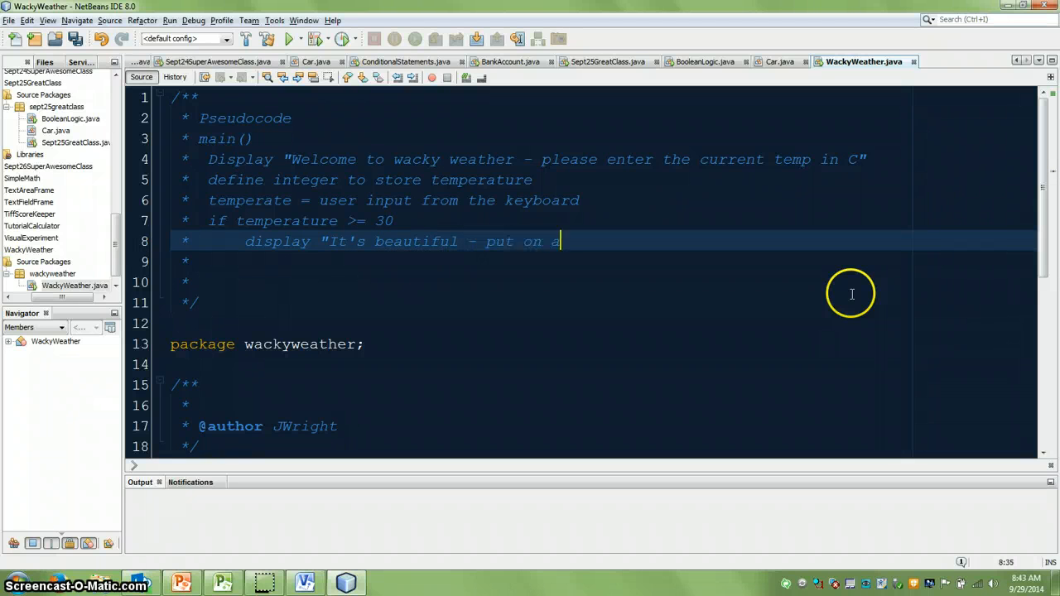
type("t")
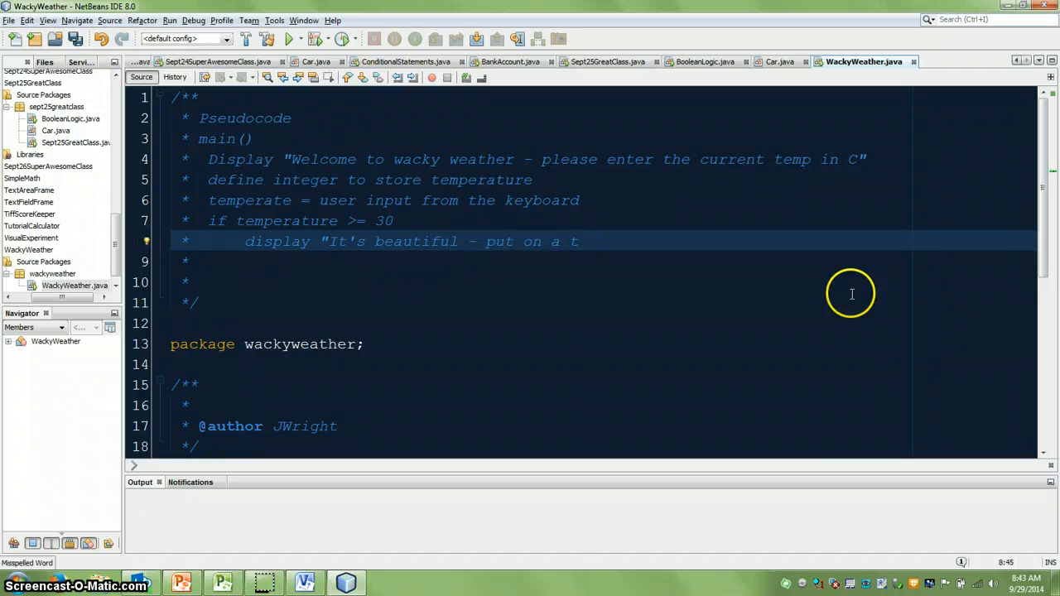
type("-shirt")
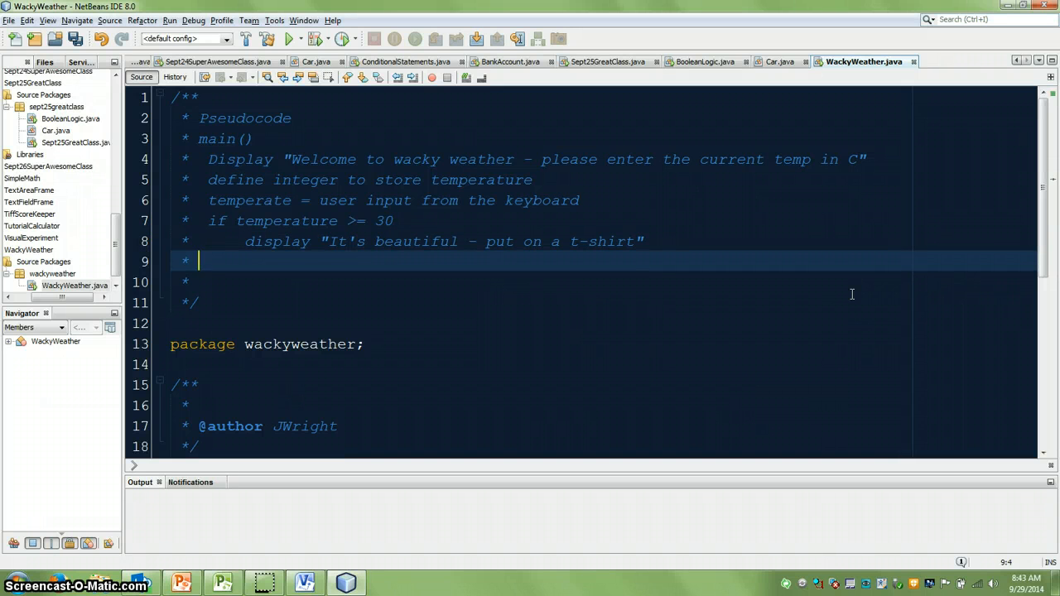
Begin the 'otherwise if temperature >= 20' line and its display step.
type("otherwise if t")
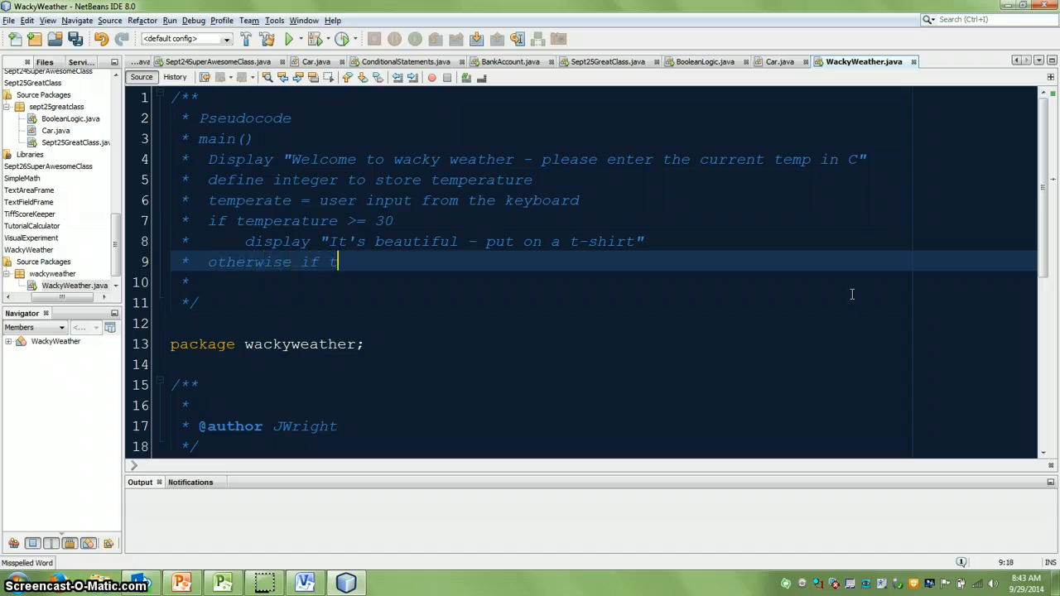
type("emperature >= 20")
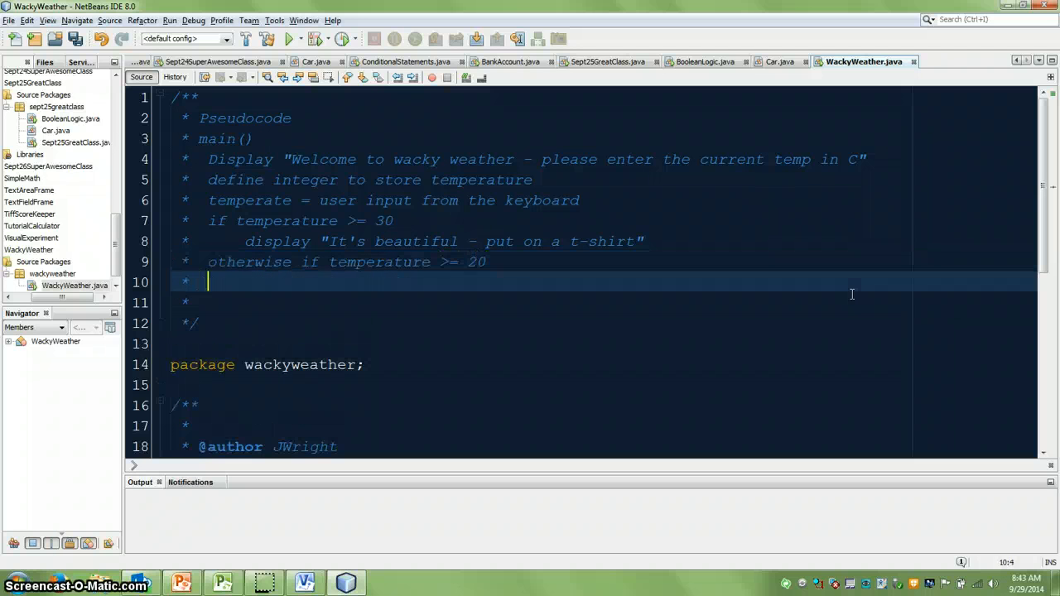
type("display")
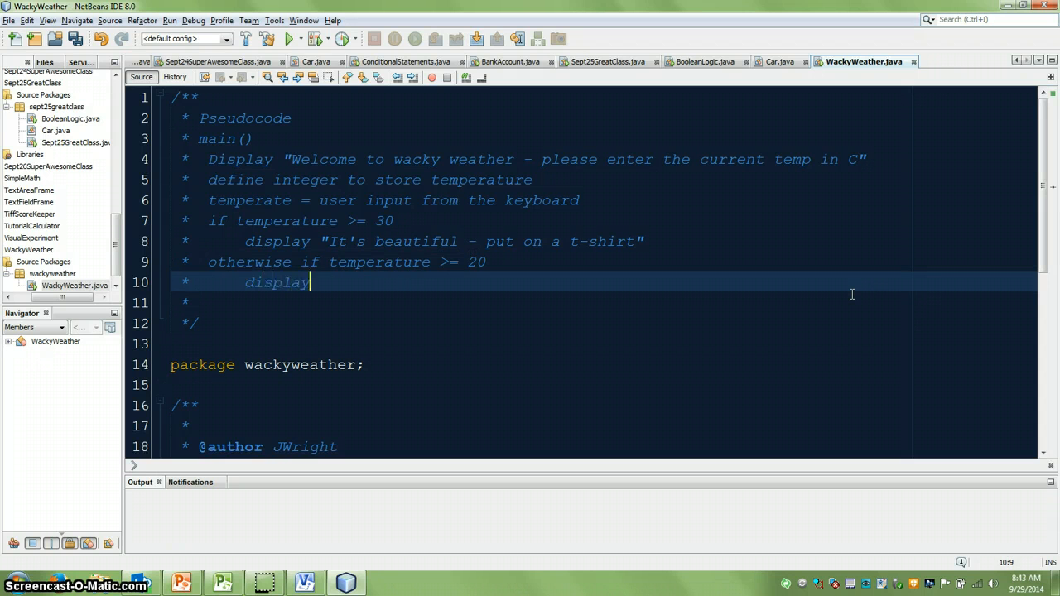
left_click(305, 583)
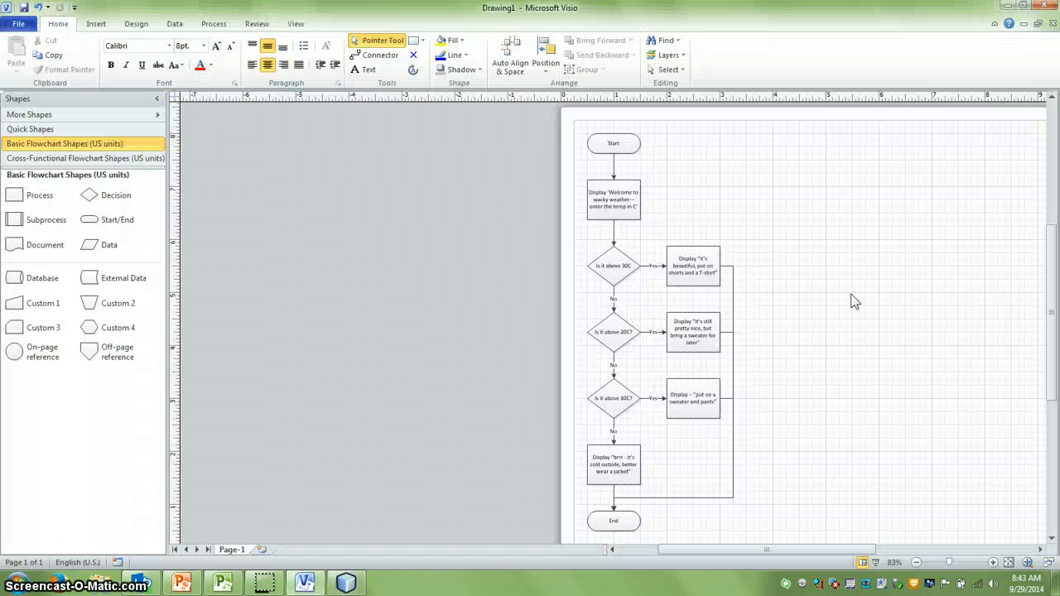
mouse_move(996, 570)
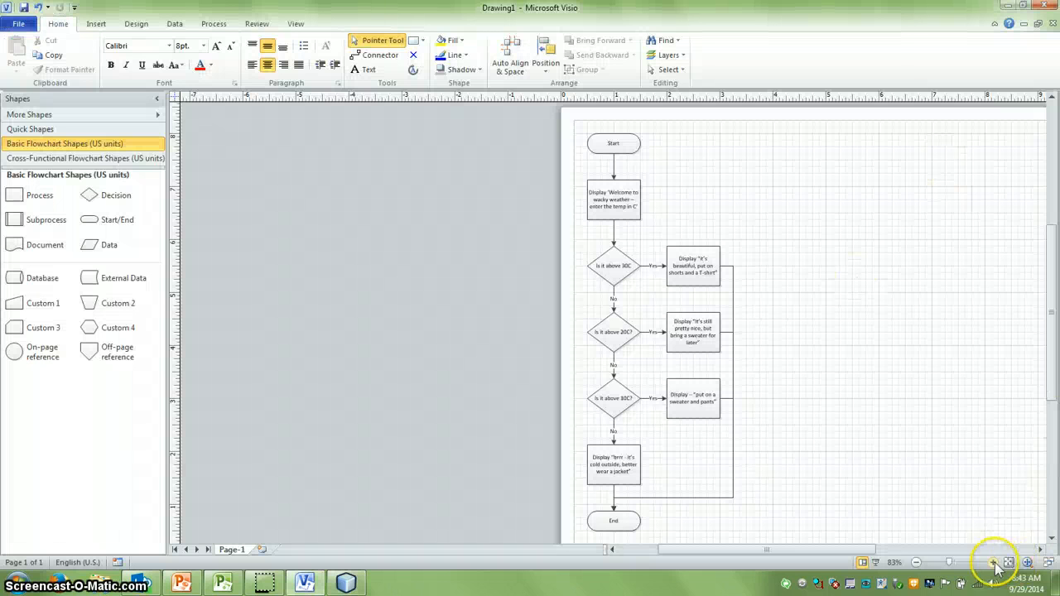
left_click(994, 562)
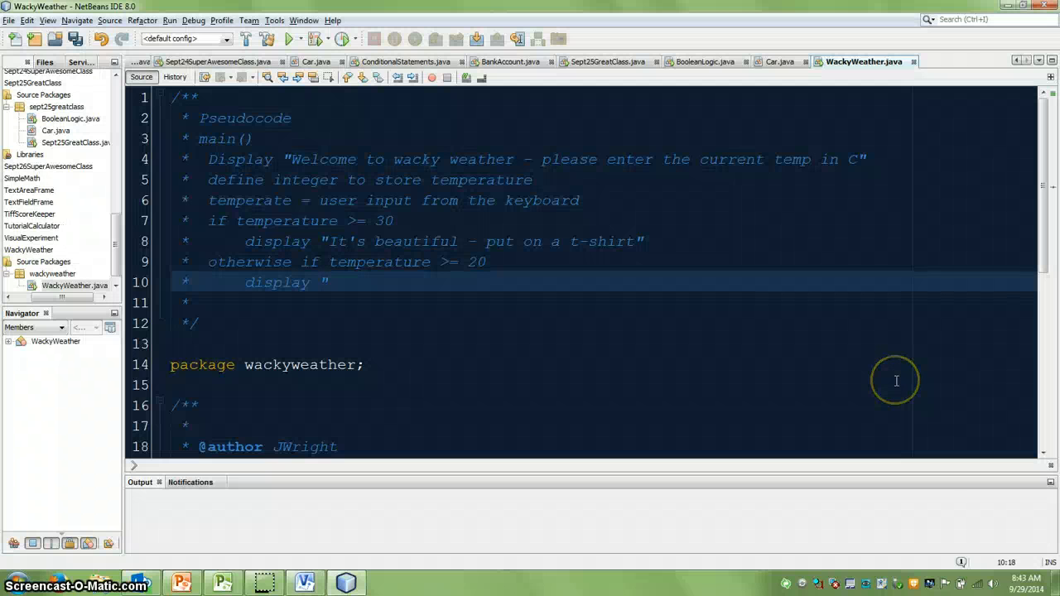
Finish the "It's pretty nice - but … sweater for later" display message.
type("It's still pree")
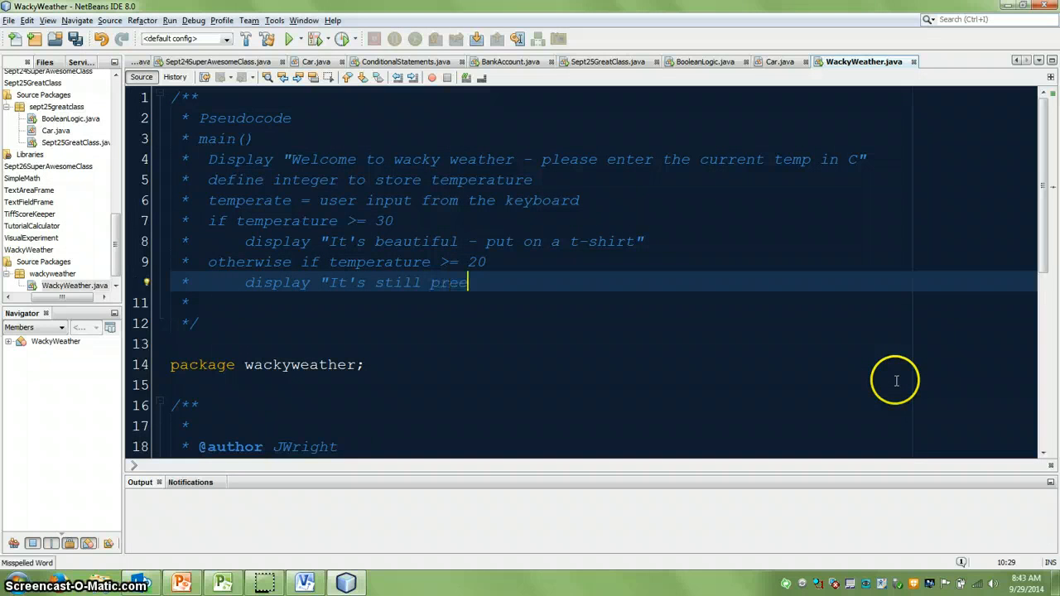
type("tty nice - but bring a s")
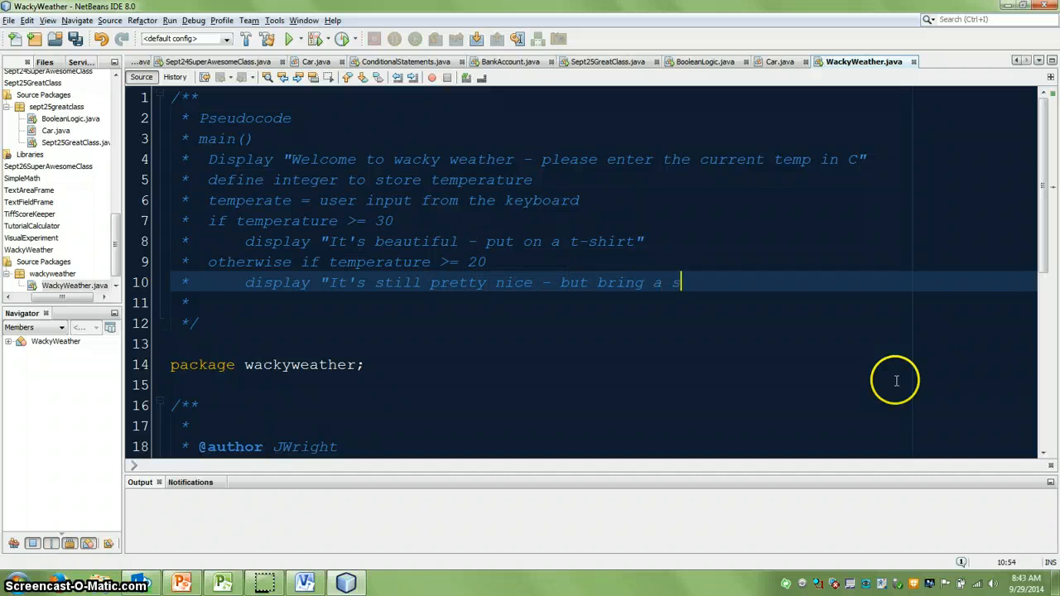
type("weater for later\"")
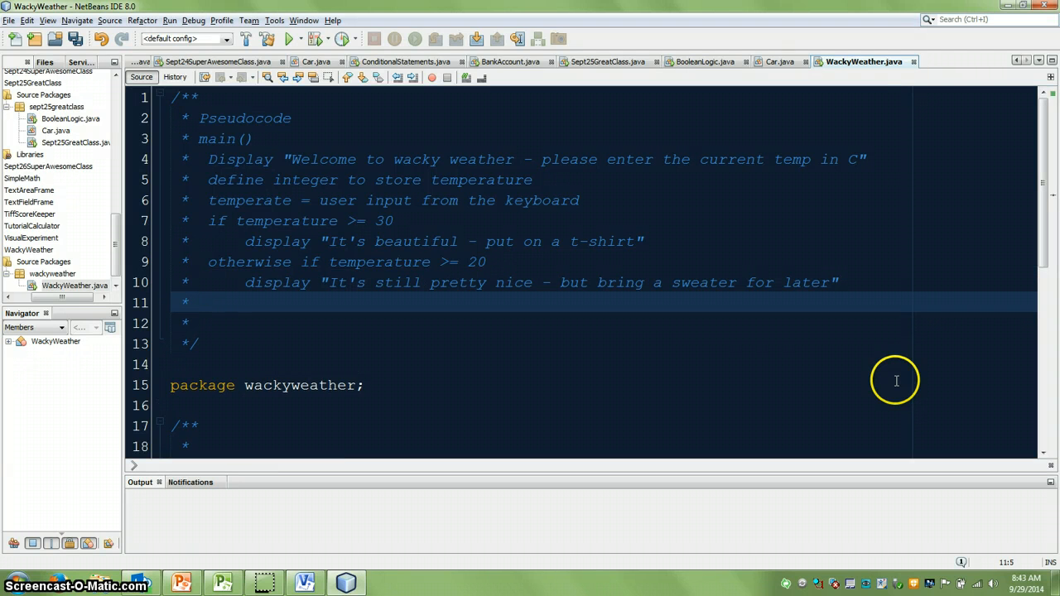
Add 'otherwise if temperature >= 10' displaying "Put on a sweater and pants".
type("othe")
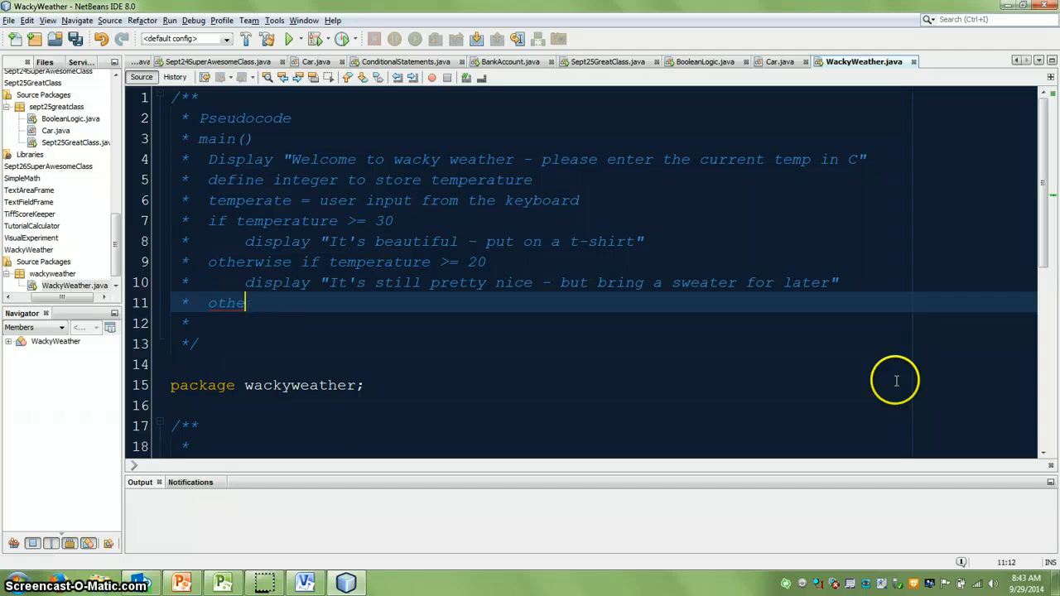
type("rwise")
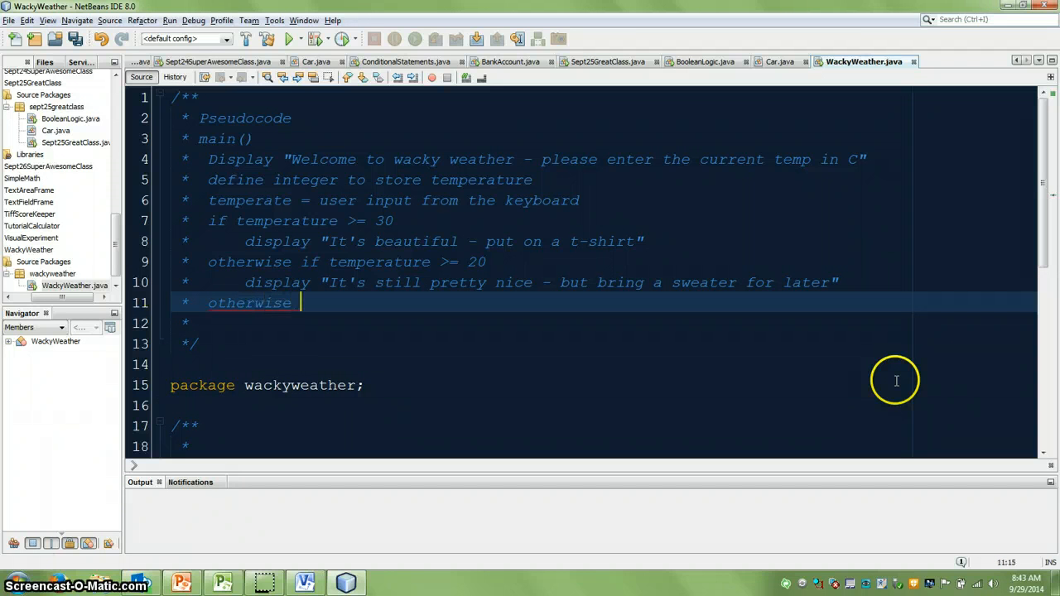
type("if temperature >= 10")
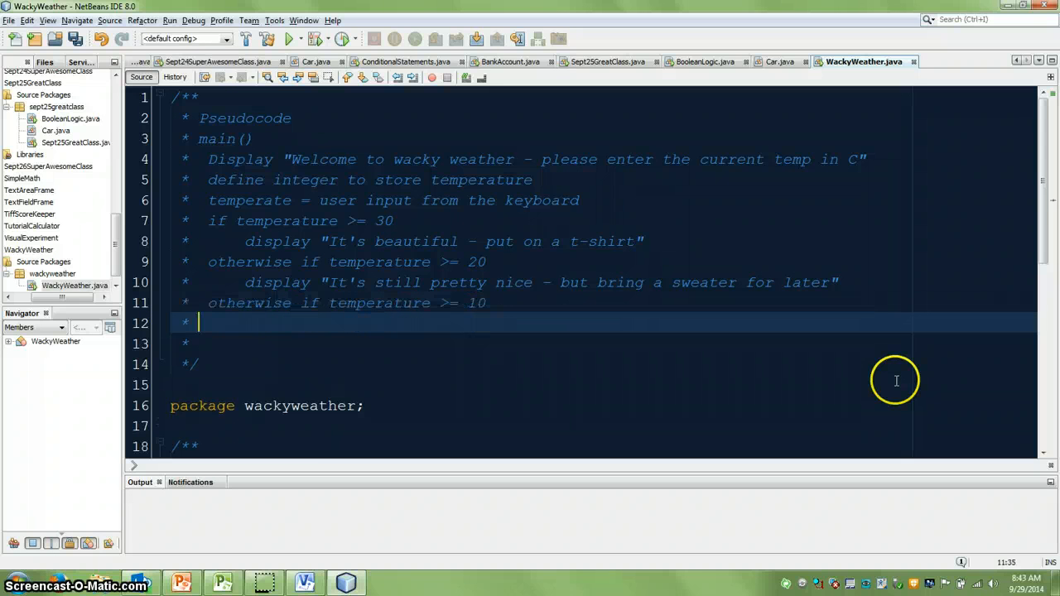
type("disp")
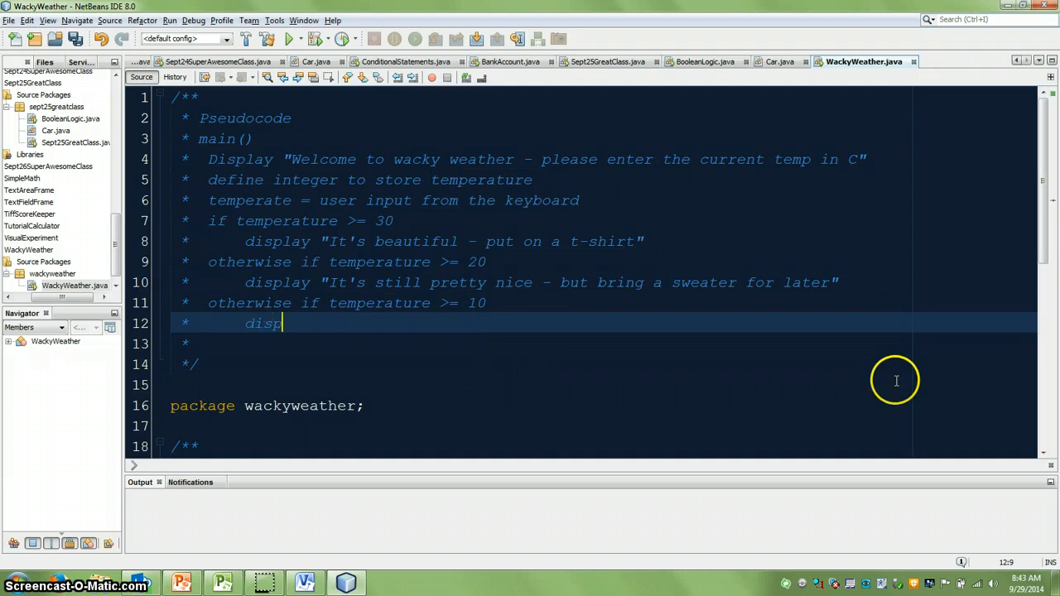
type("lay \"Put on a sweater and par")
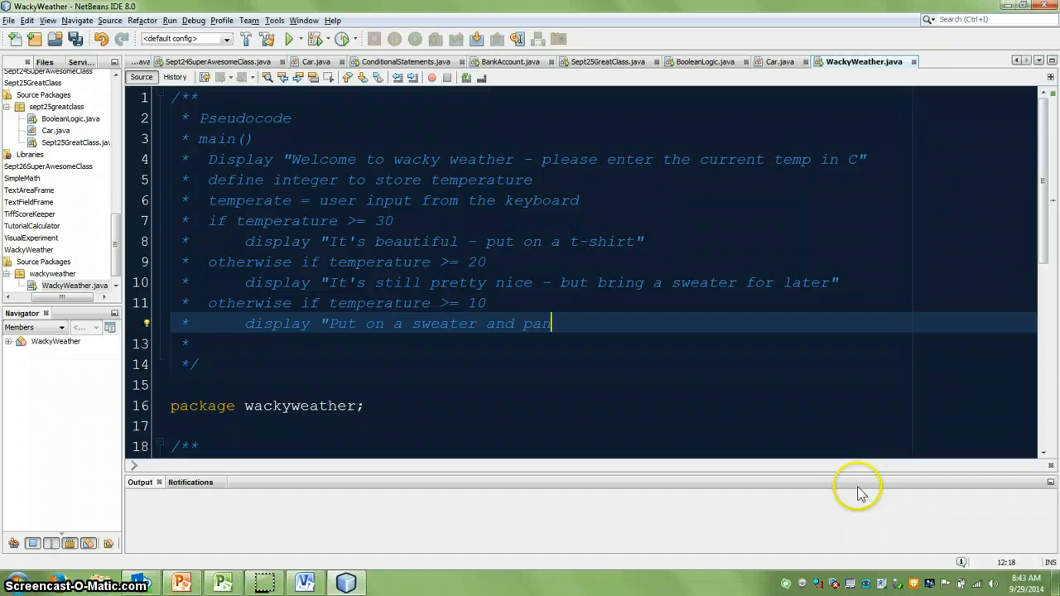
type("ts\"")
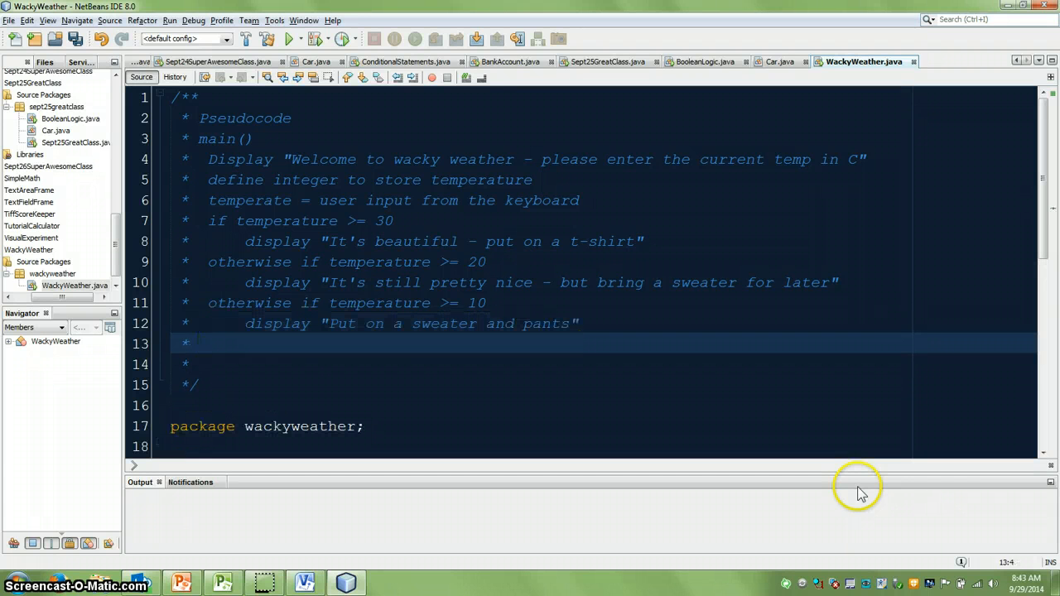
type("o")
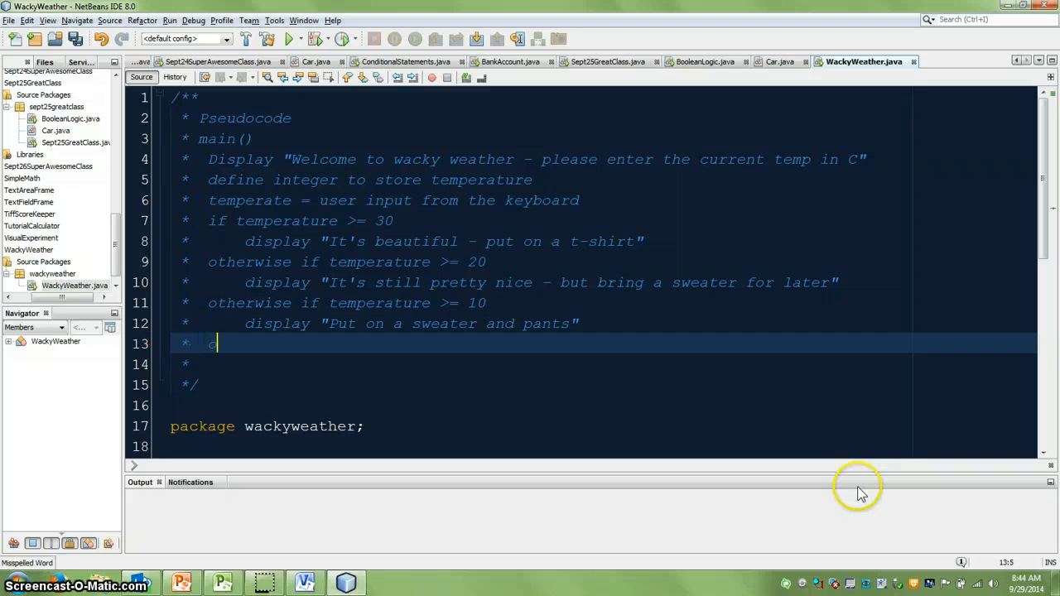
Add the otherwise branch displaying the cold-outside jacket message, then an 'end of main method' line.
type("otherwise")
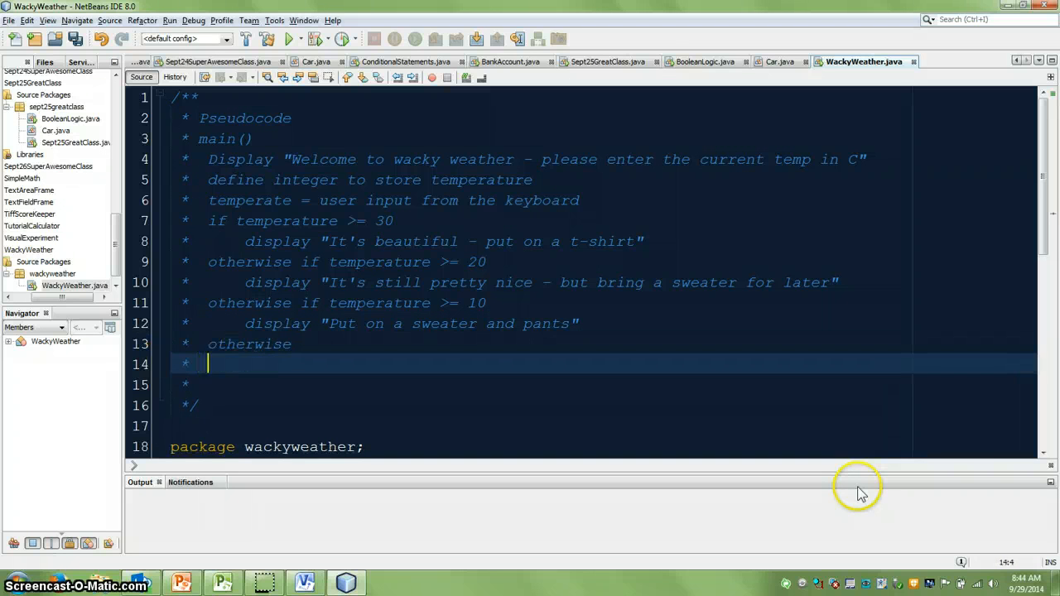
type("display \"Brrr...it's co")
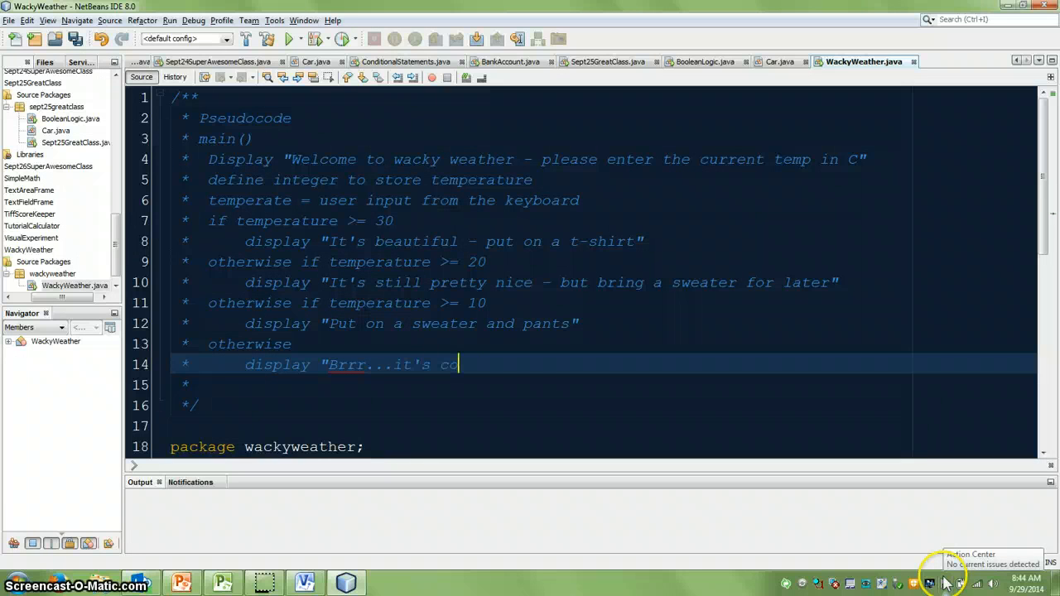
type("ld outside,")
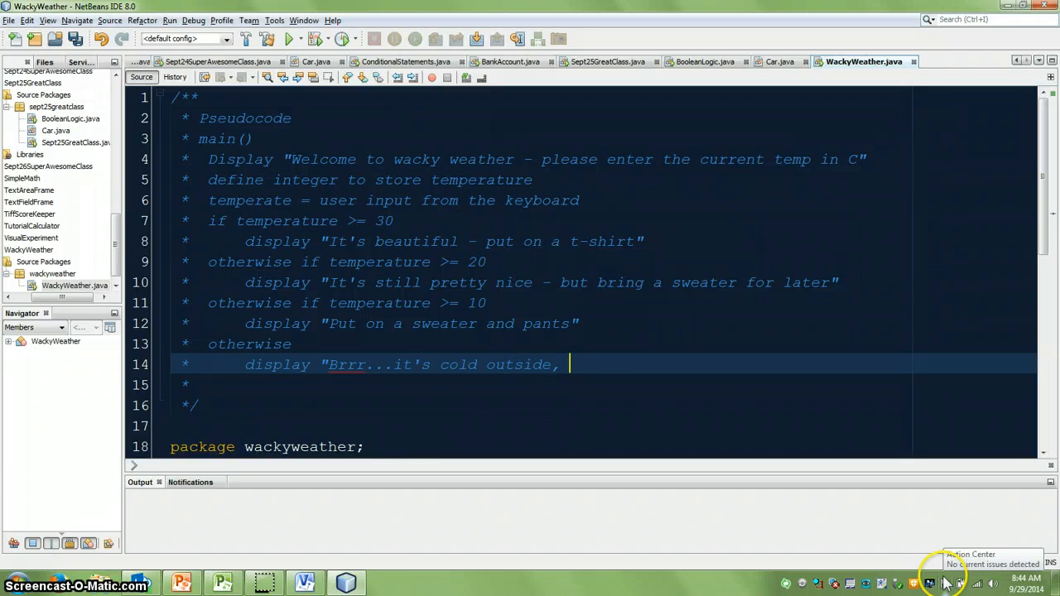
type("put on a jacket")
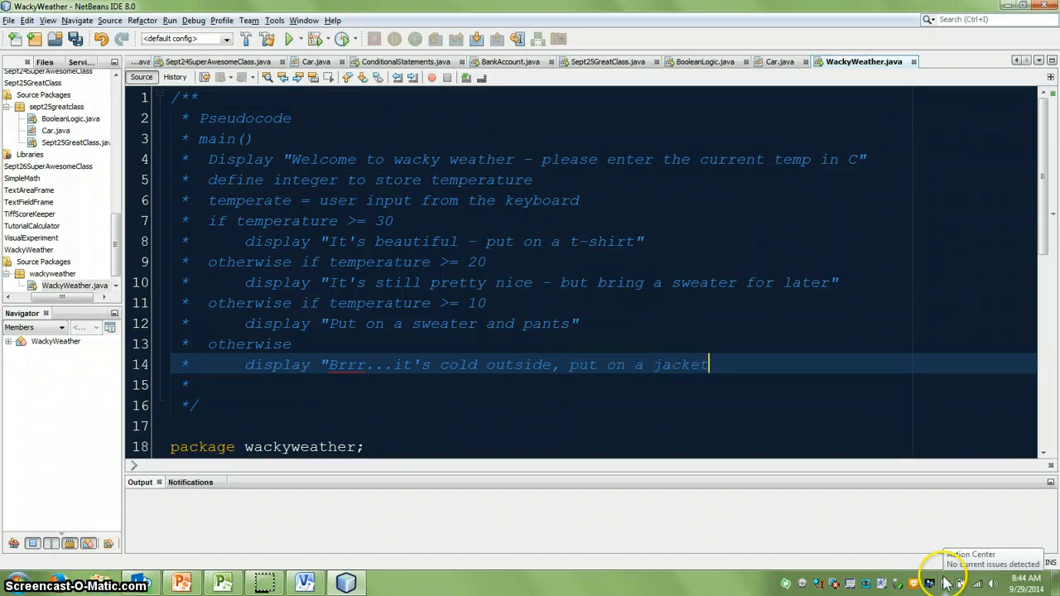
left_click(304, 584)
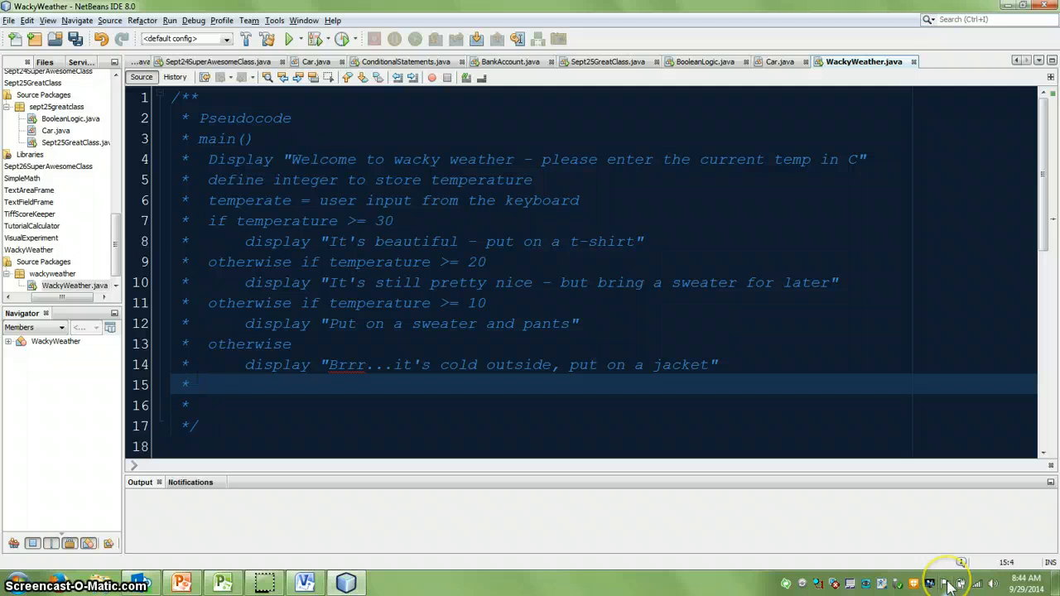
type("end of main method")
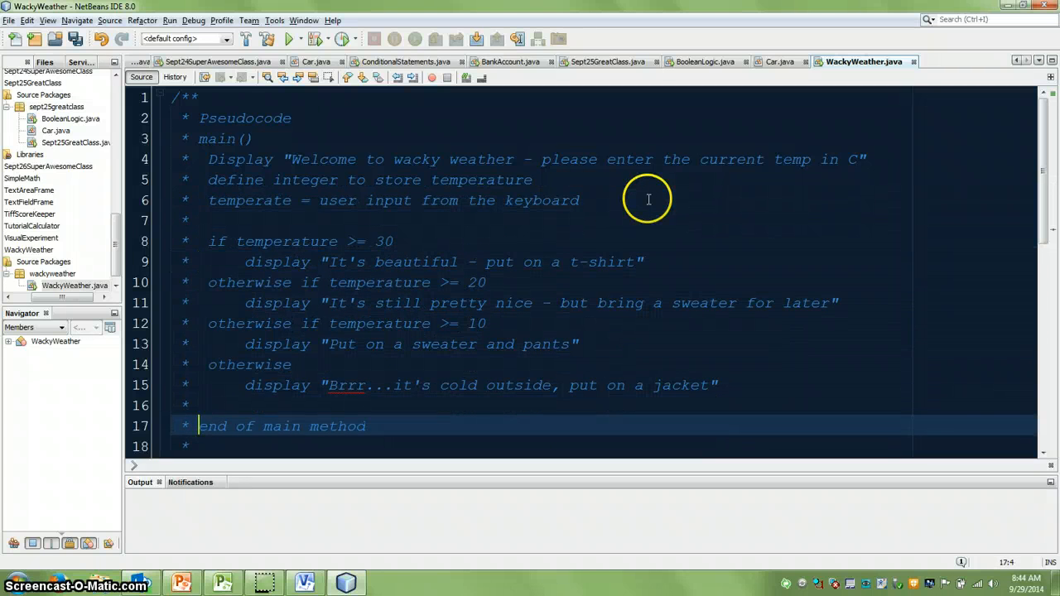
mouse_move(1047, 199)
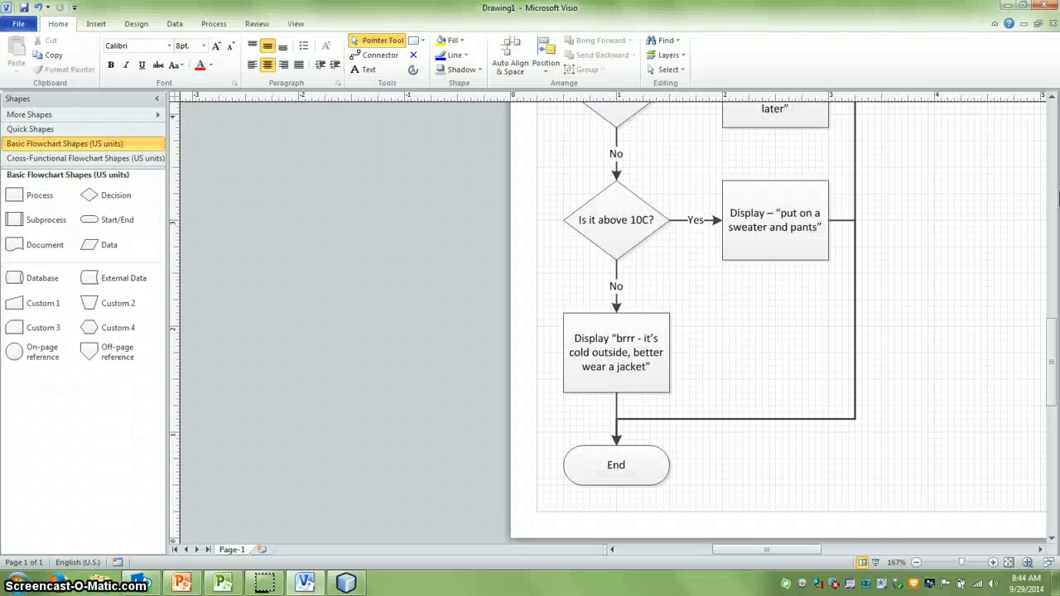
scroll("left", 3)
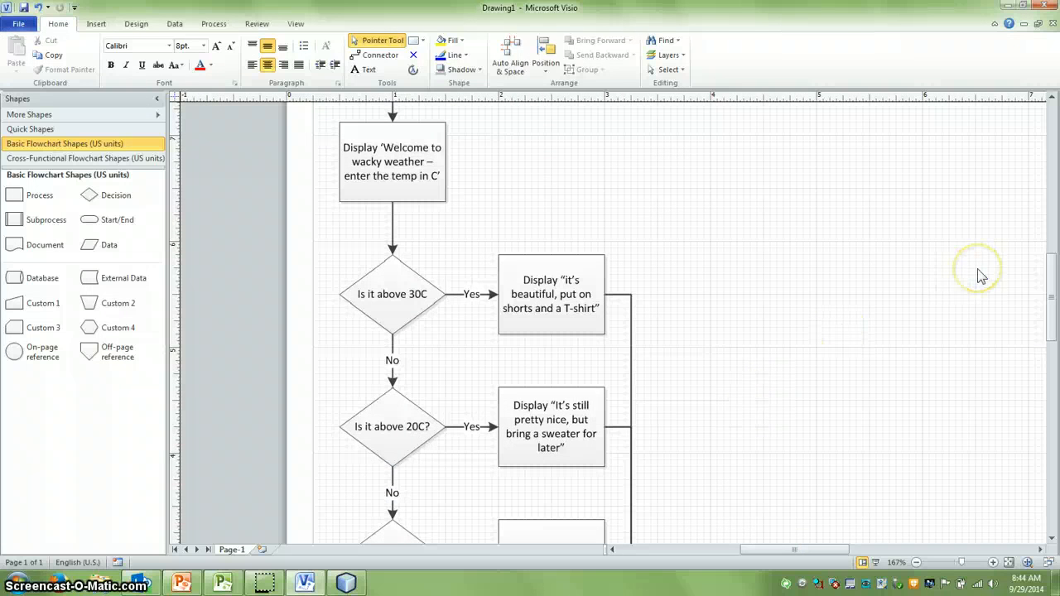
mouse_move(981, 275)
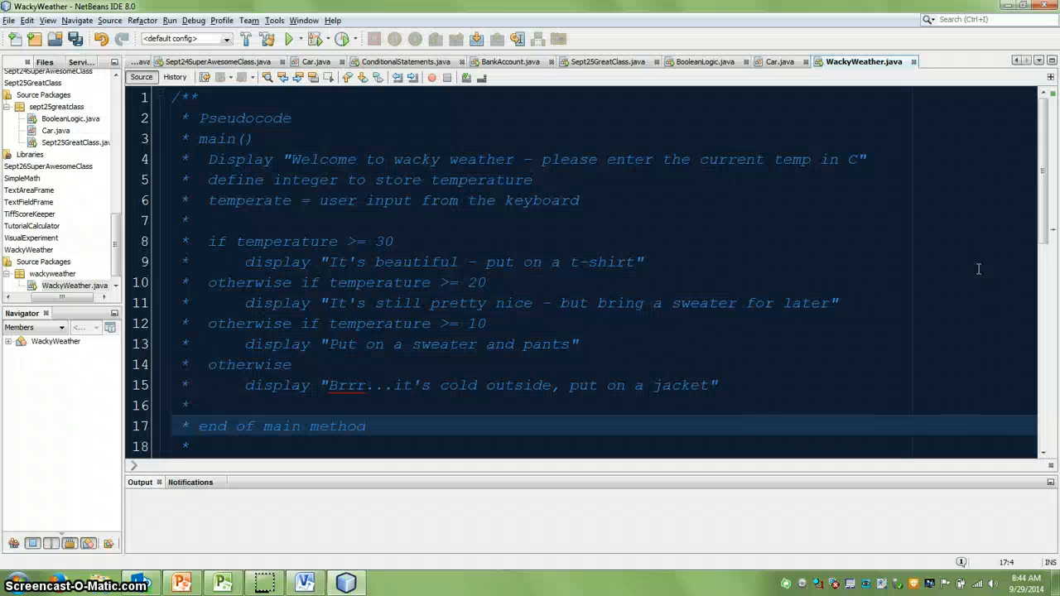
left_click(199, 426)
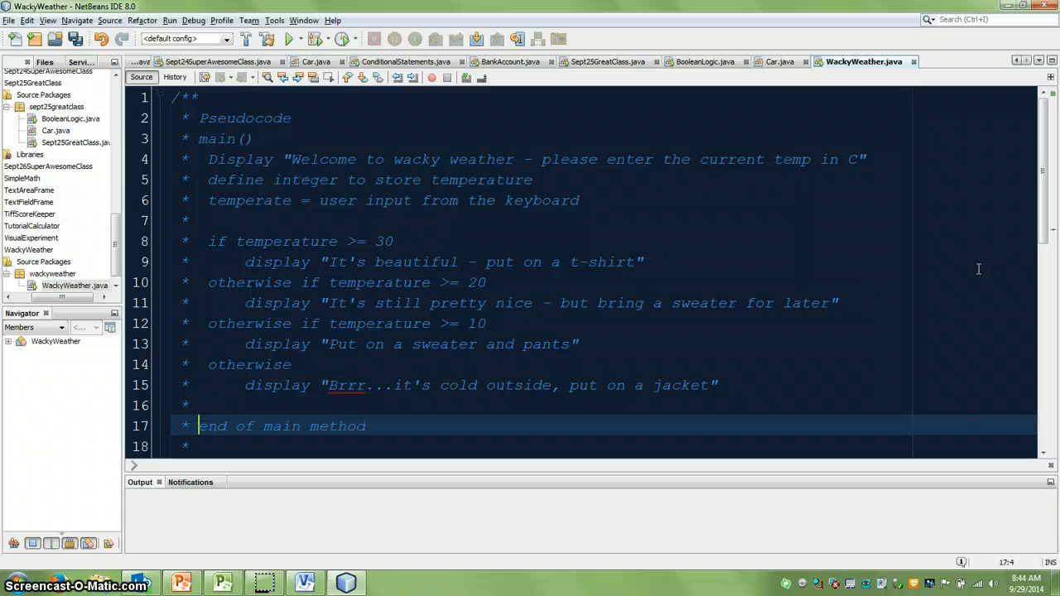